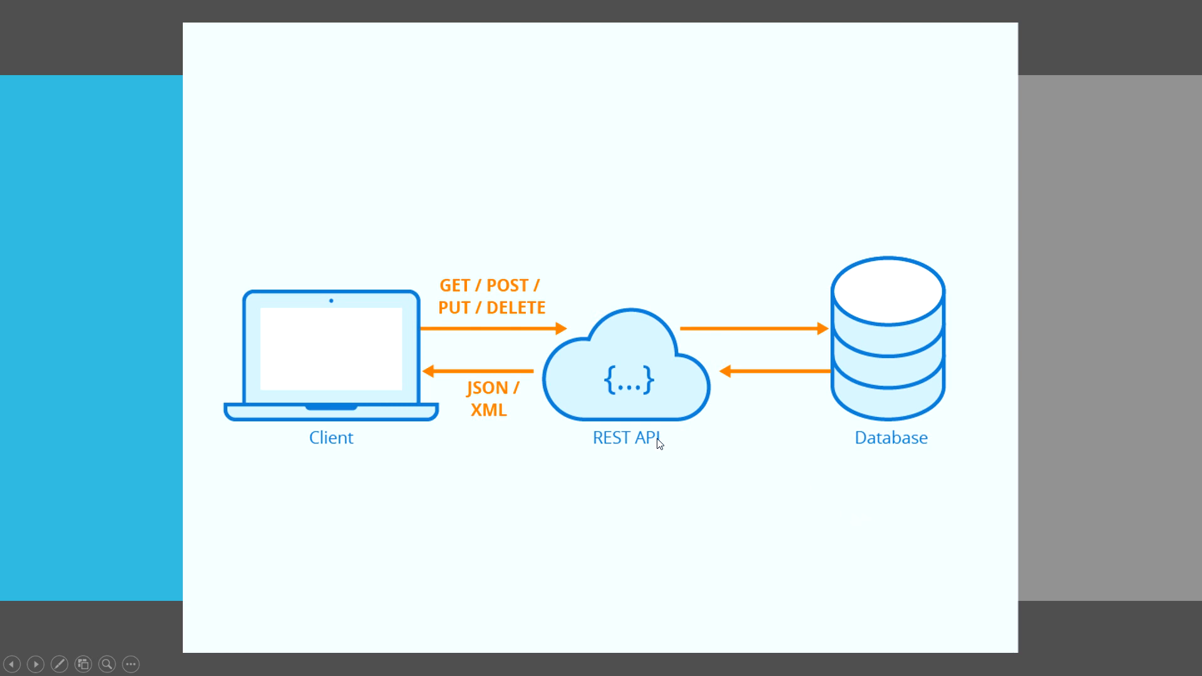
mouse_move(614, 219)
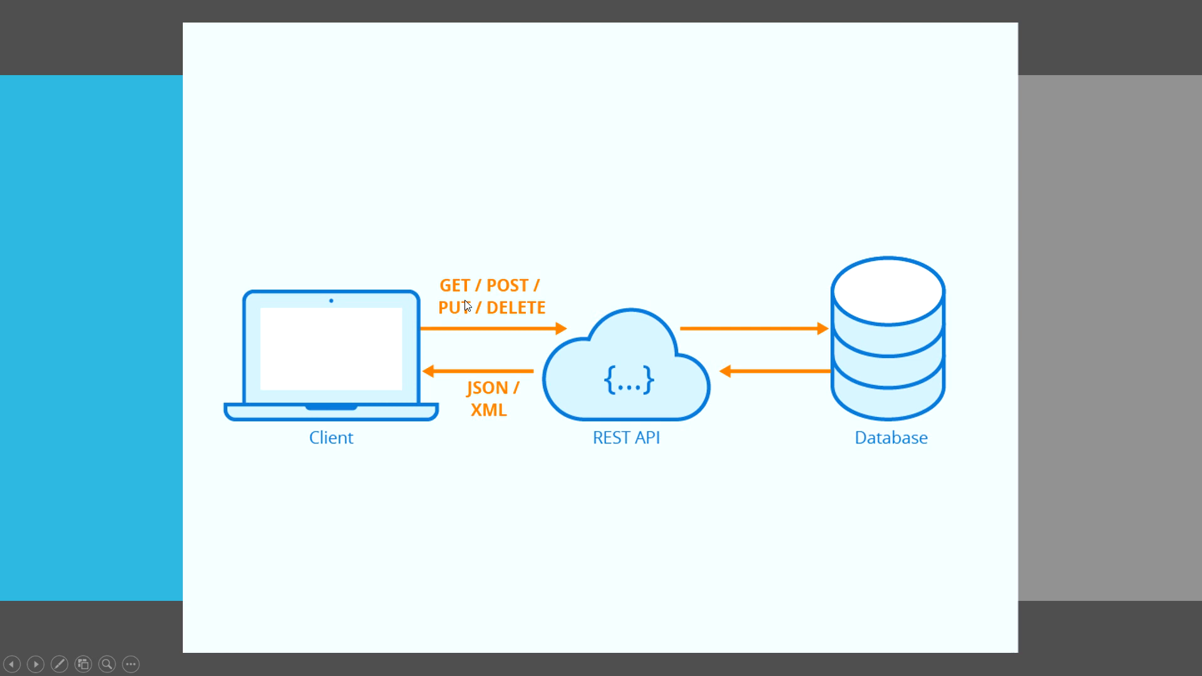
mouse_move(805, 520)
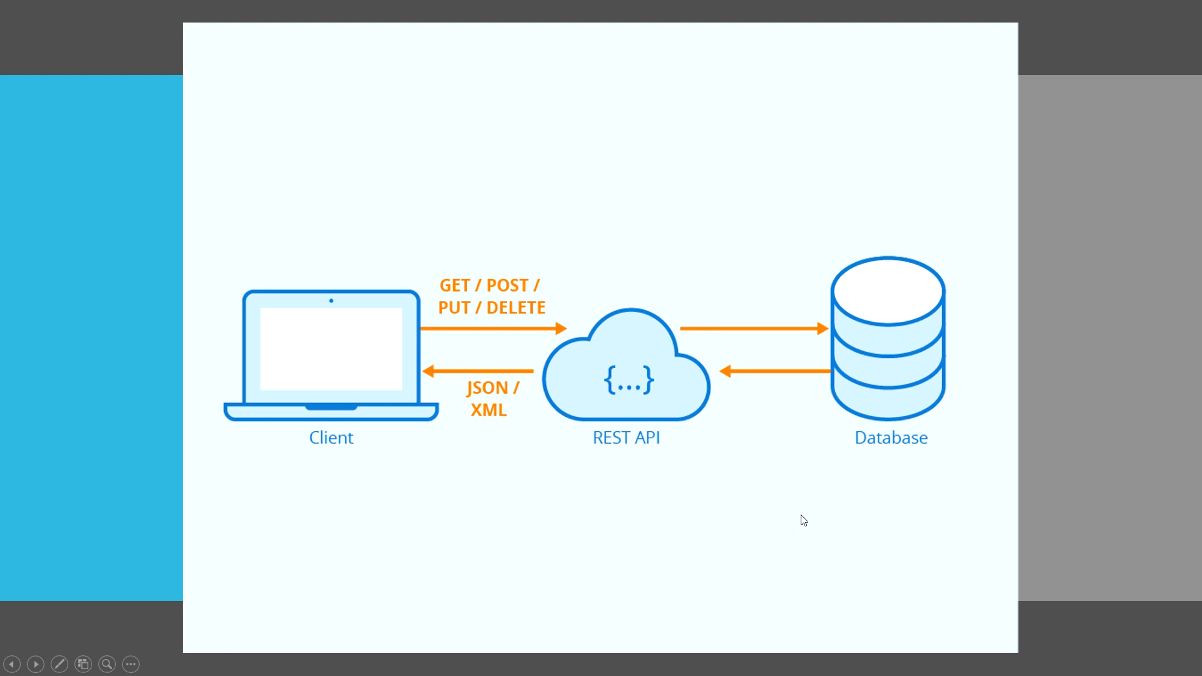
mouse_move(771, 489)
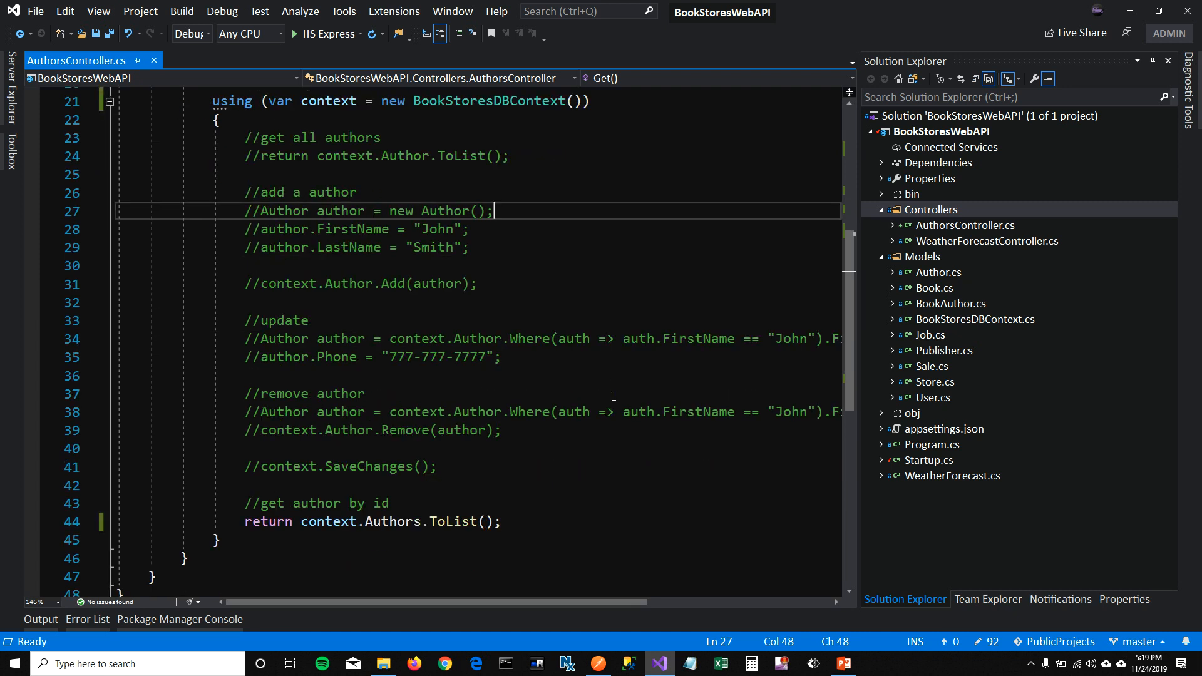
mouse_move(952, 349)
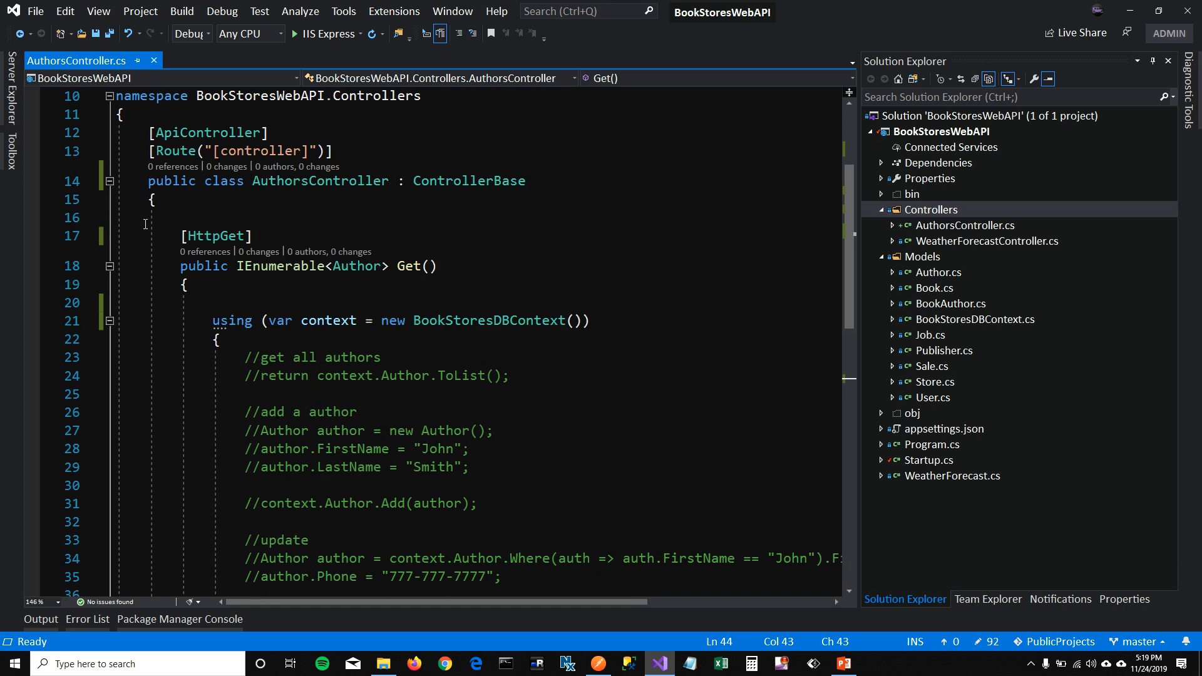
- Save the authors controller and start adding a new controller in the Controllers folder
key(BackSpace)
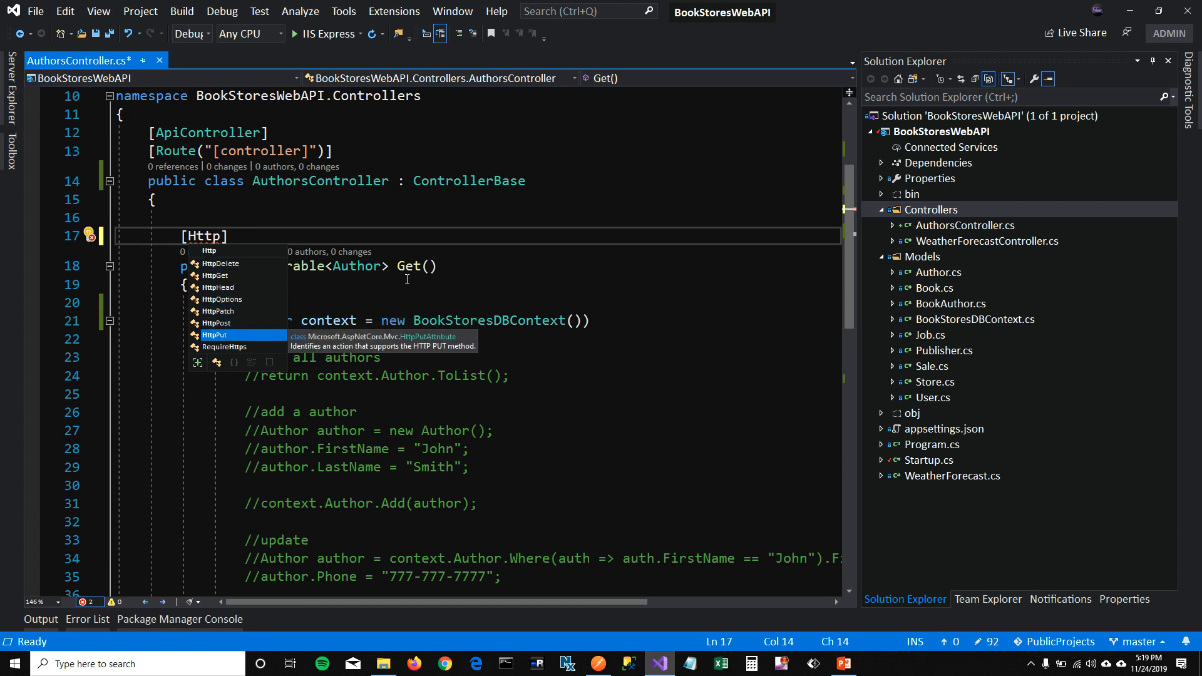
mouse_move(455, 210)
text(Get)
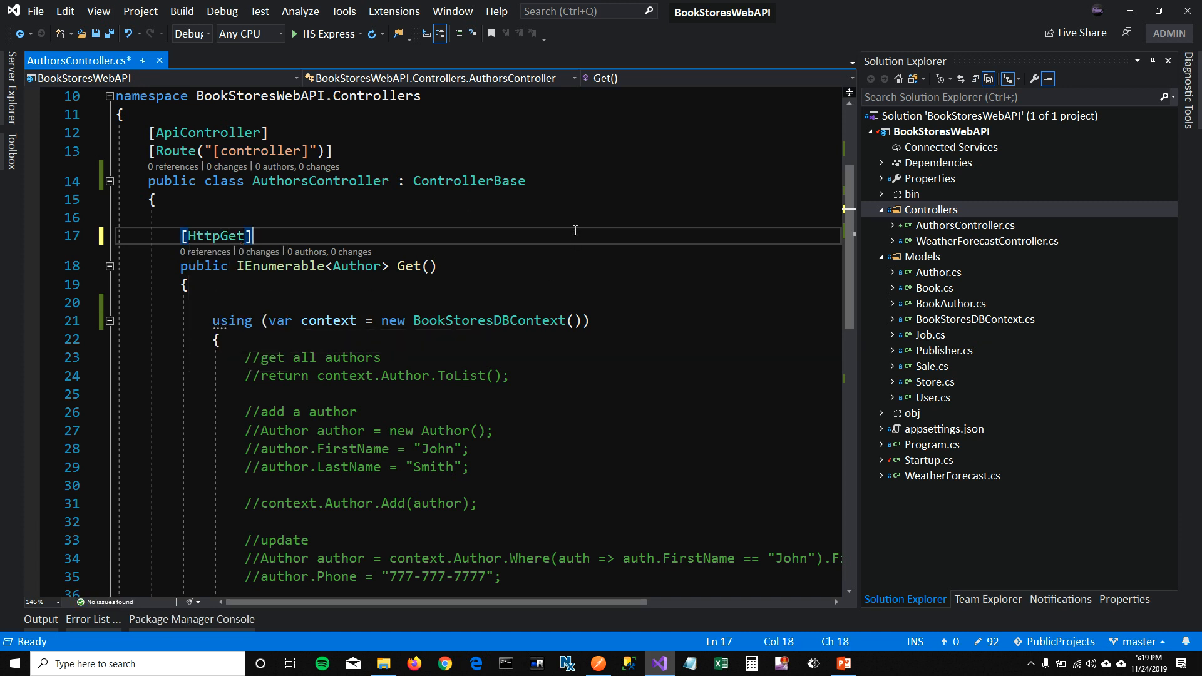
key(ctrl+s)
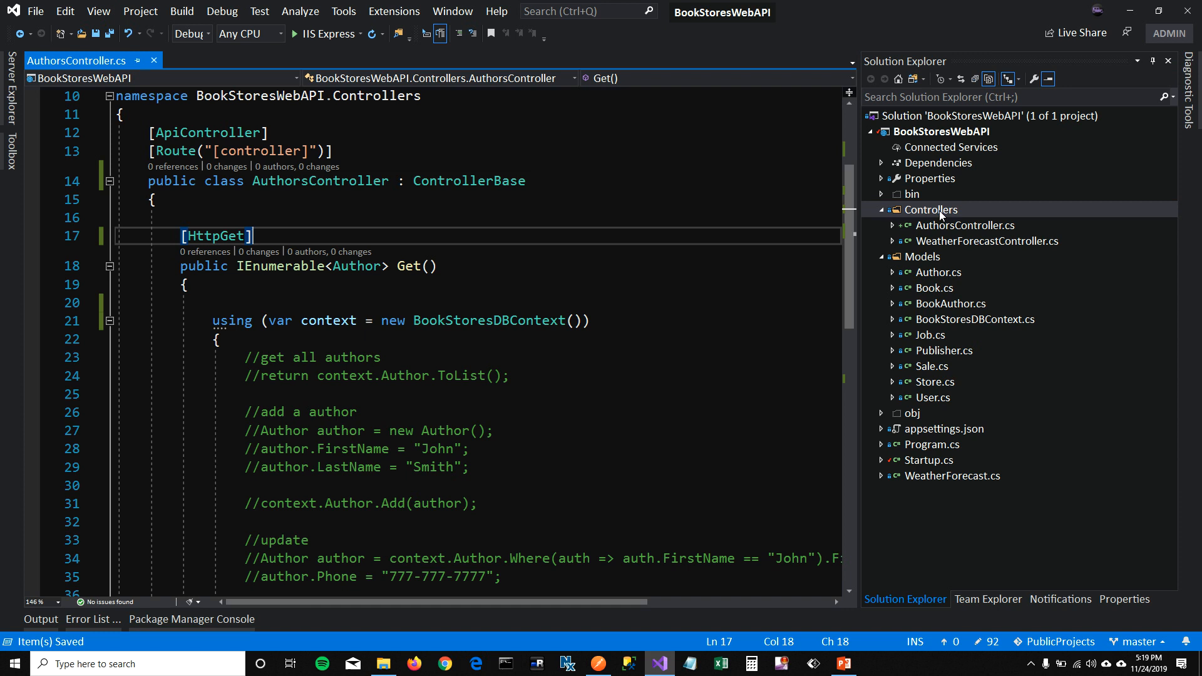
right_click(931, 210)
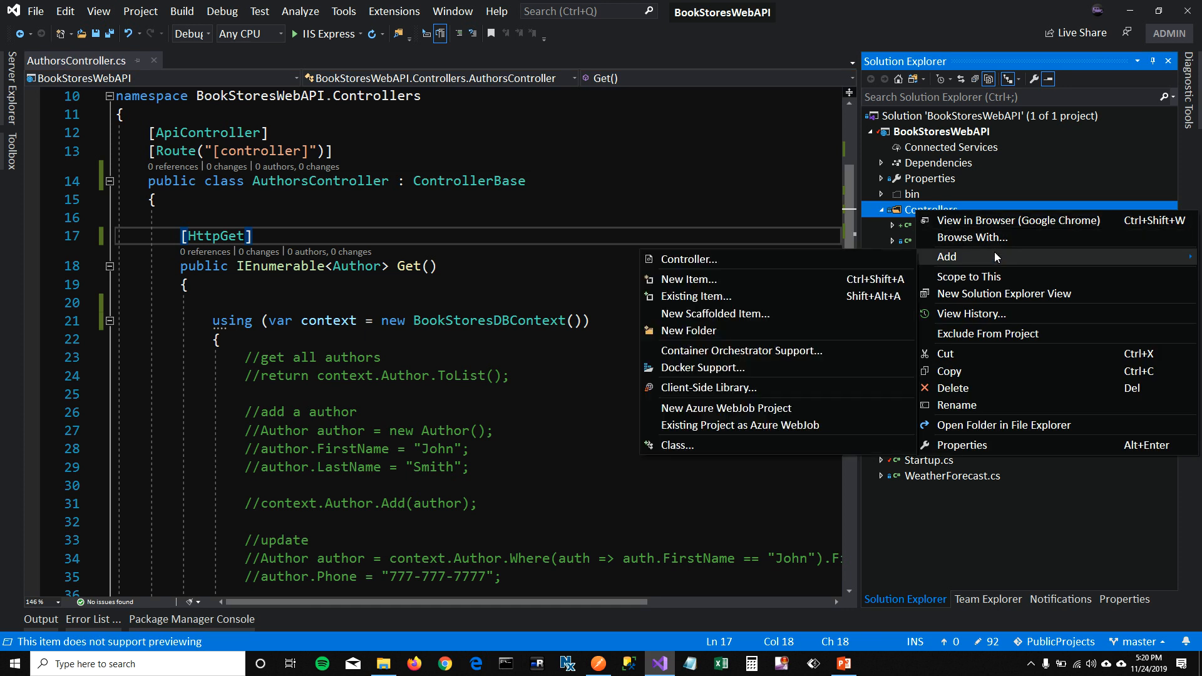
mouse_move(688, 259)
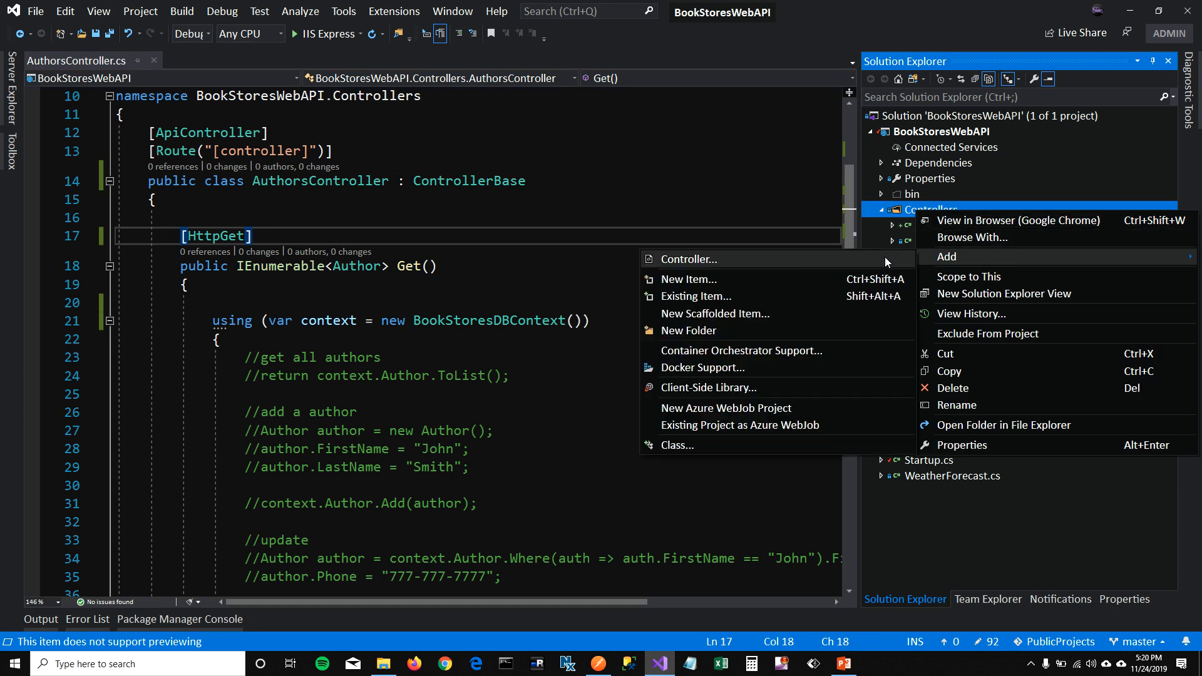
click(687, 260)
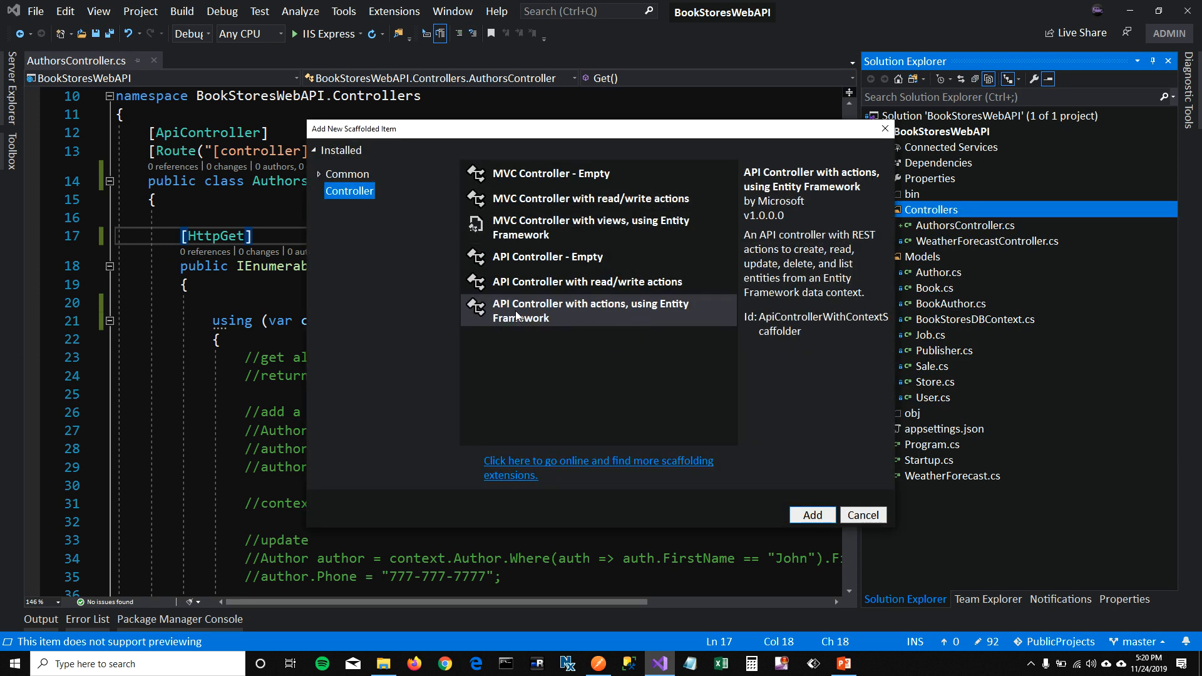
mouse_move(593, 314)
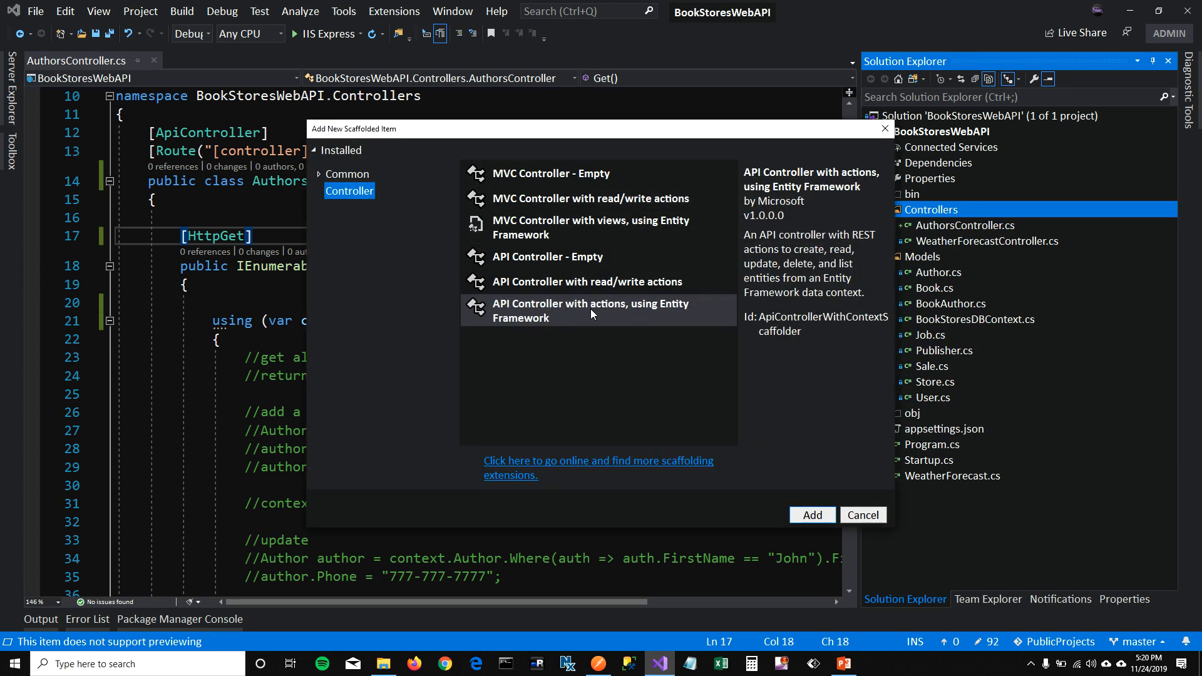
- Scaffold an API controller with Entity Framework actions for Publisher using BookStoresDBContext
click(590, 311)
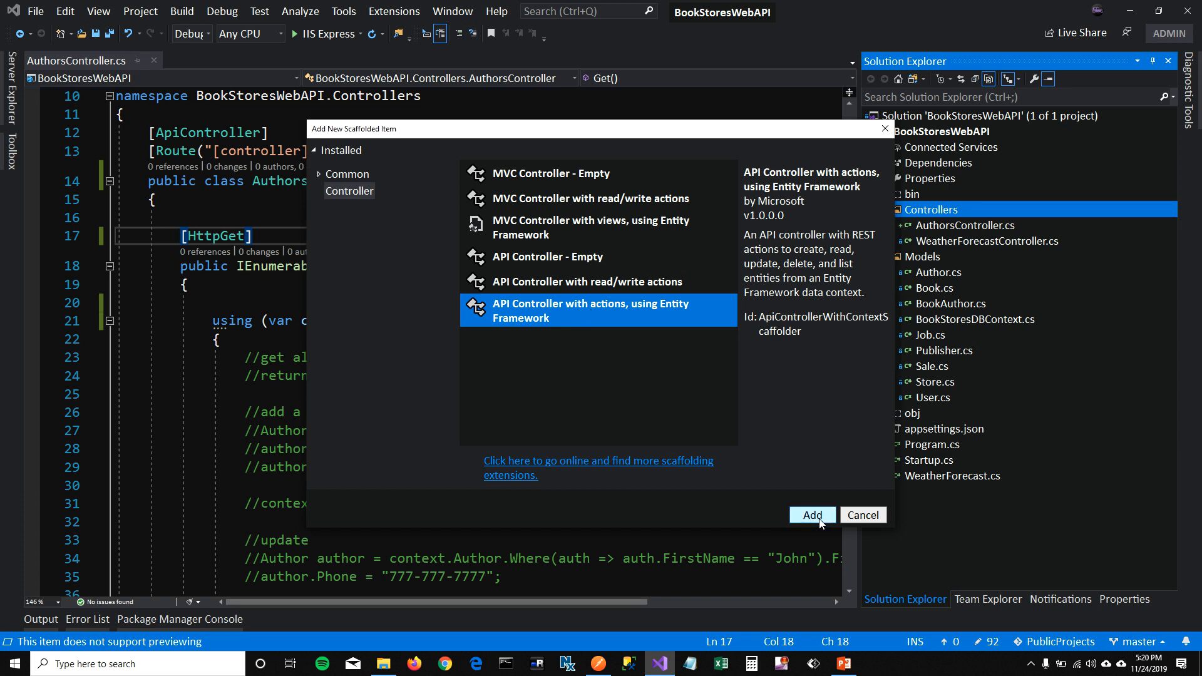
click(812, 515)
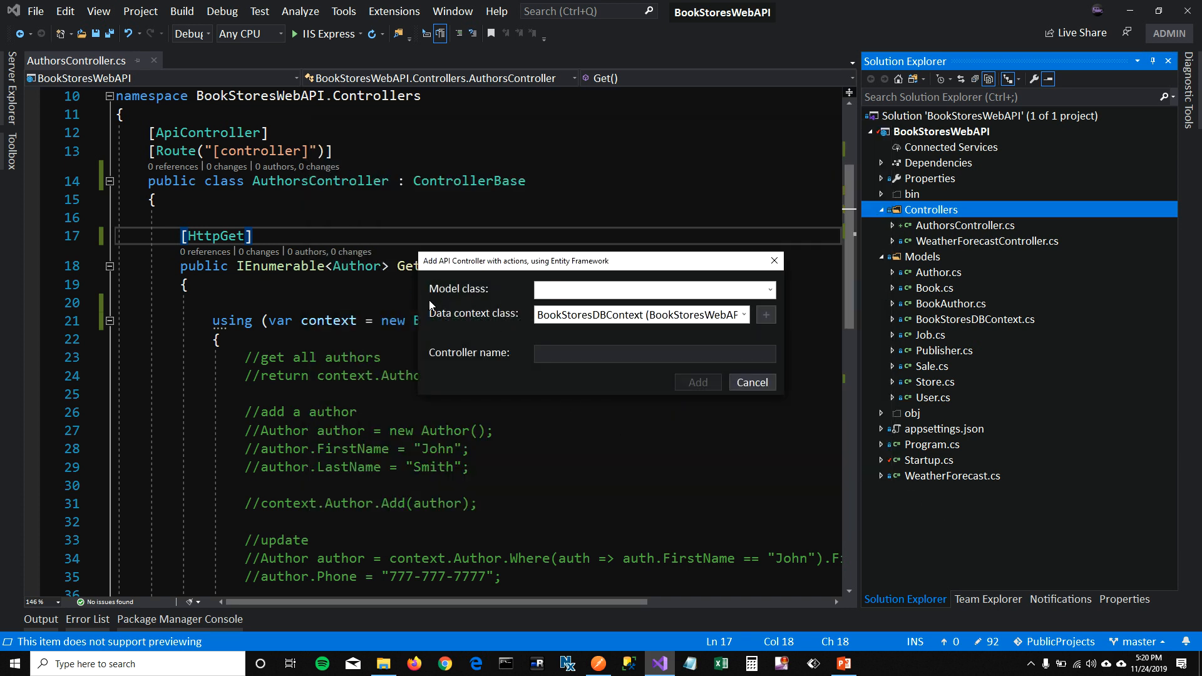
click(652, 289)
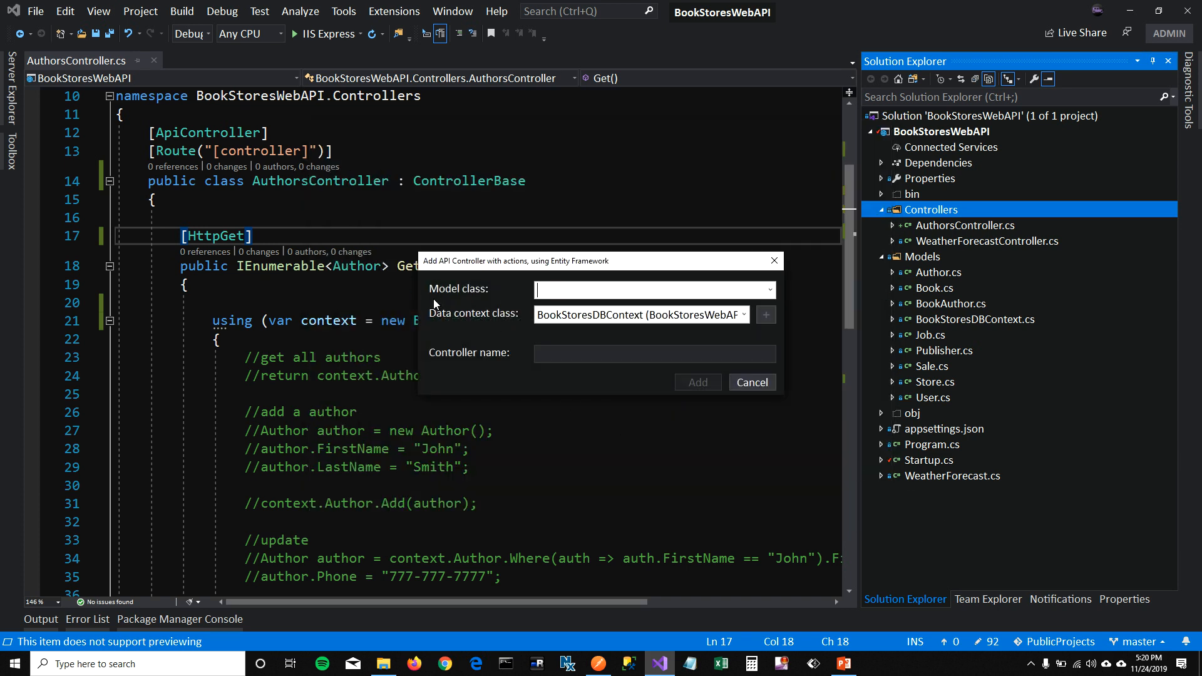
click(770, 290)
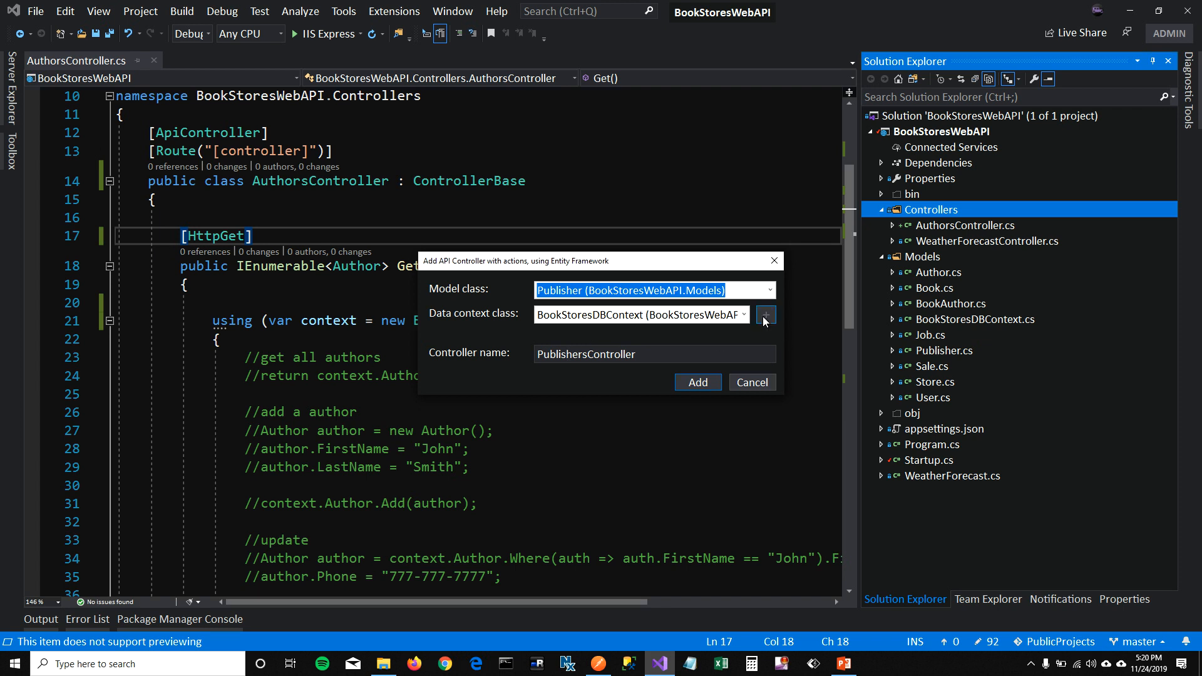
click(742, 314)
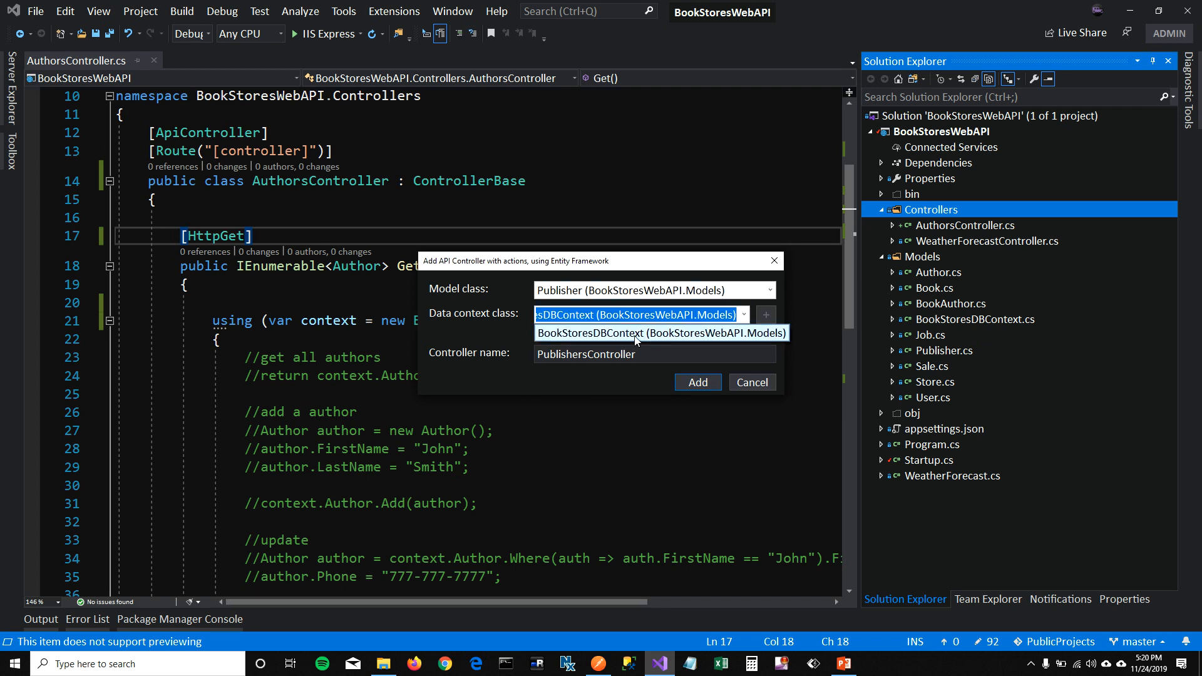
click(660, 334)
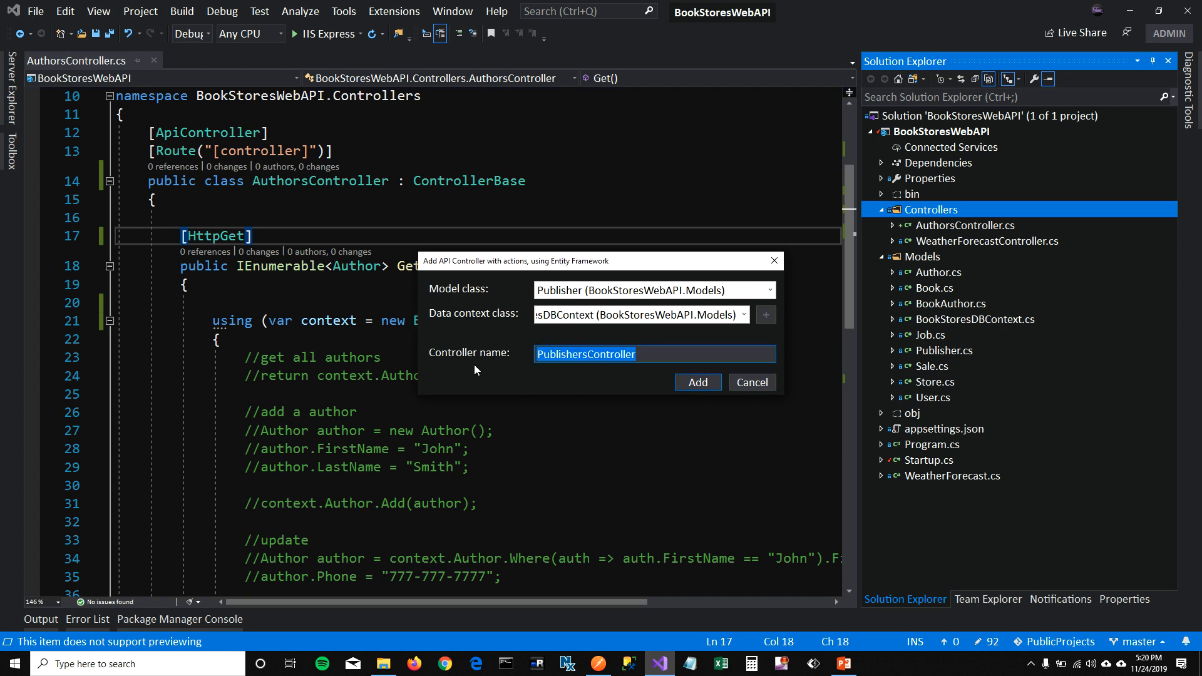
mouse_move(698, 384)
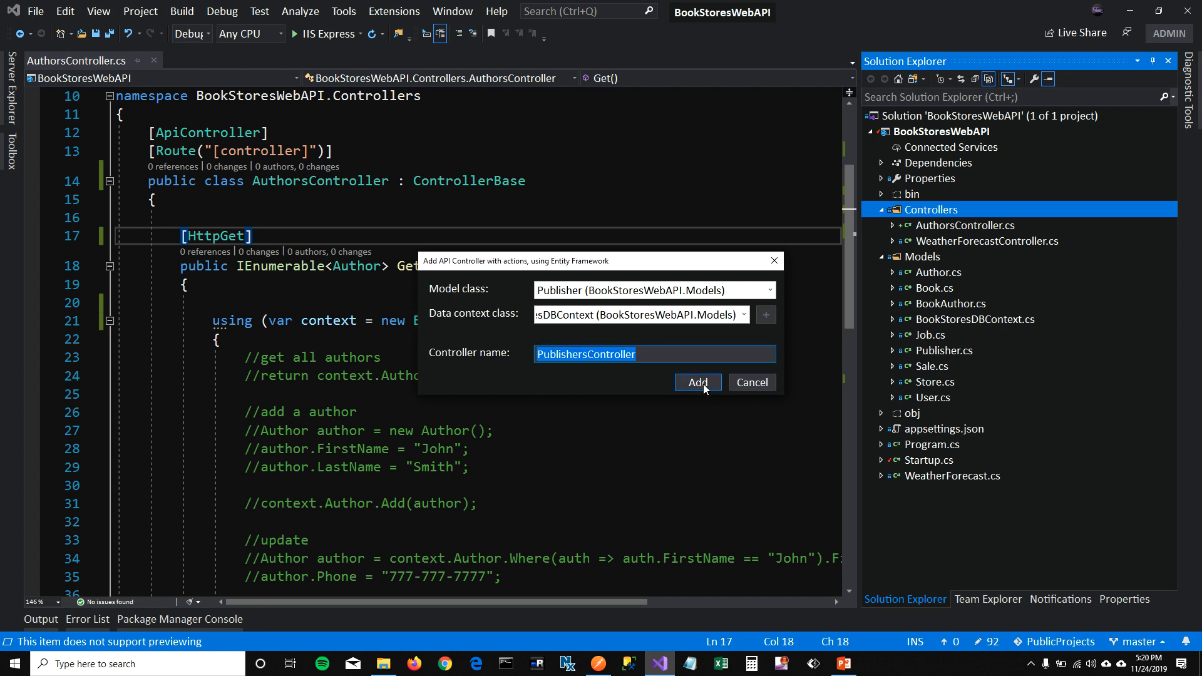
click(696, 384)
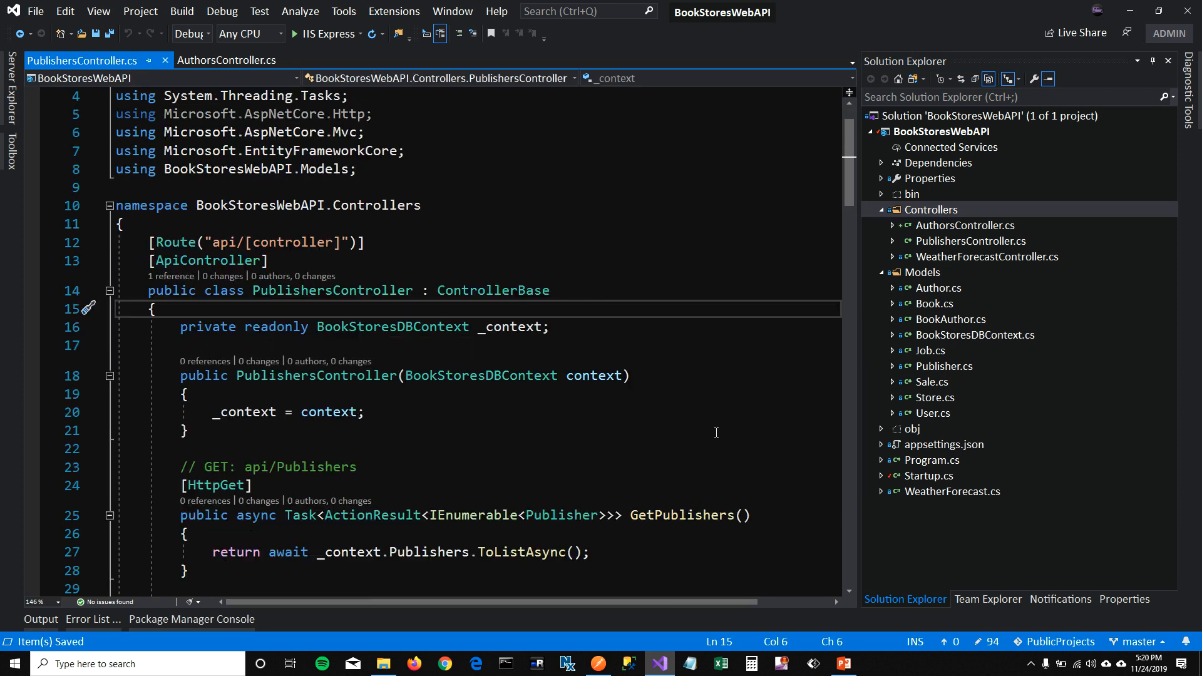
- Review the generated GetPublishers and GetPublisher-by-id actions and collapse method bodies
scroll(down, 3)
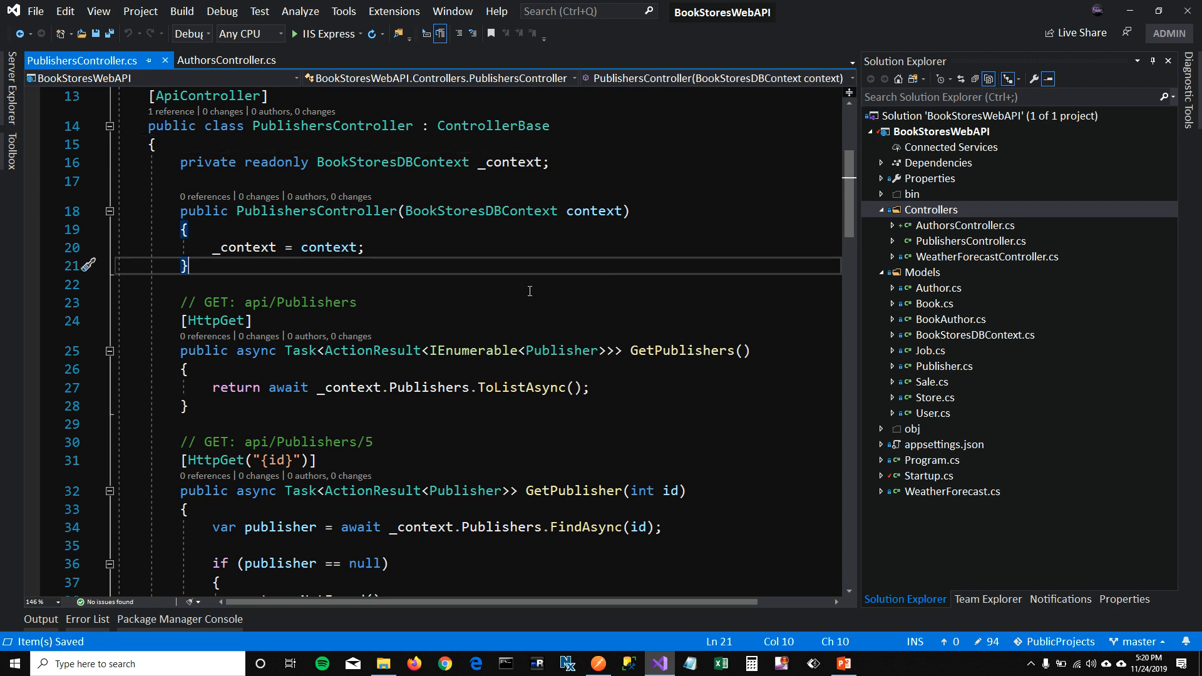
scroll(down, 3)
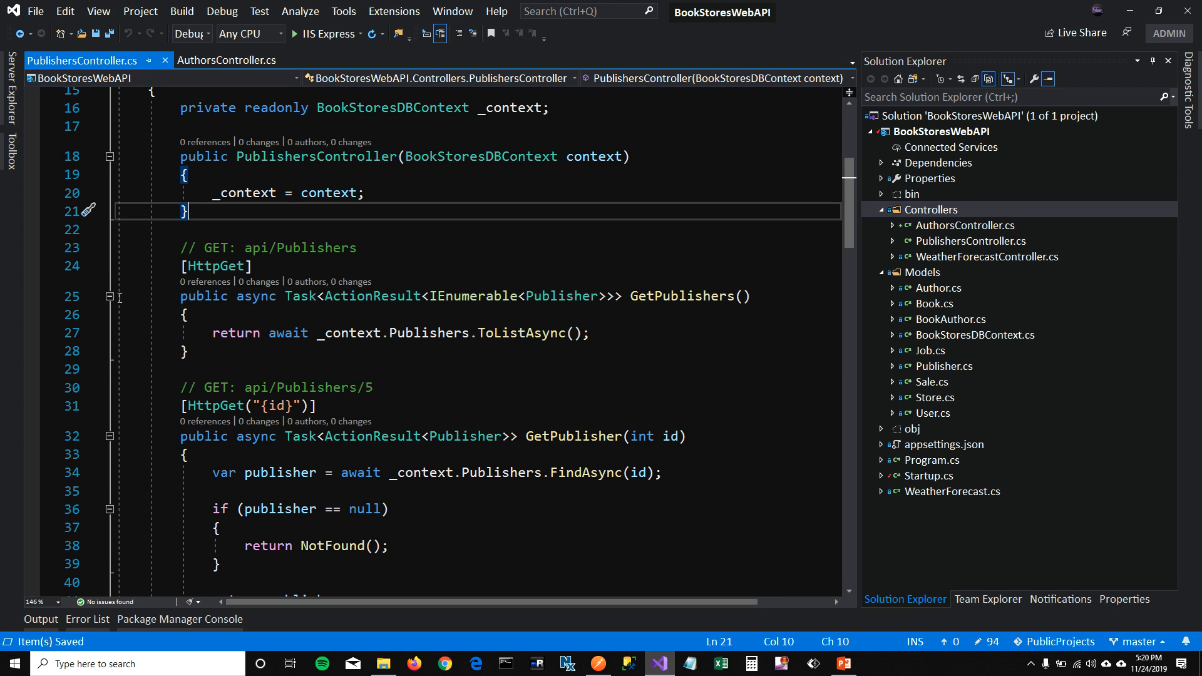
double_click(217, 266)
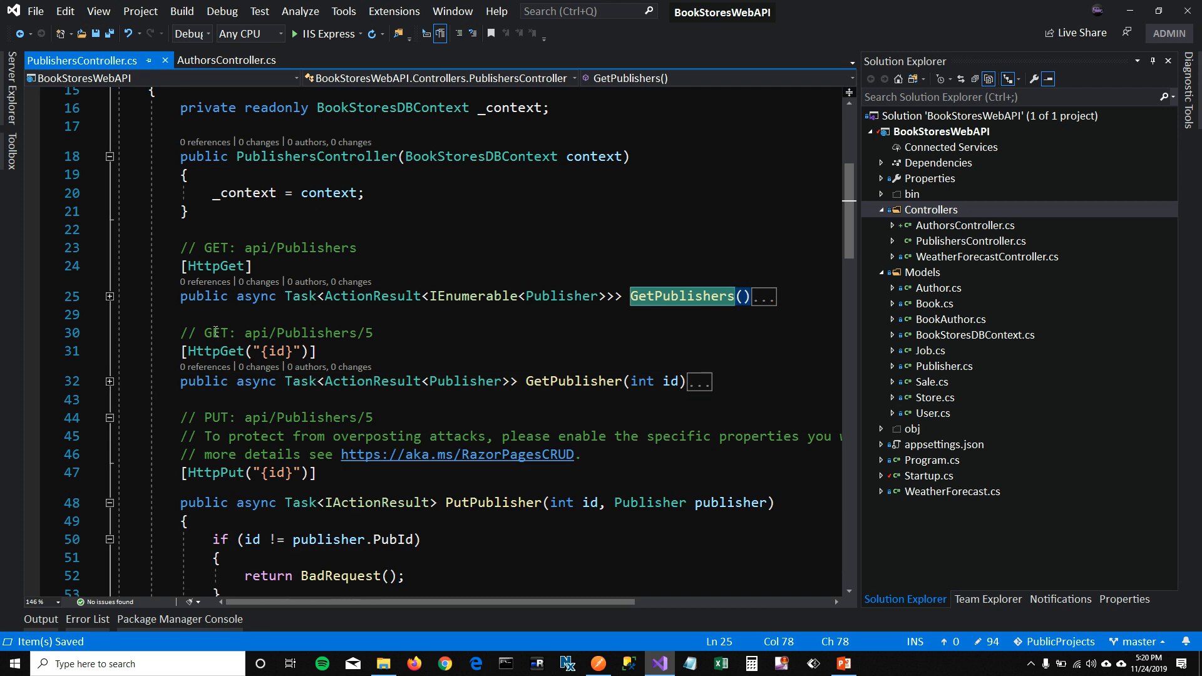
click(567, 381)
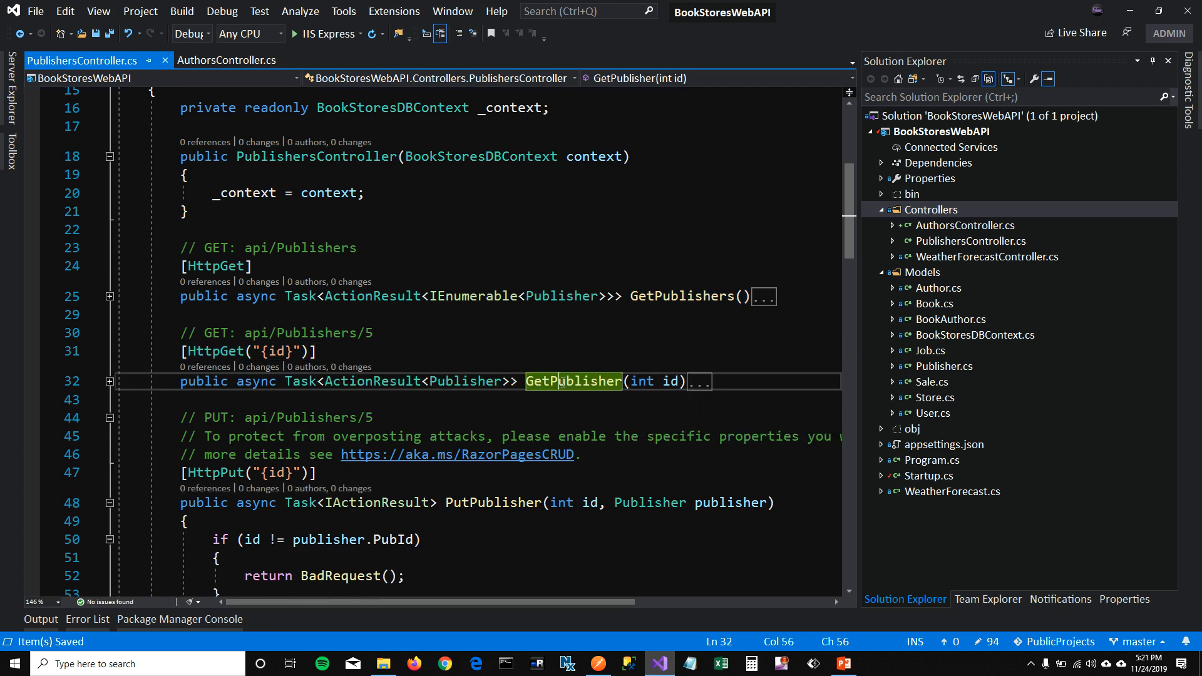
mouse_move(671, 381)
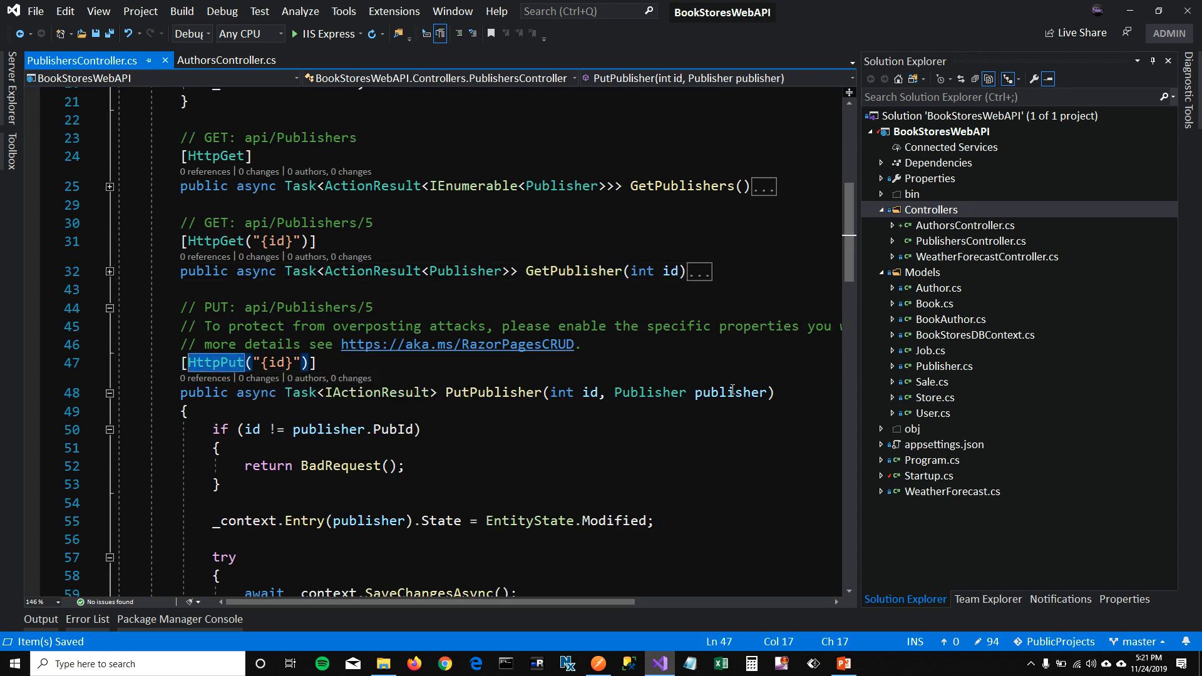
mouse_move(589, 392)
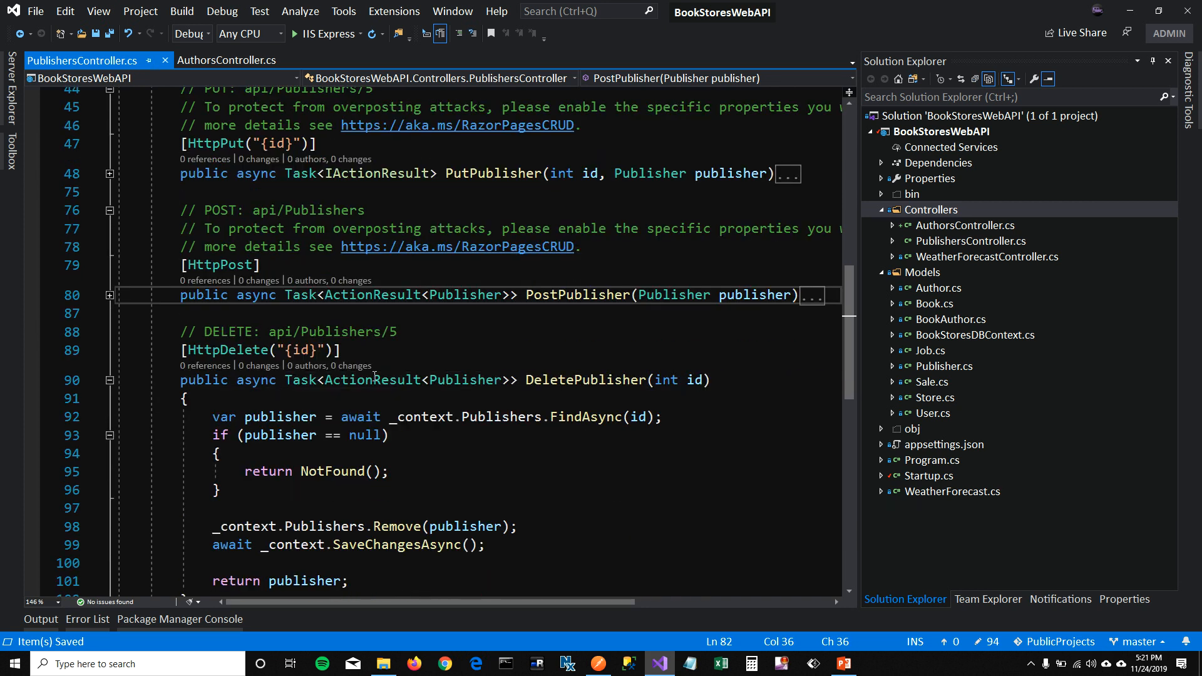
double_click(695, 379)
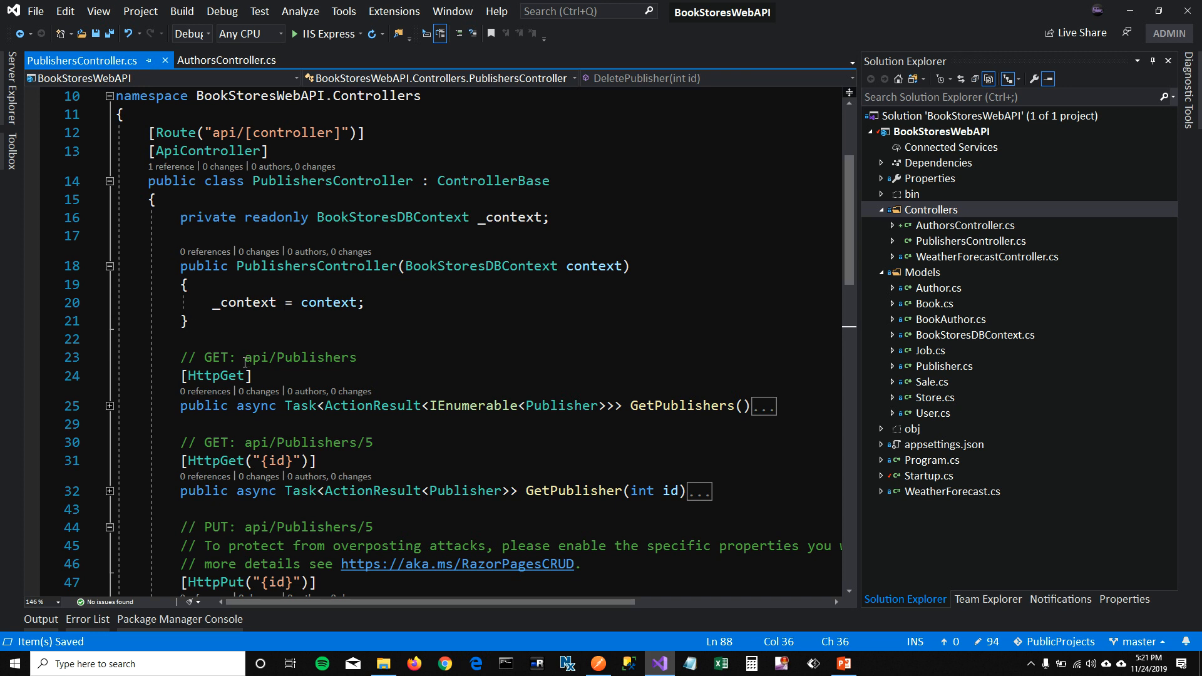
- Change the launchUrl in launchSettings.json to api/Publishers
double_click(299, 357)
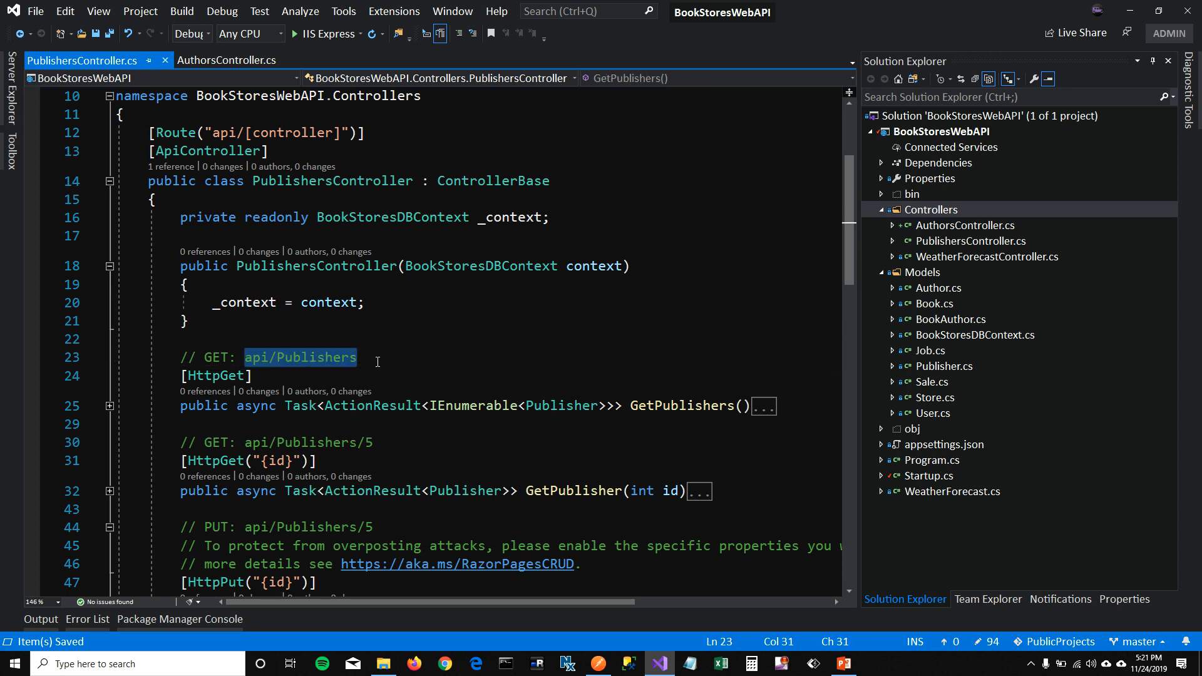
mouse_move(970, 208)
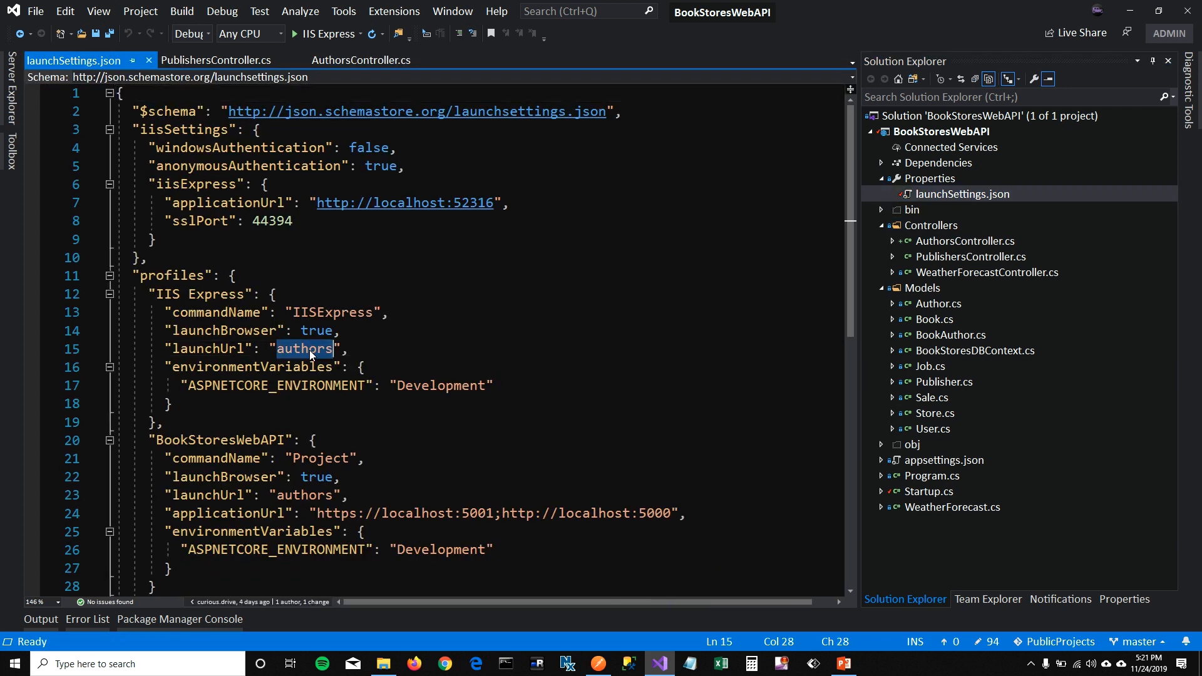
text(api/Publishers)
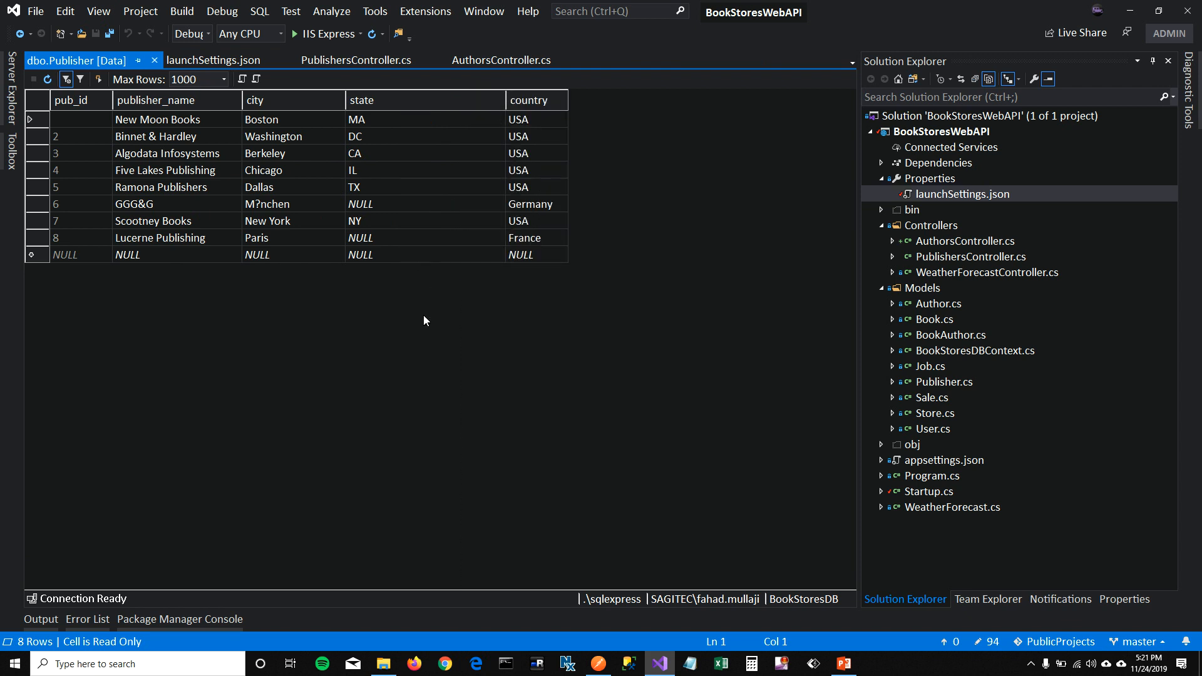
mouse_move(255, 137)
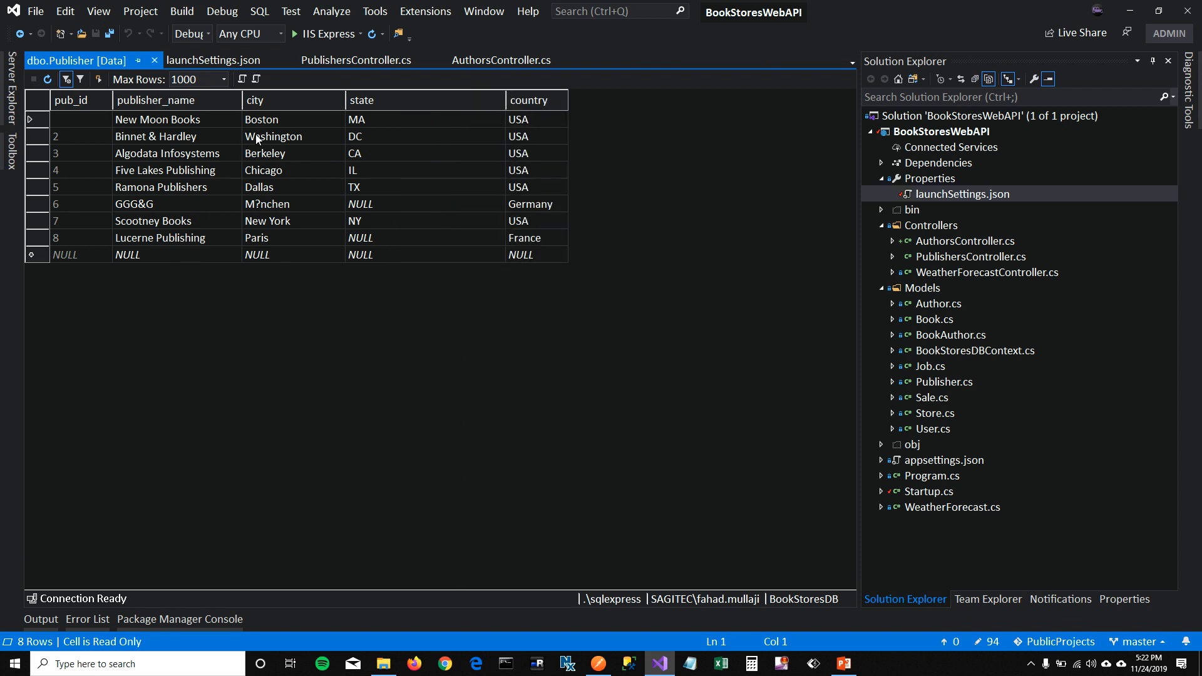
mouse_move(292, 389)
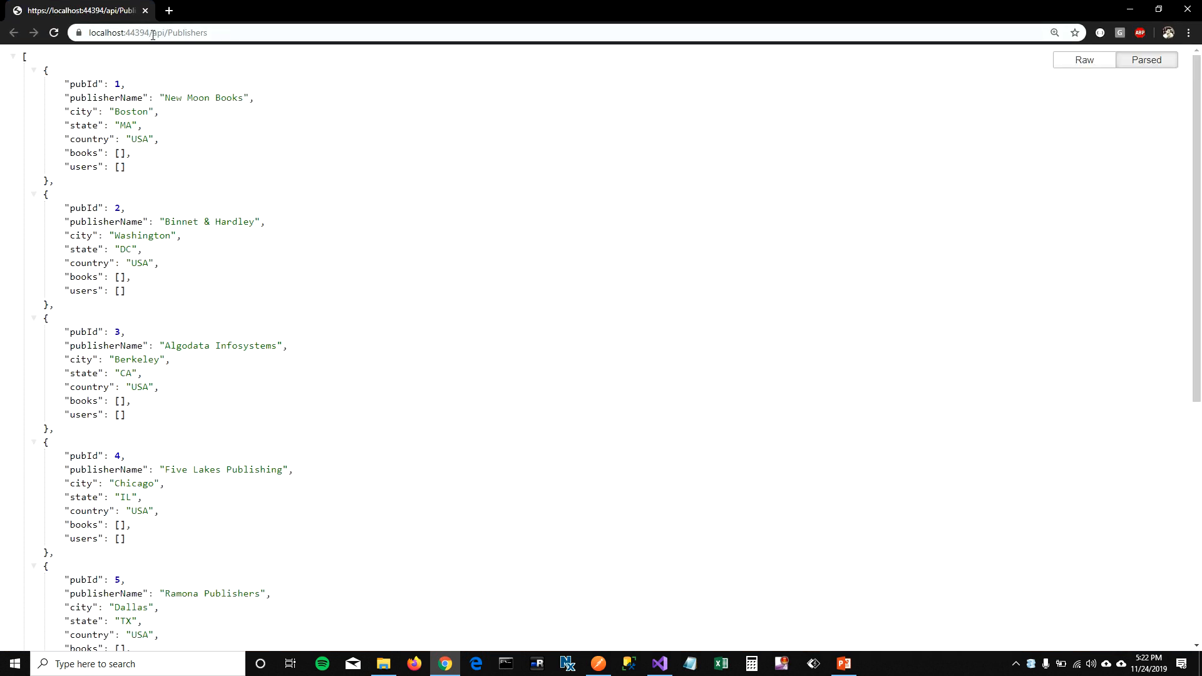
- Browse the JSON returned by localhost:44394/api/Publishers down to the last publishers
click(177, 32)
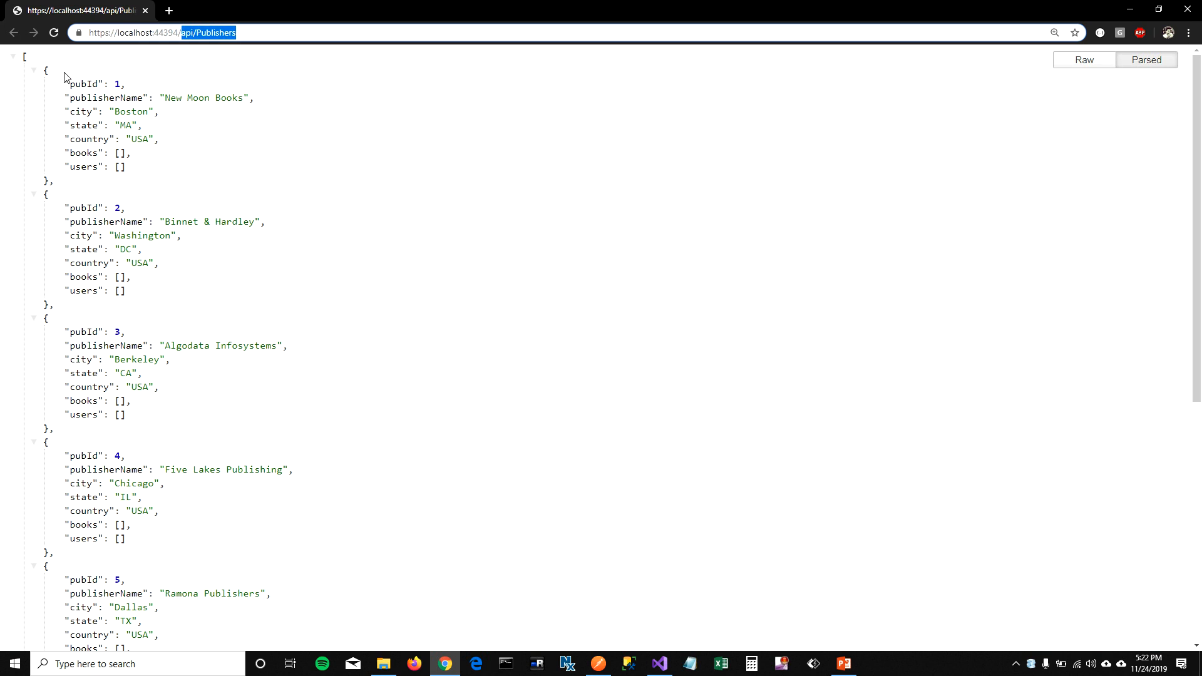
scroll(down, 3)
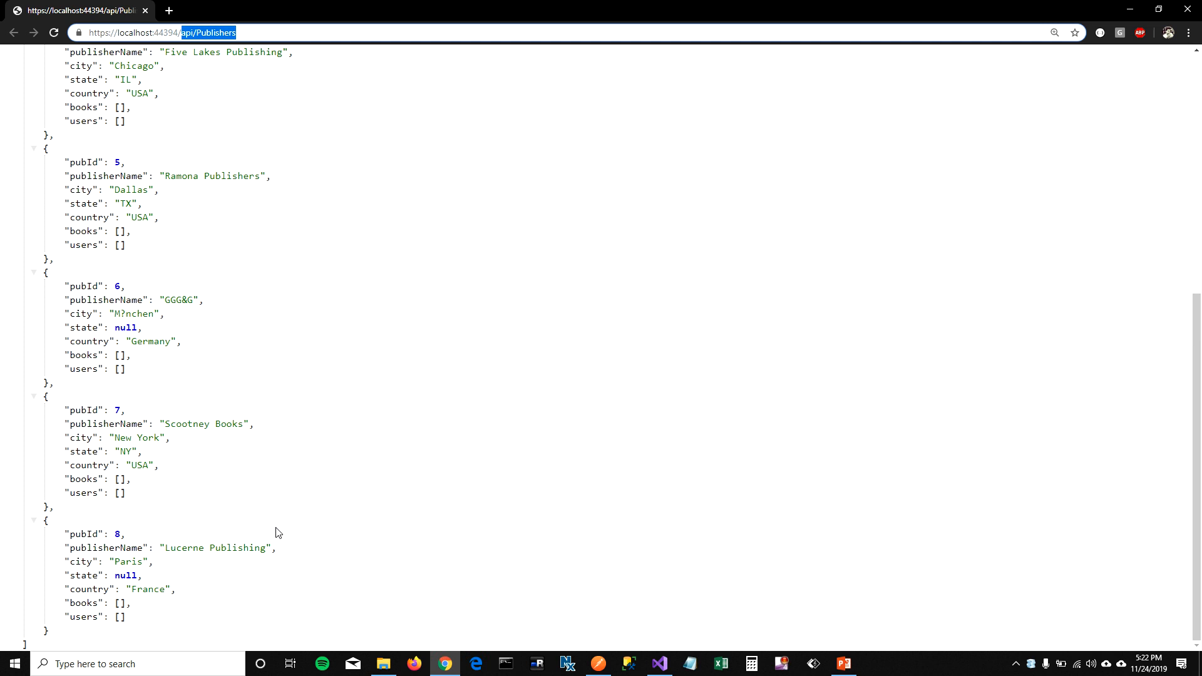
mouse_move(470, 483)
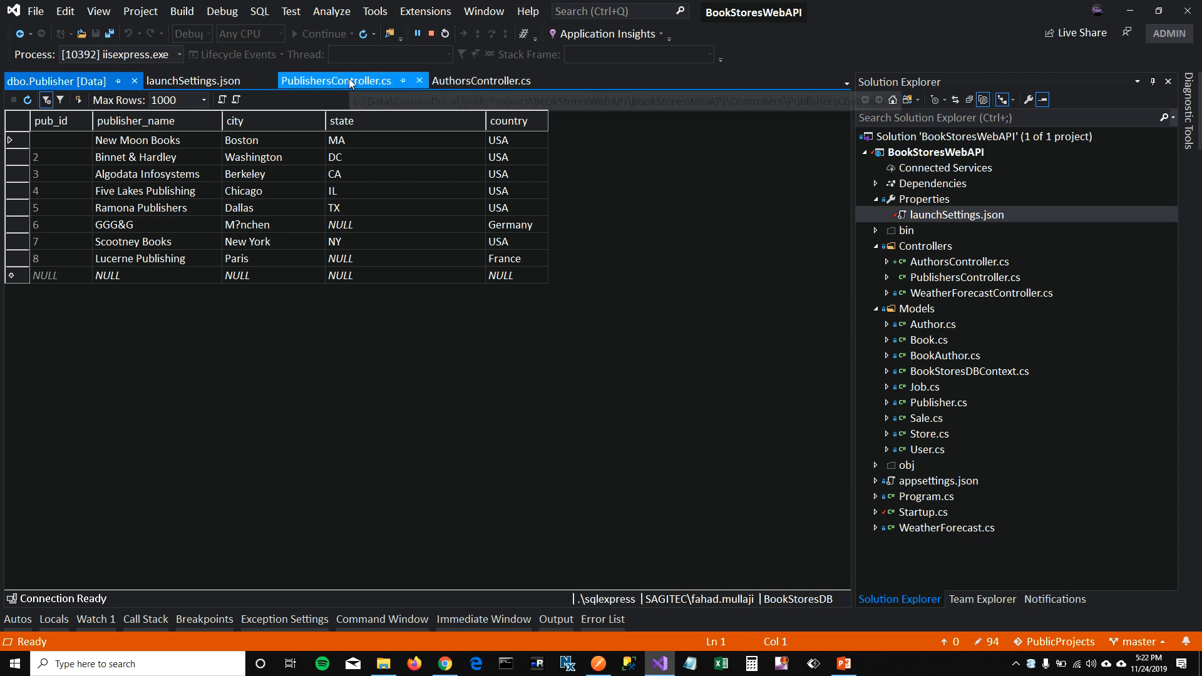
- Return to PublishersController.cs and highlight the BookStoresDBContext constructor parameter
click(337, 80)
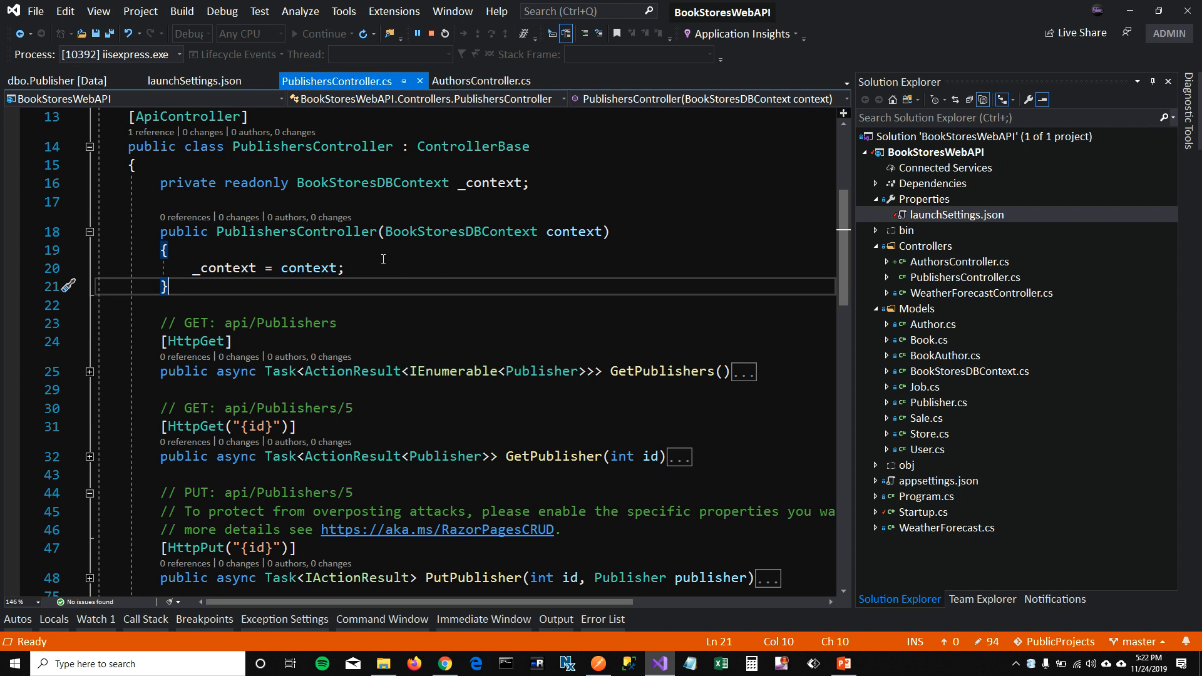
double_click(297, 231)
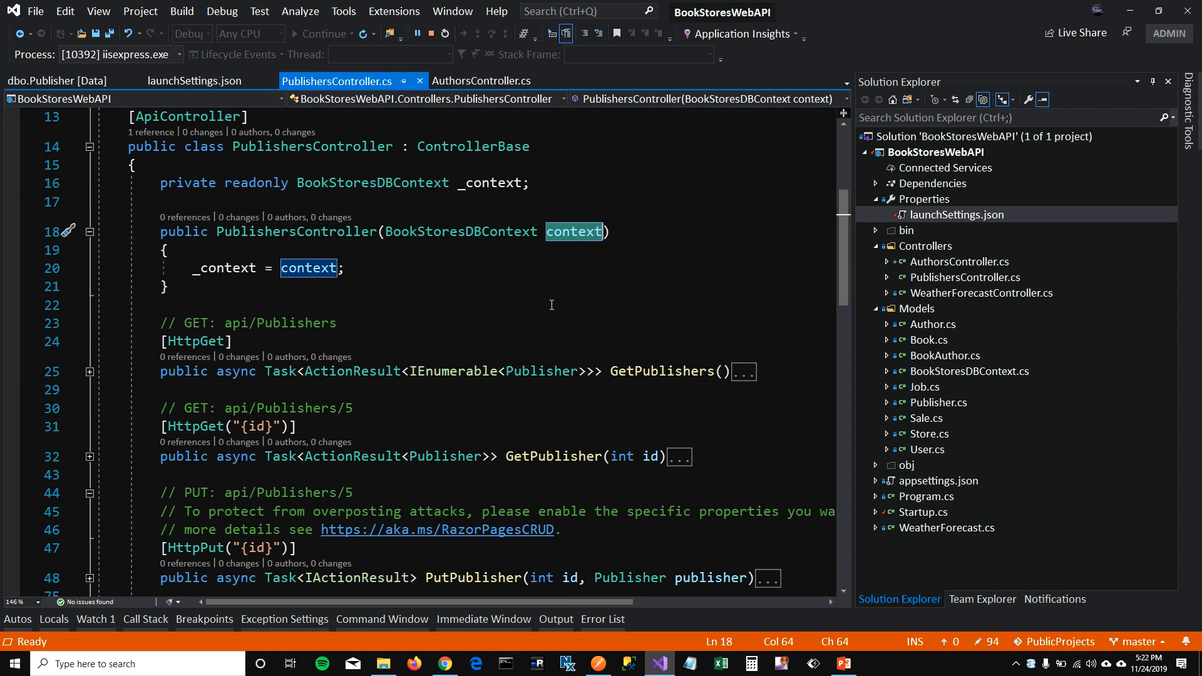
mouse_move(457, 231)
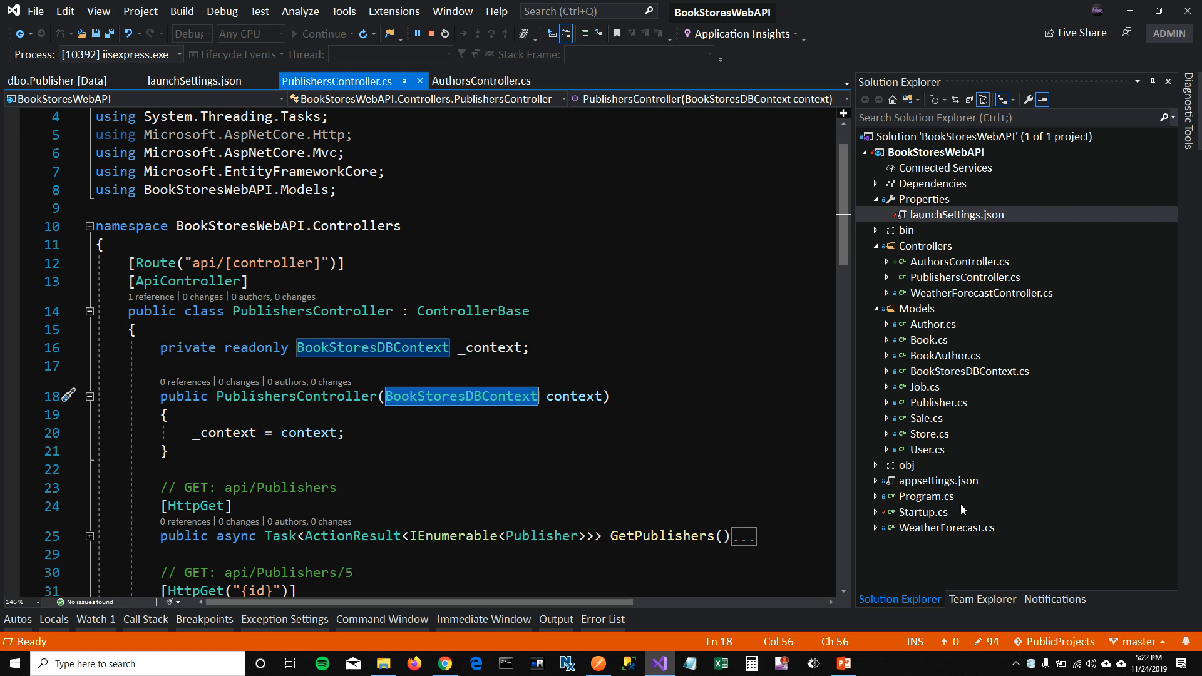
- Open Startup.cs from Solution Explorer and locate the AddDbContext registration
click(923, 512)
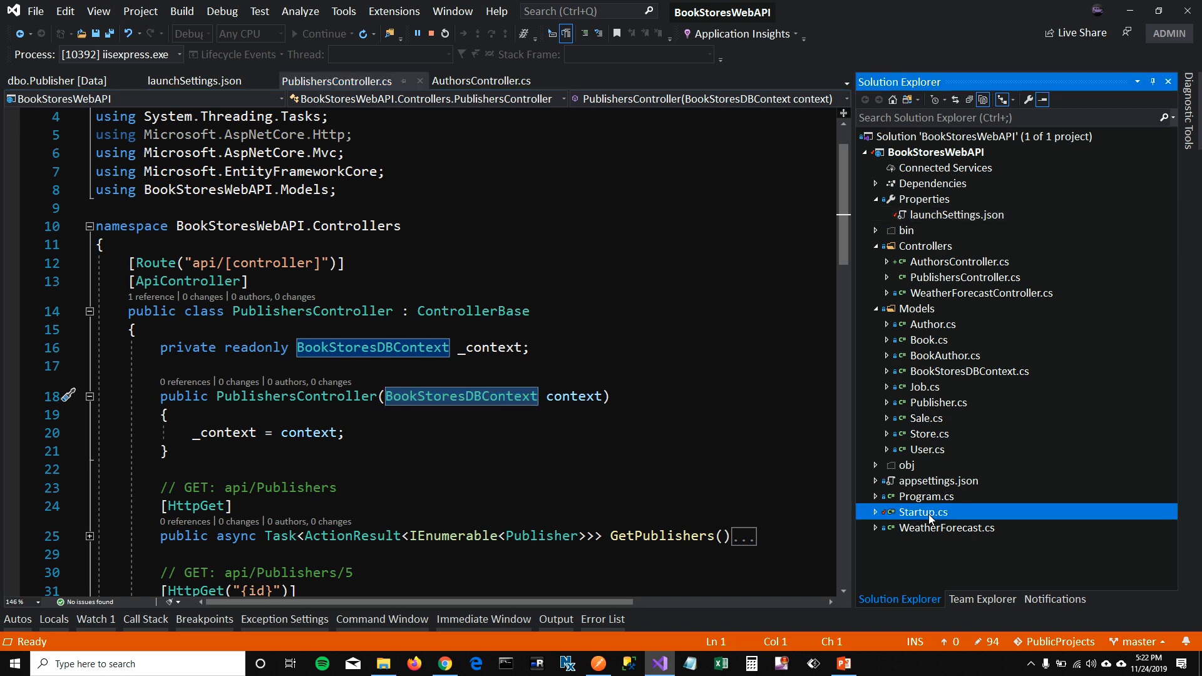
double_click(923, 511)
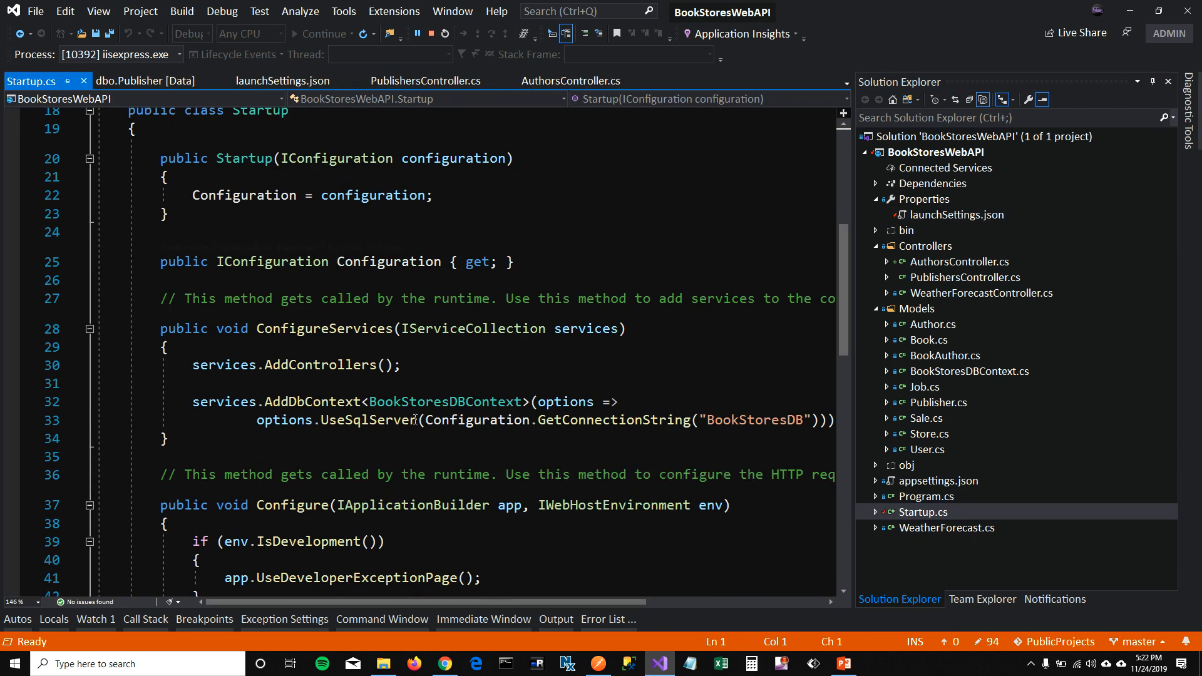
double_click(445, 401)
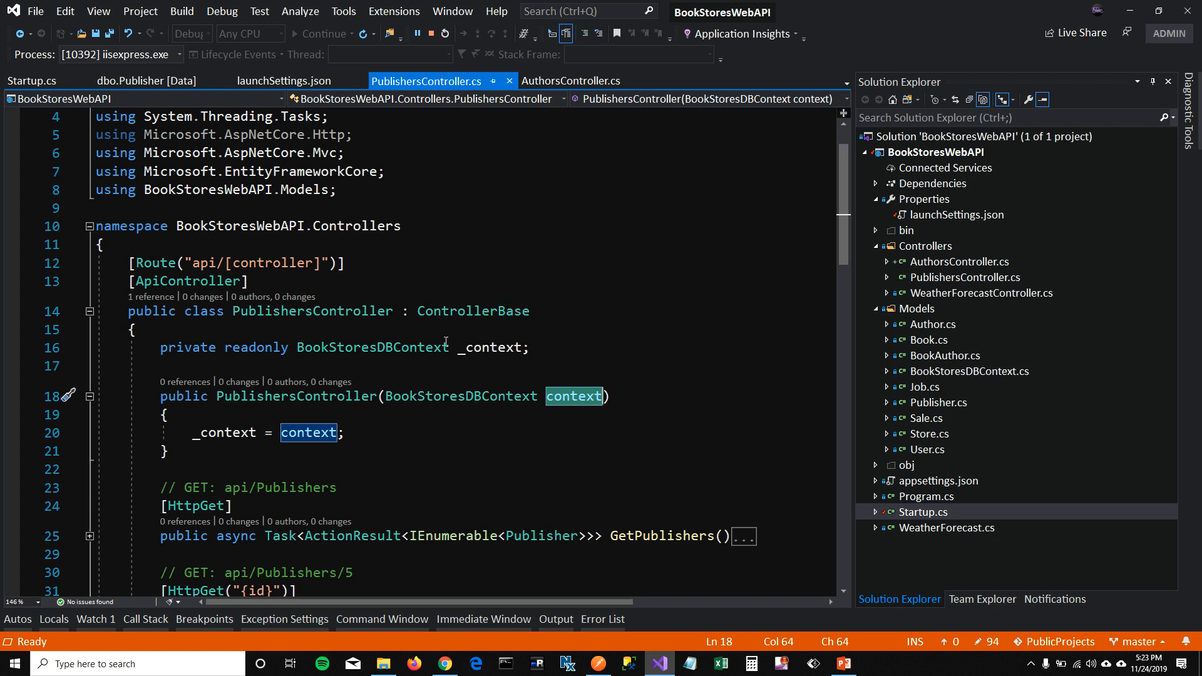
click(31, 80)
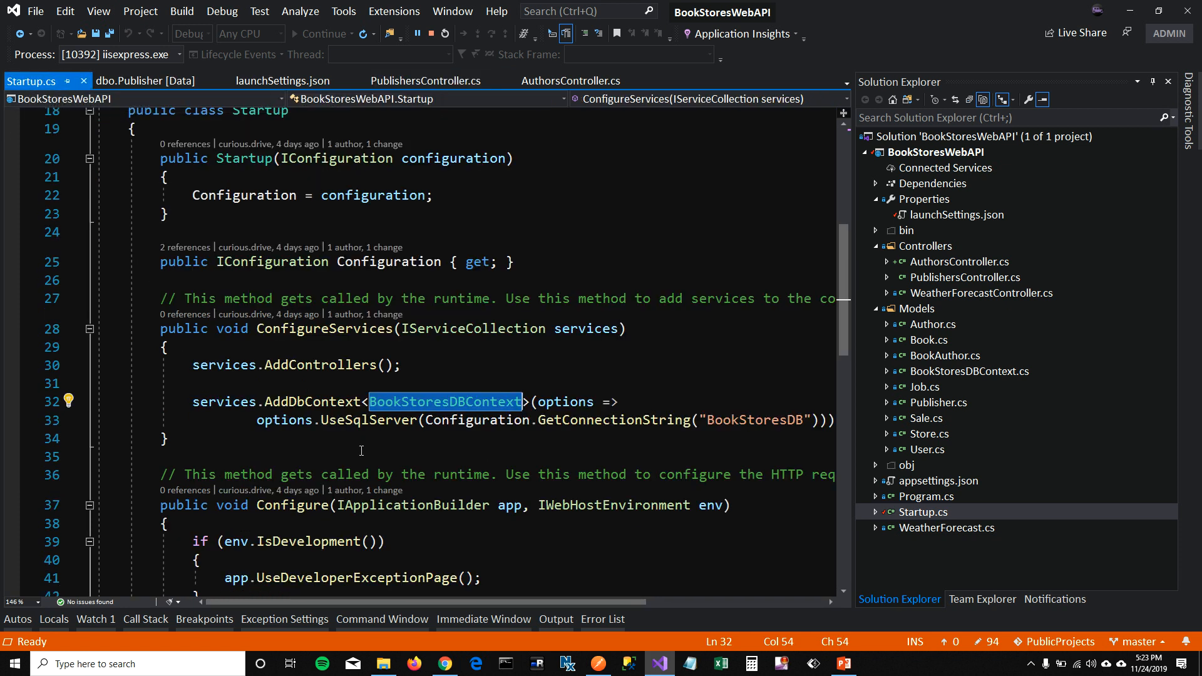
- Review how BookStoresDBContext is registered with the BookStoresDB connection string in ConfigureServices
click(585, 328)
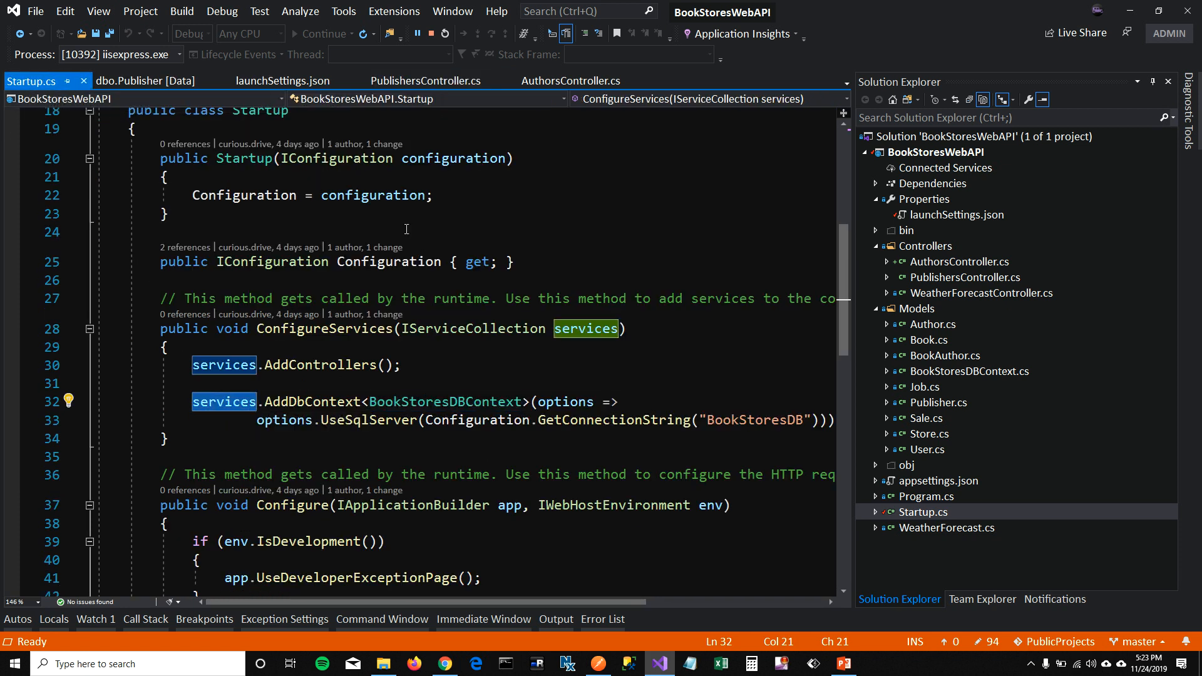
mouse_move(260, 408)
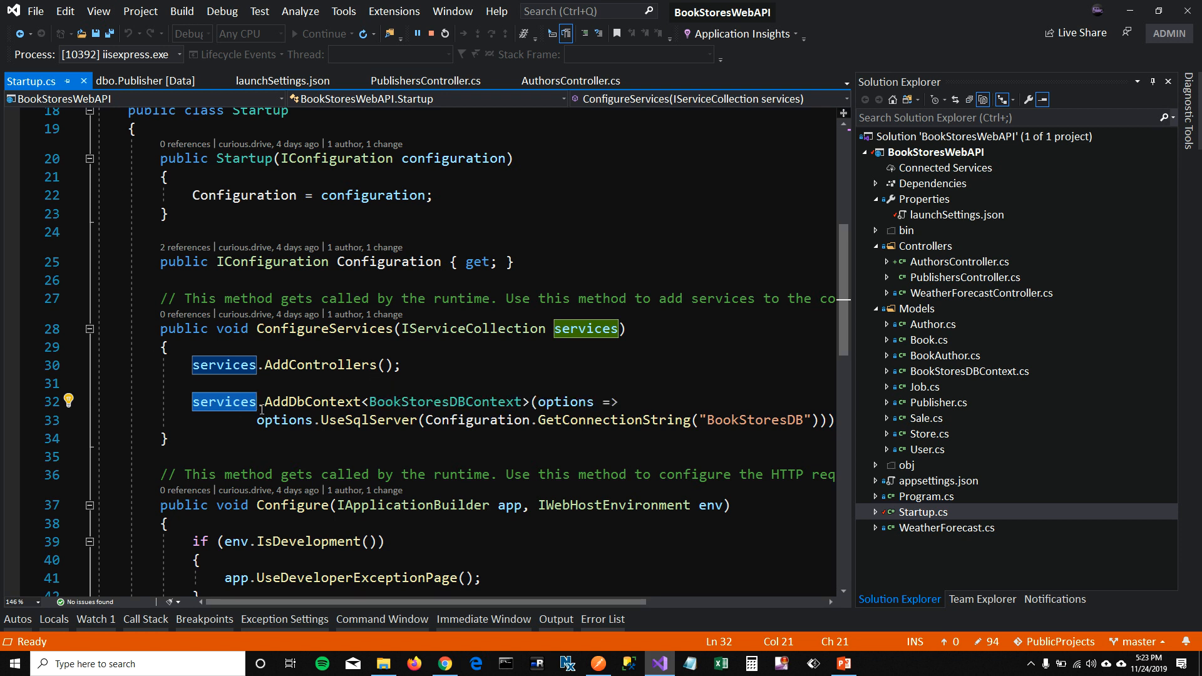
double_click(443, 401)
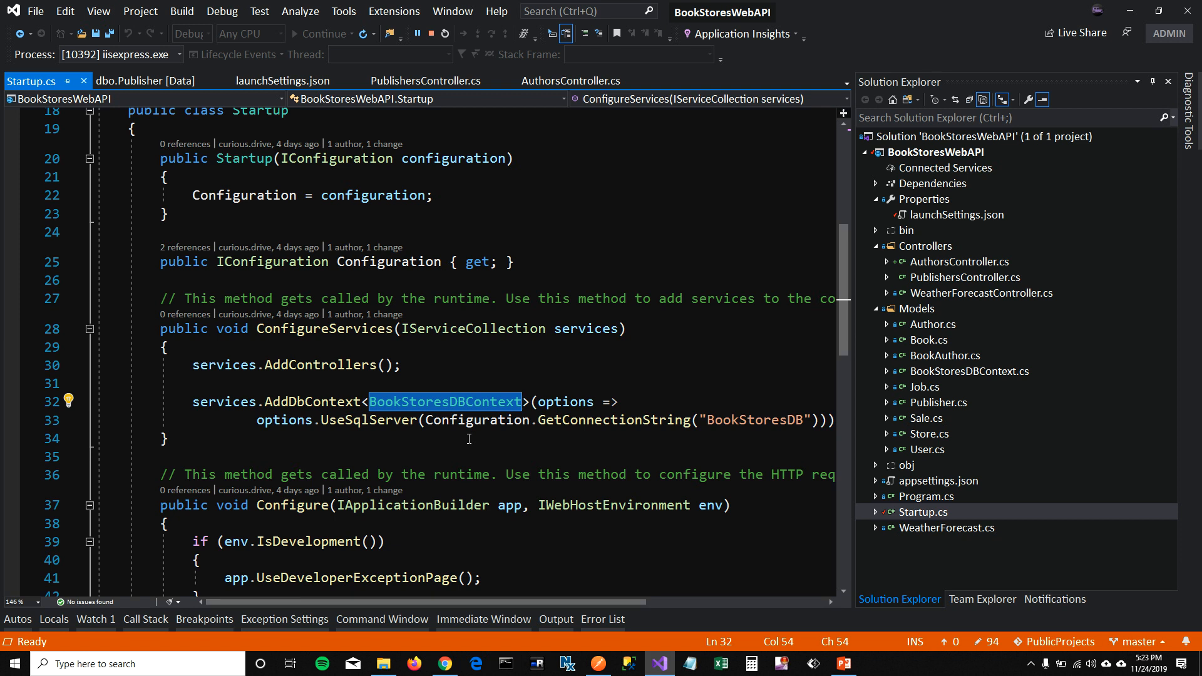
mouse_move(541, 430)
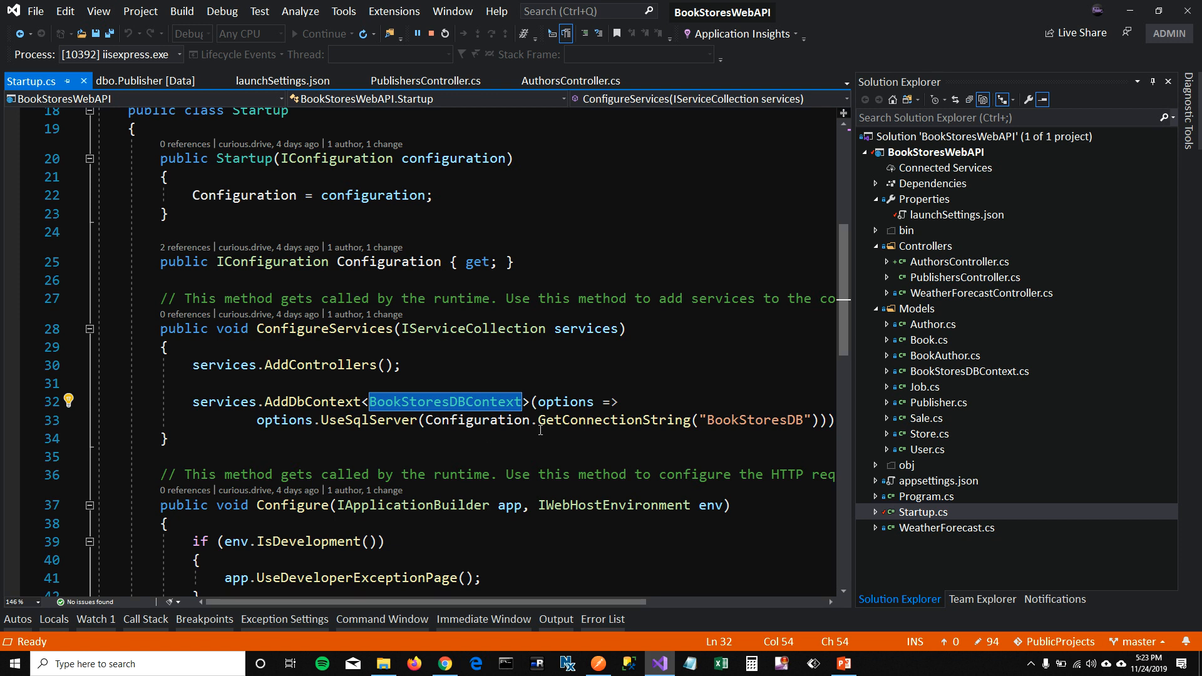
double_click(756, 421)
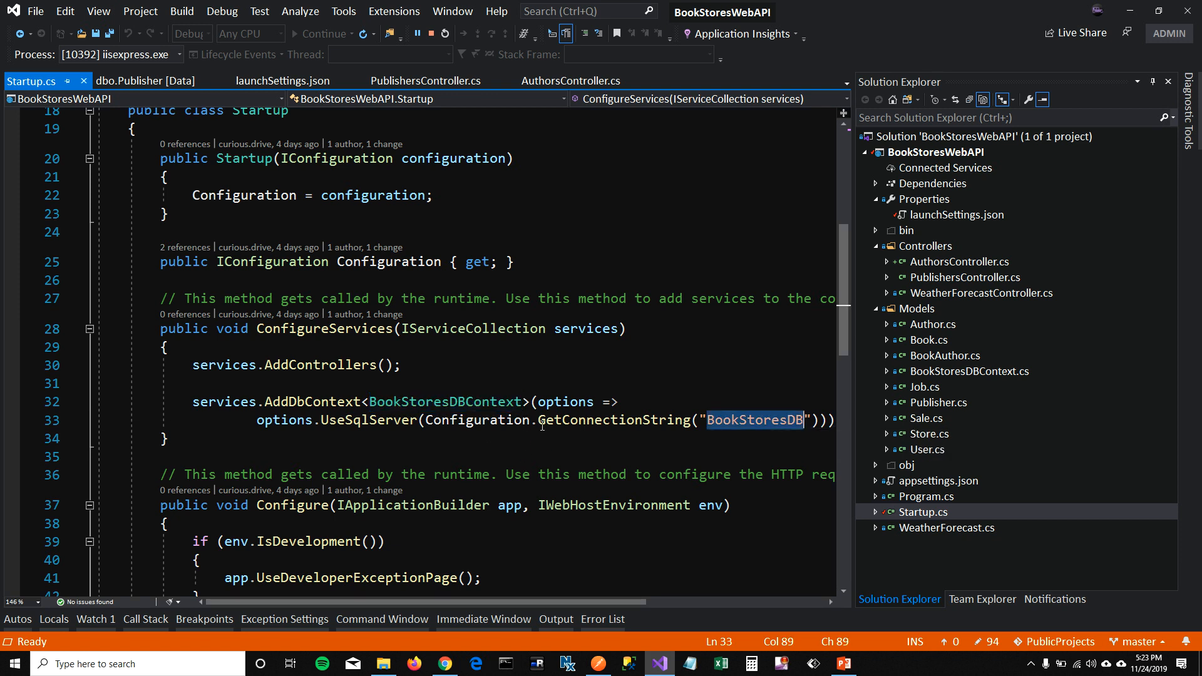
double_click(444, 401)
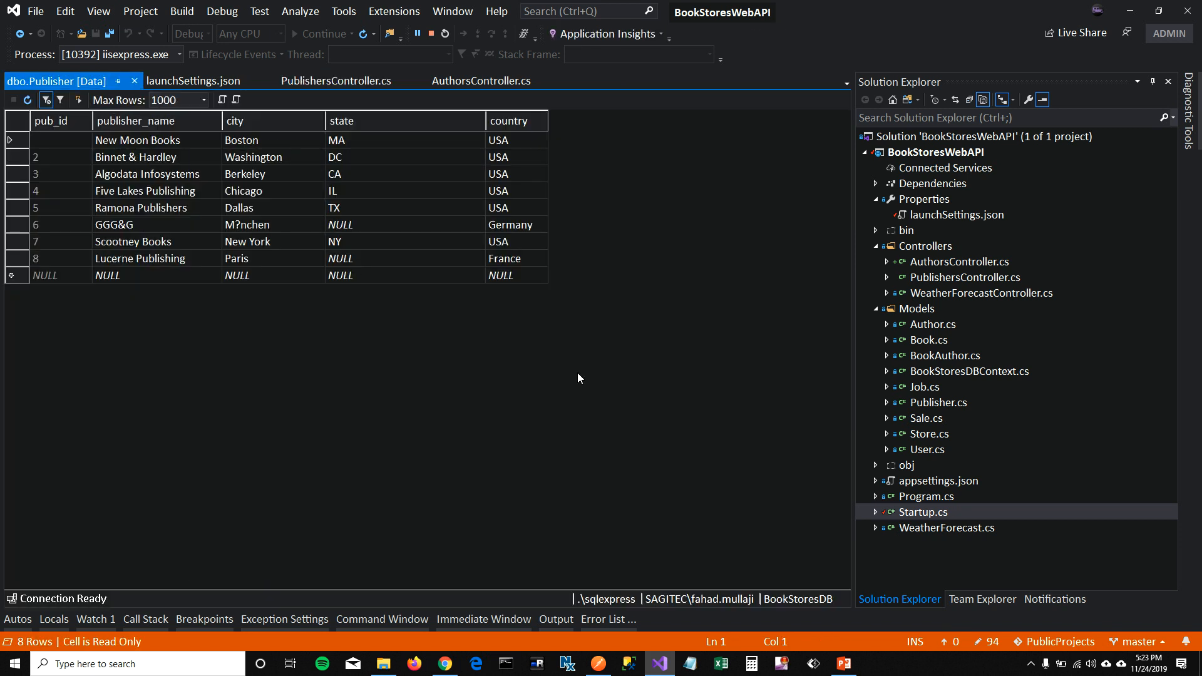
- Copy the api/Publishers address from the browser and switch to Postman
click(444, 663)
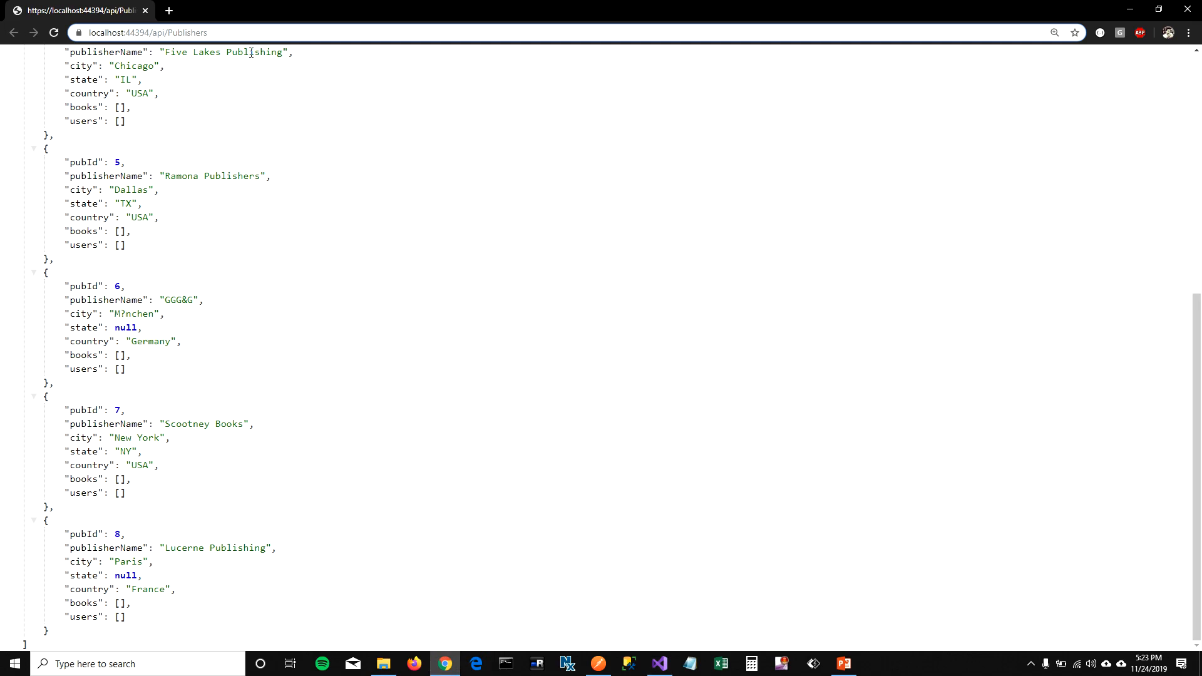
click(161, 33)
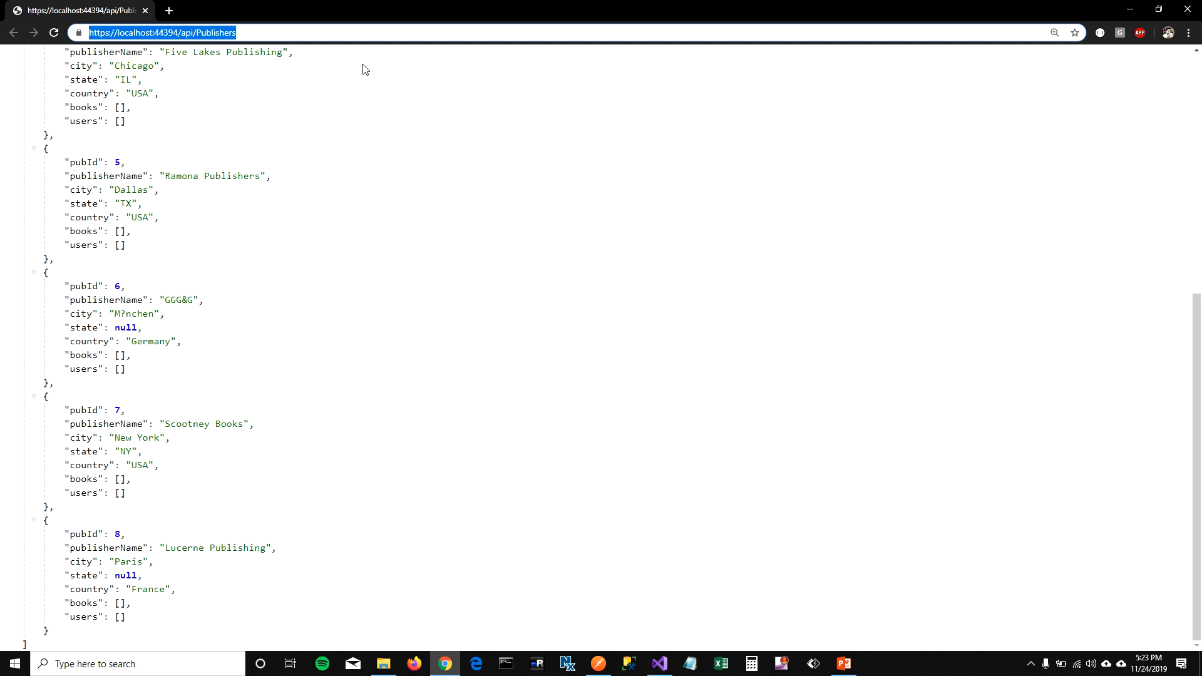
click(598, 664)
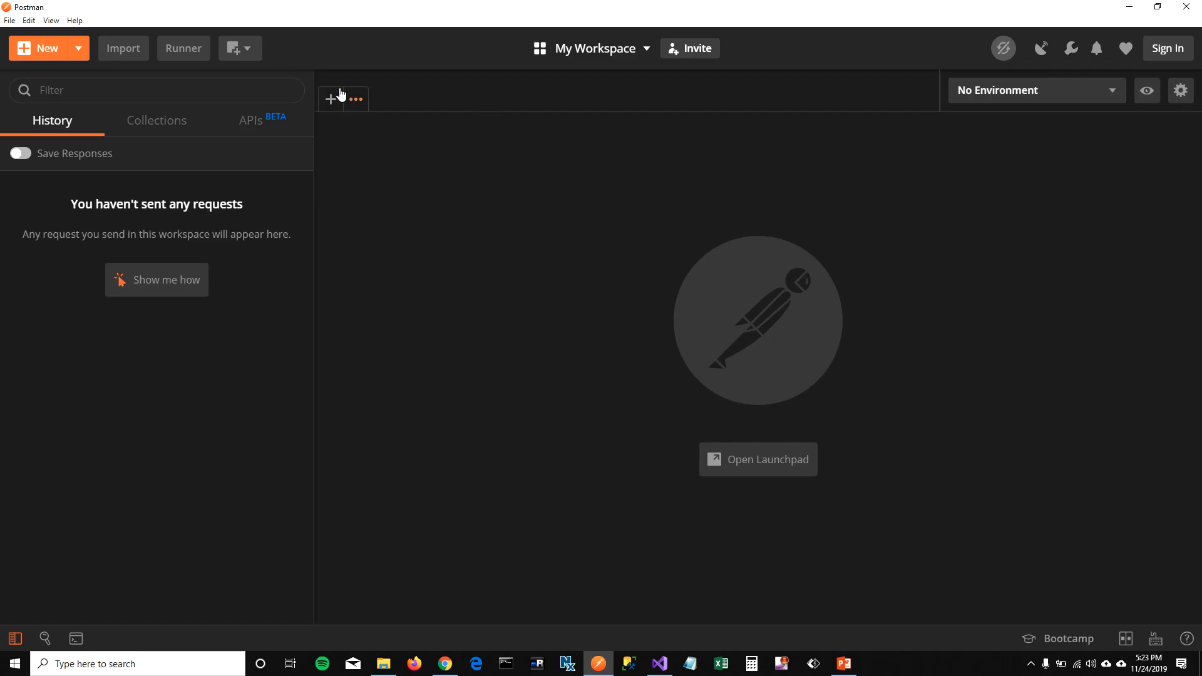
mouse_move(360, 213)
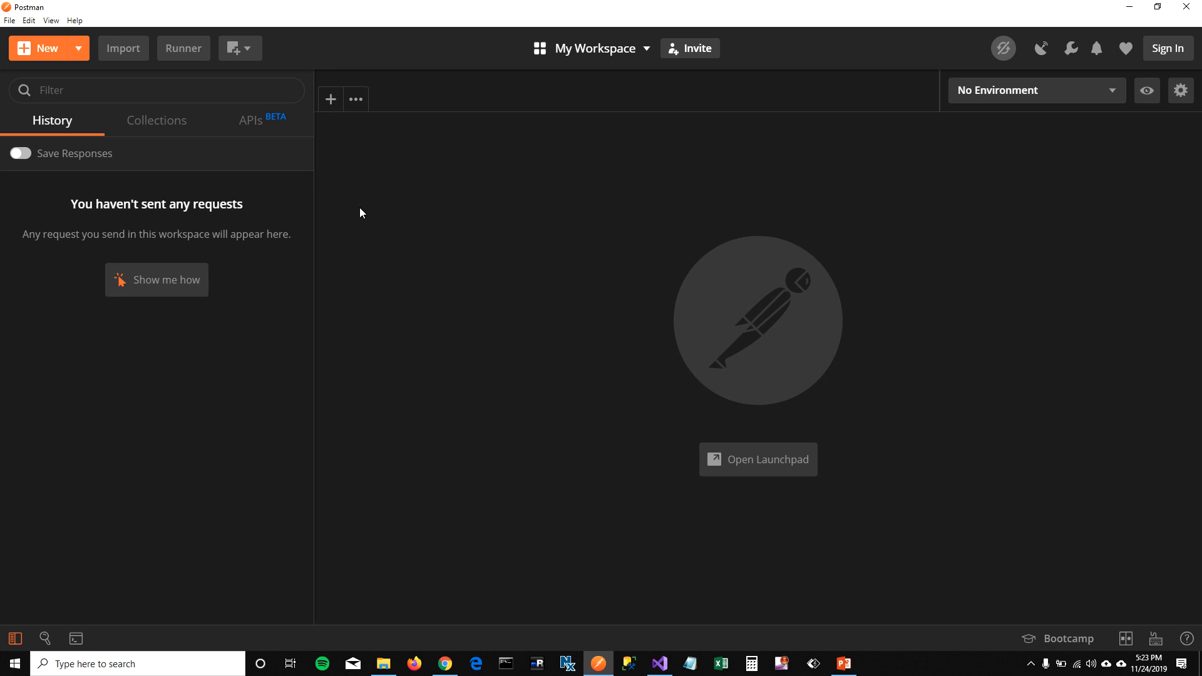
mouse_move(331, 99)
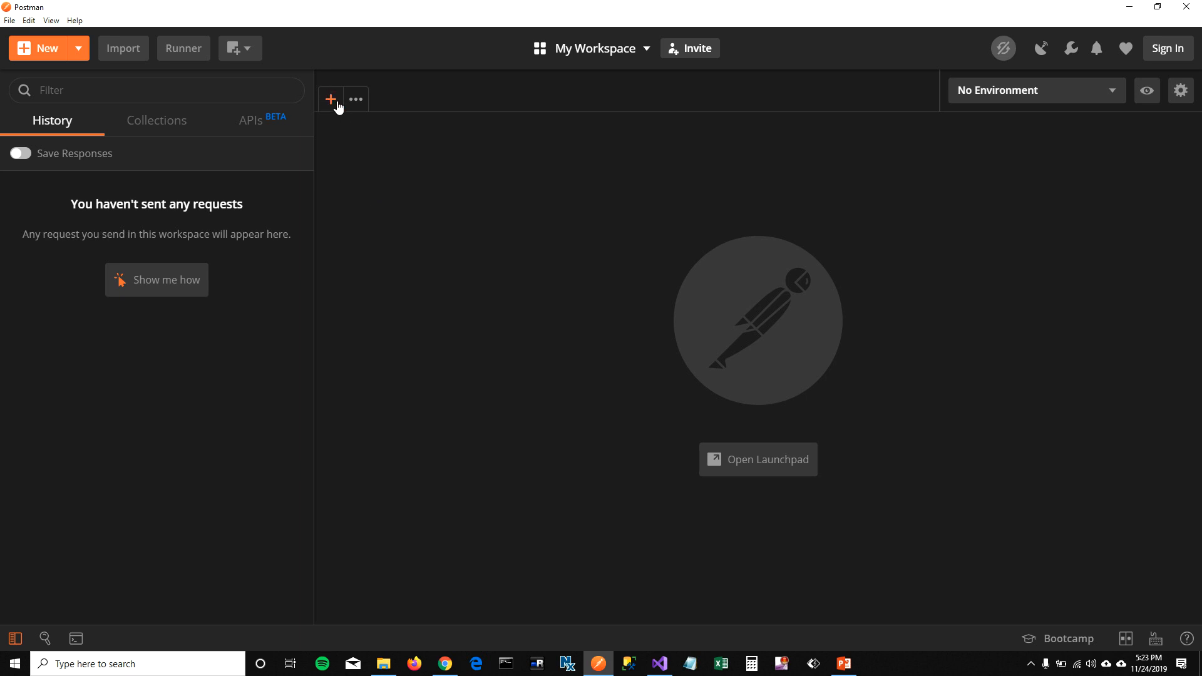
click(330, 99)
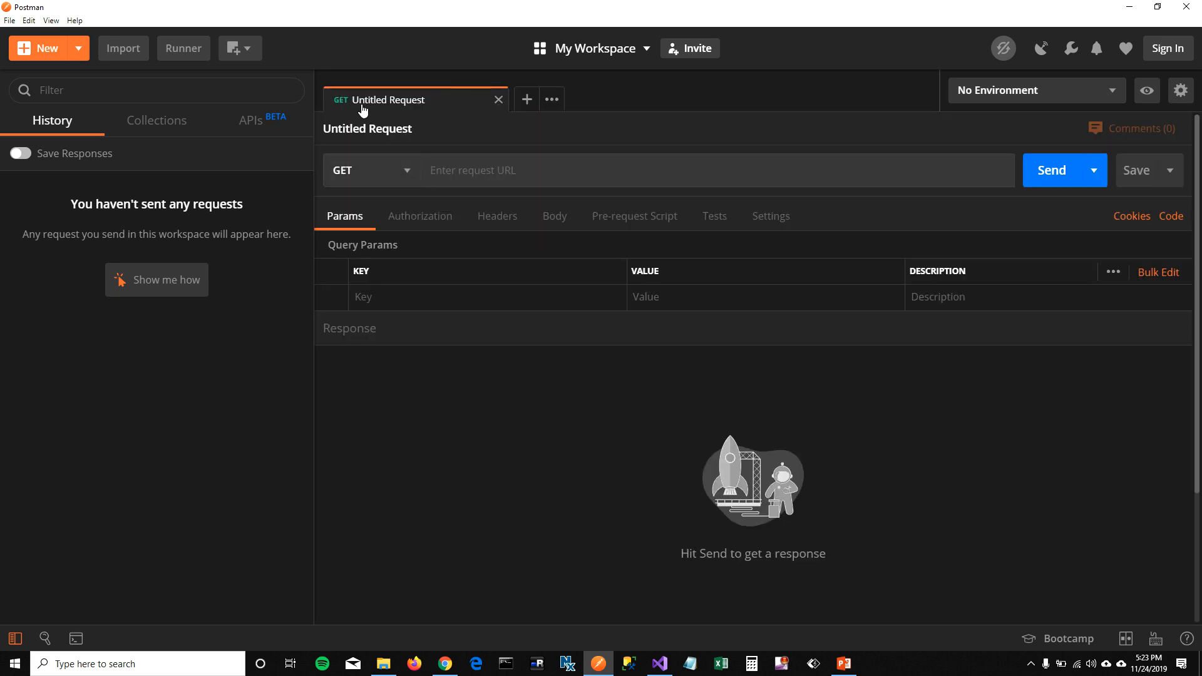
text(https://localhost:44394/api/Publishers)
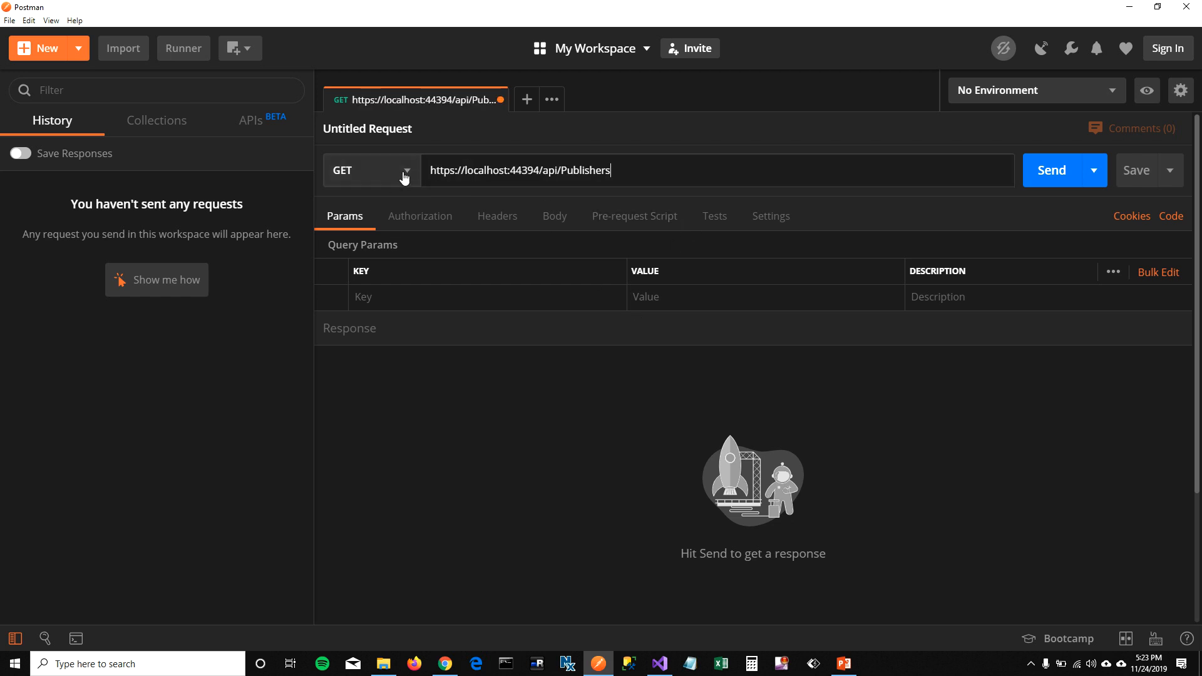
click(372, 170)
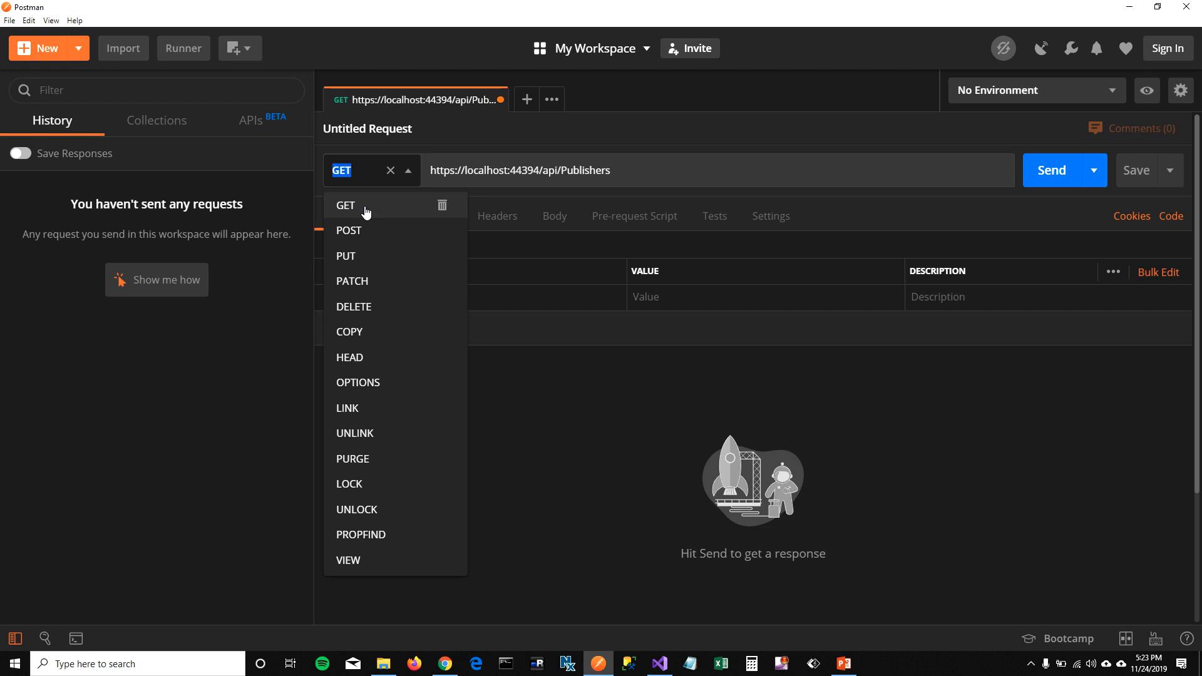
click(1051, 170)
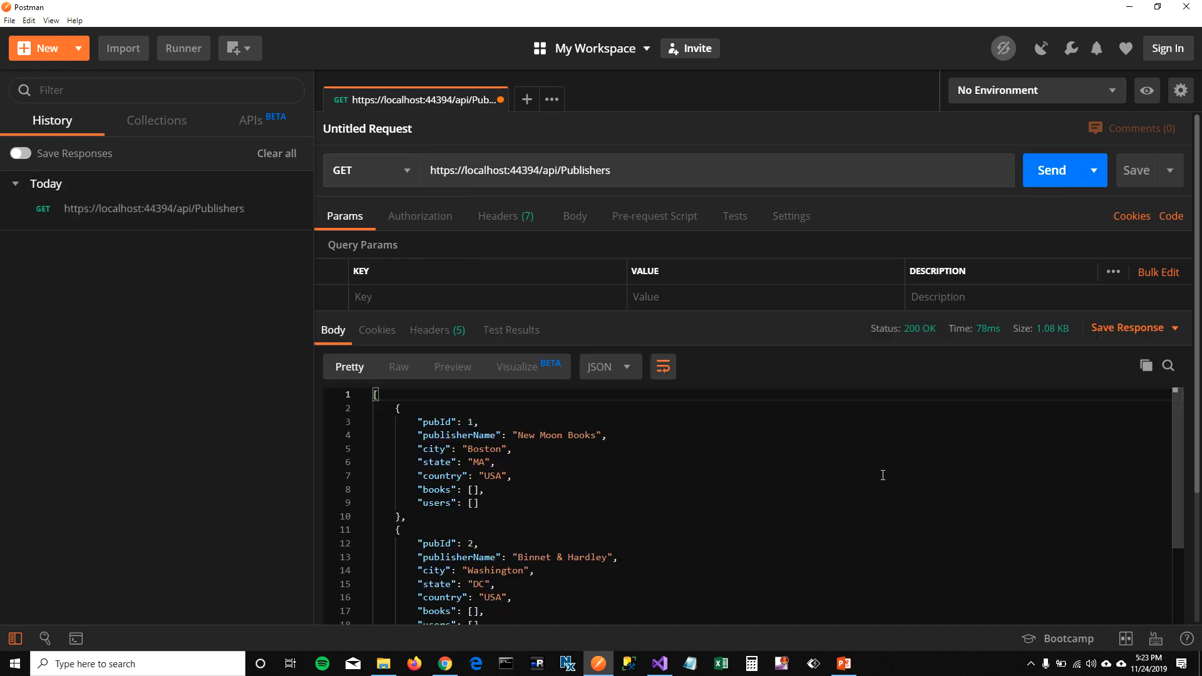
scroll(down, 3)
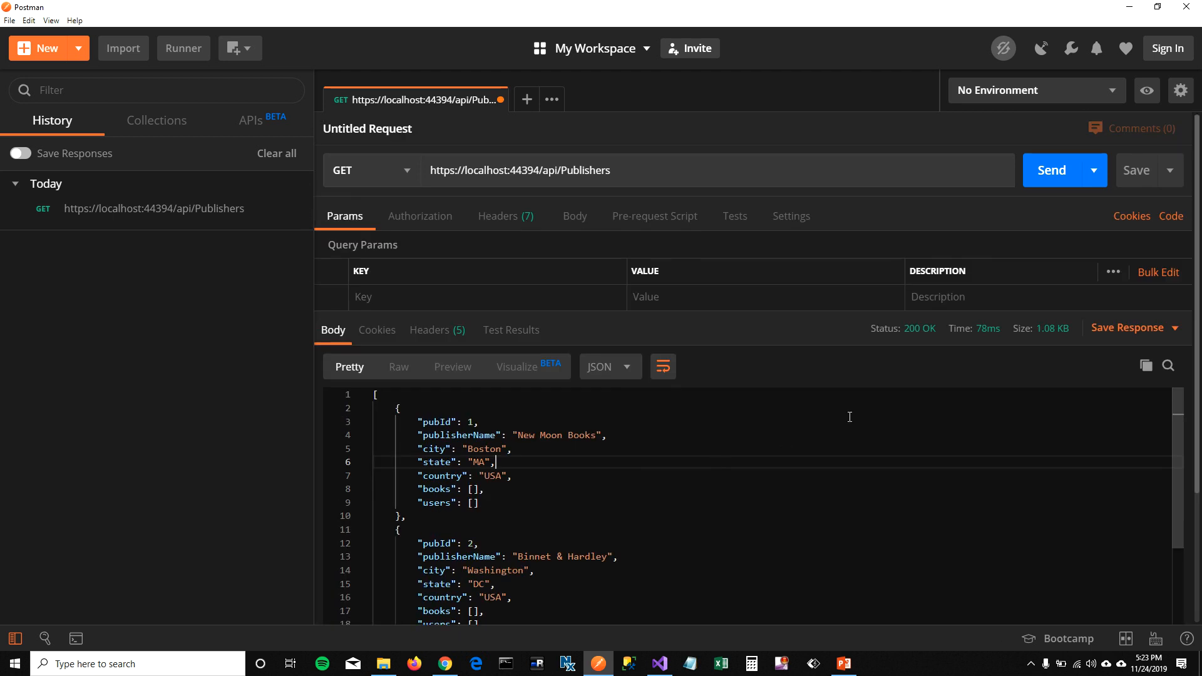
- Send a GET to api/Publishers/5 and get back the Ramona Publishers record
click(657, 664)
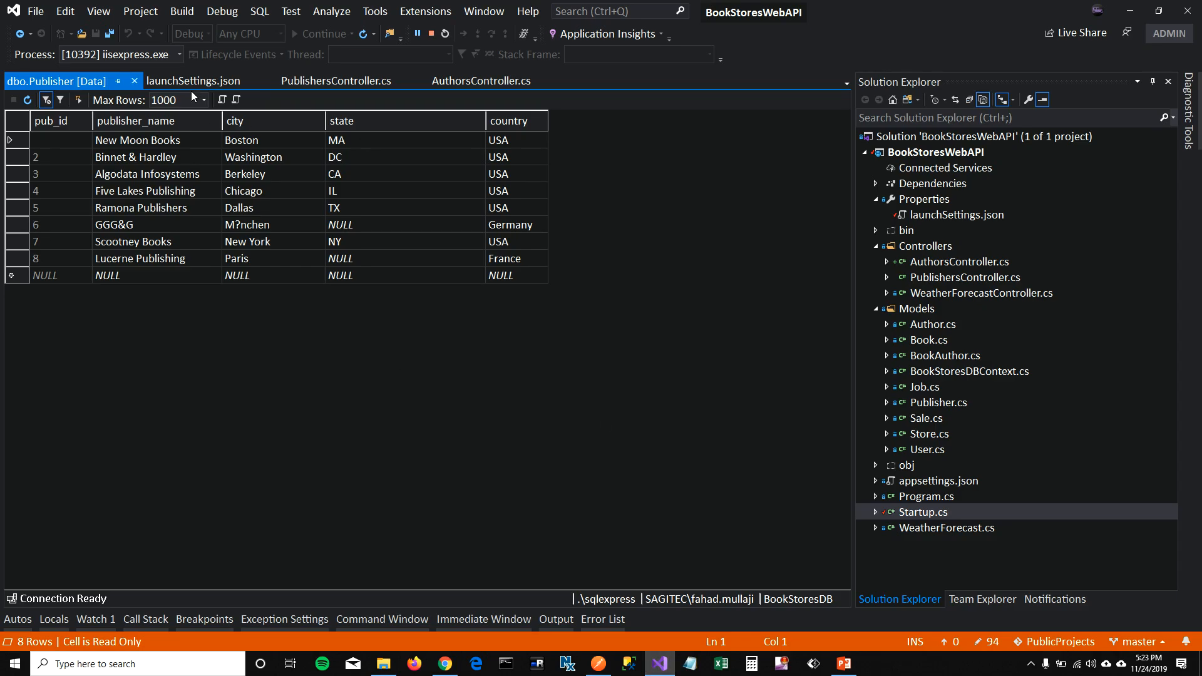
click(336, 80)
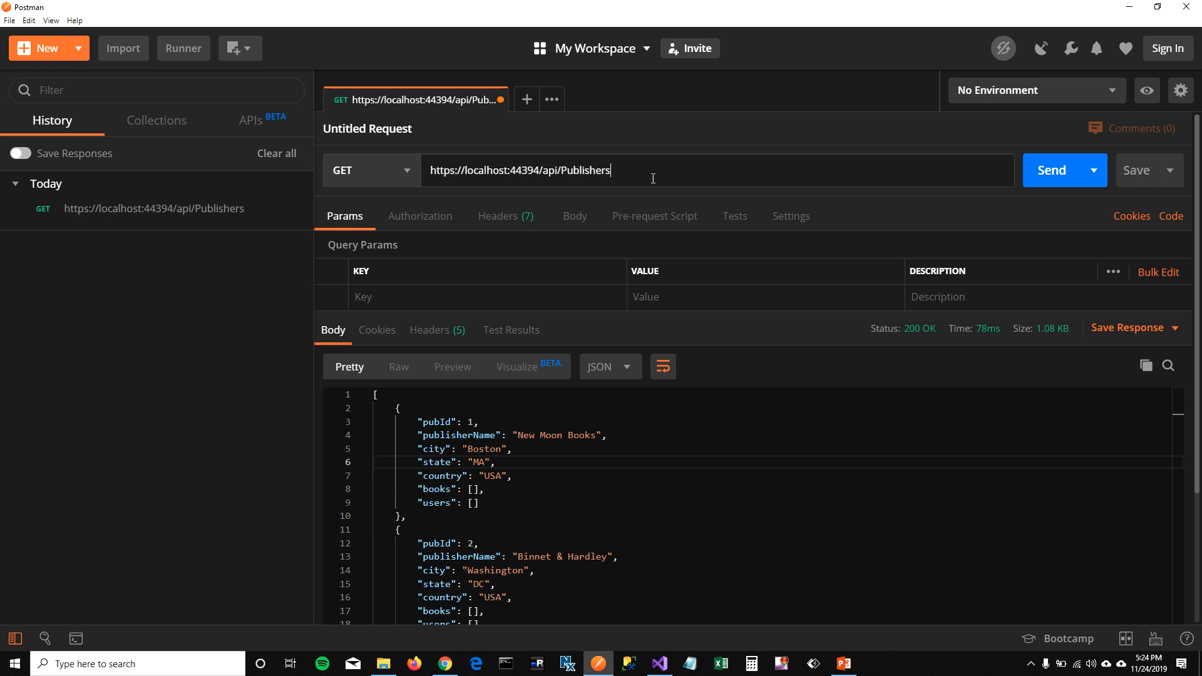
text(/5)
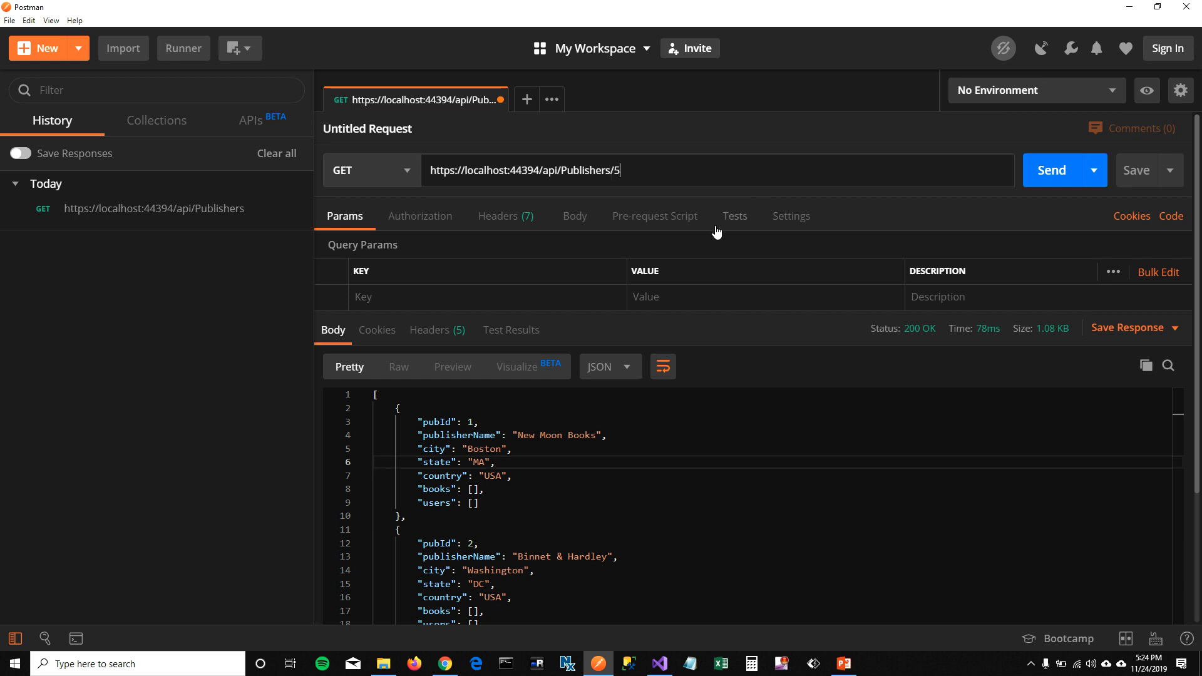
mouse_move(1051, 171)
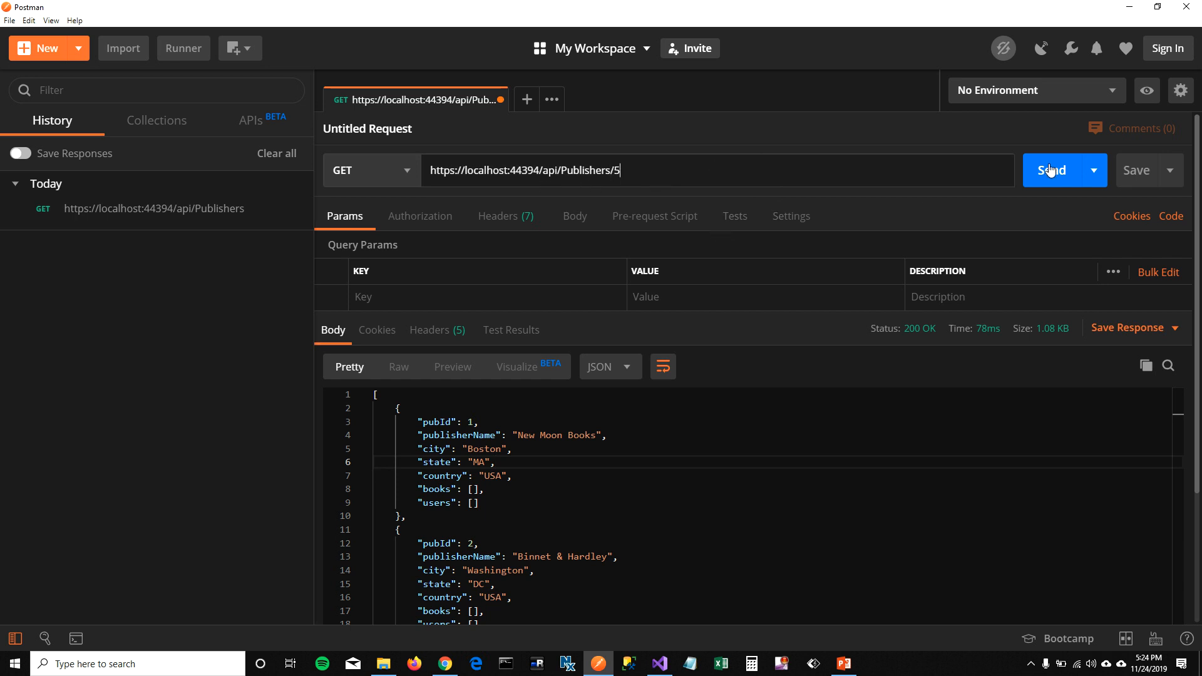
click(1051, 170)
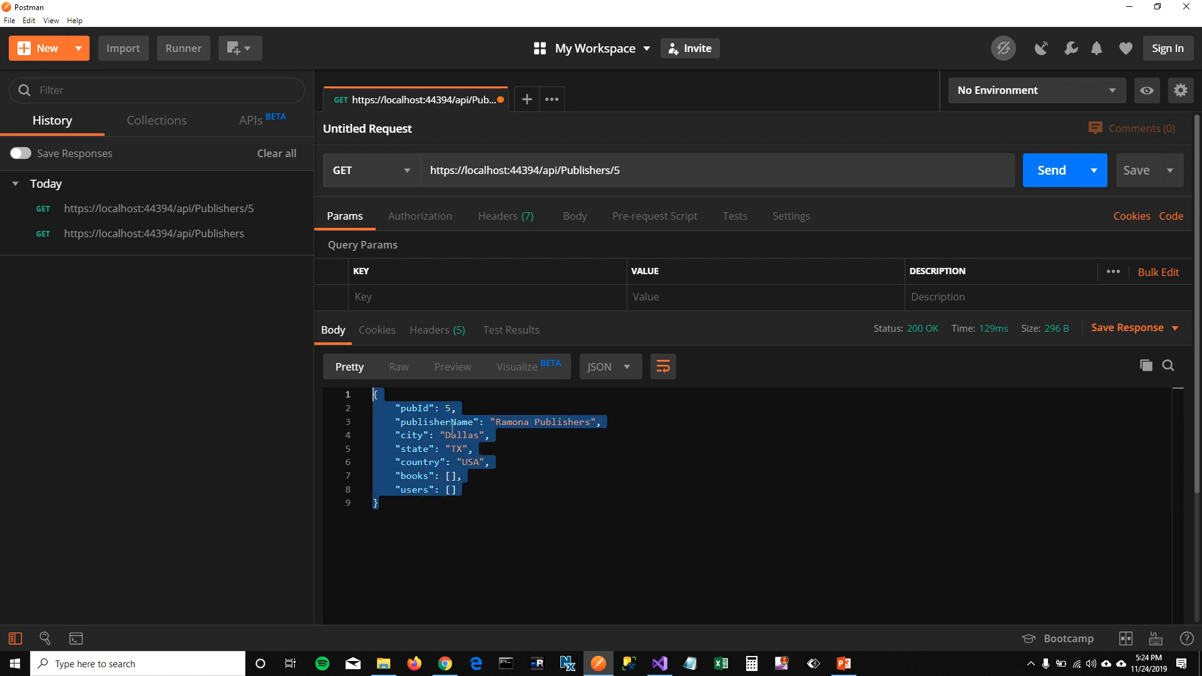
double_click(414, 408)
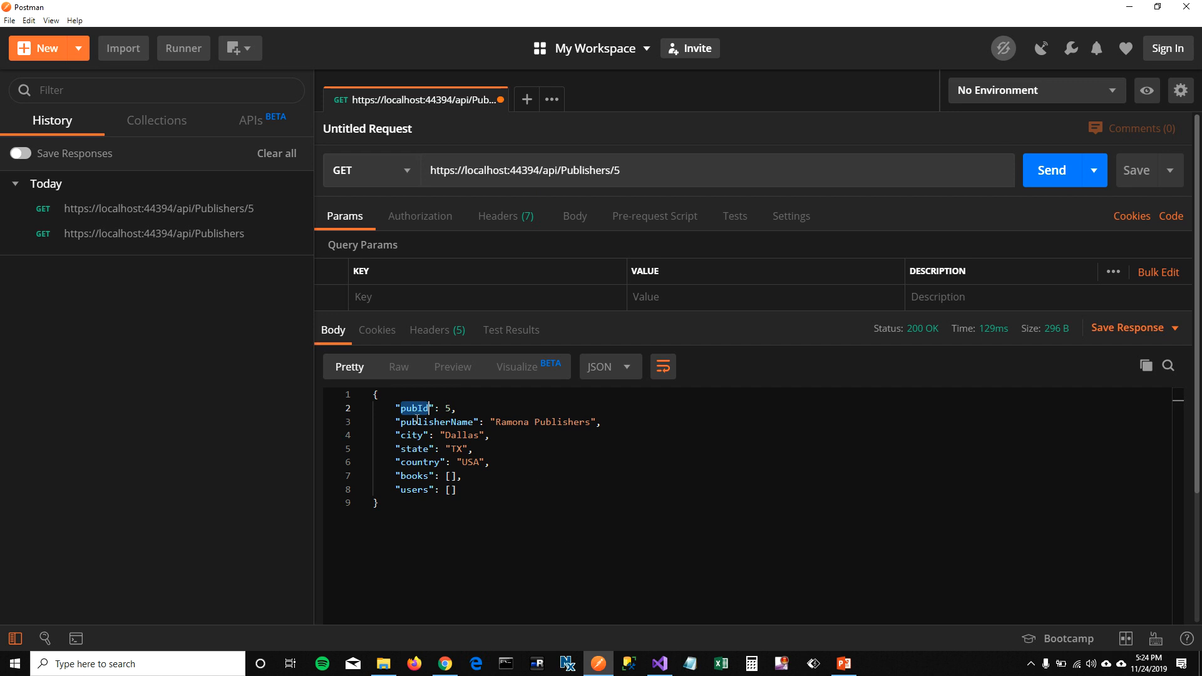
mouse_move(129, 209)
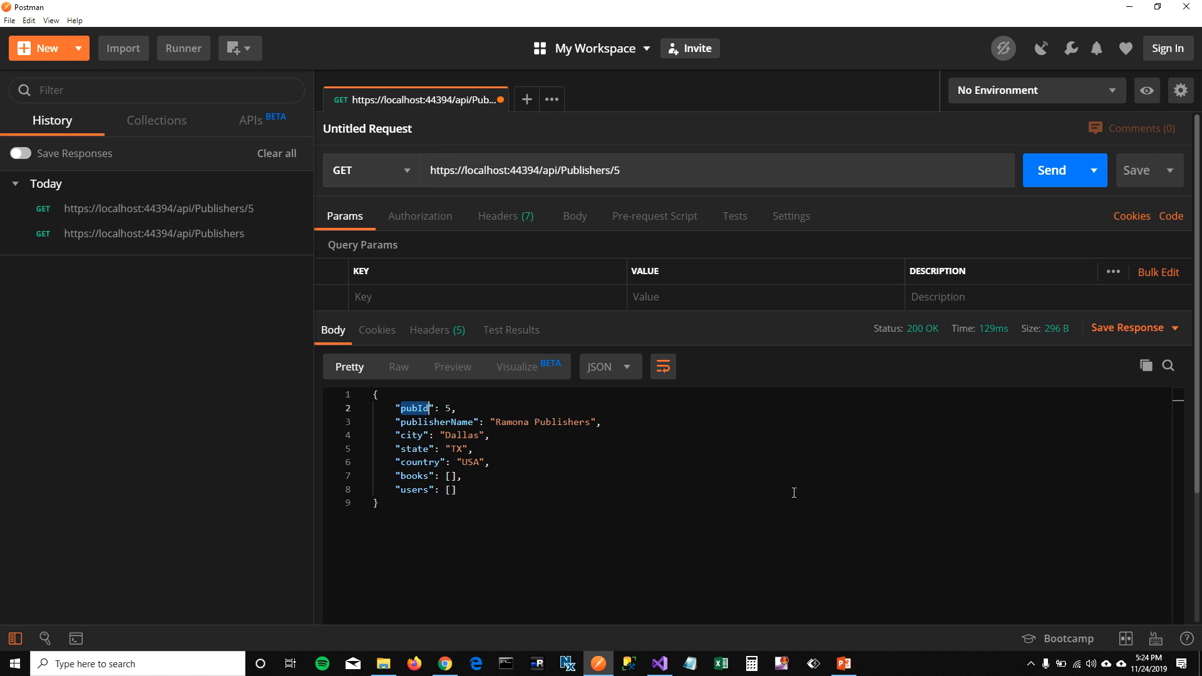
mouse_move(798, 497)
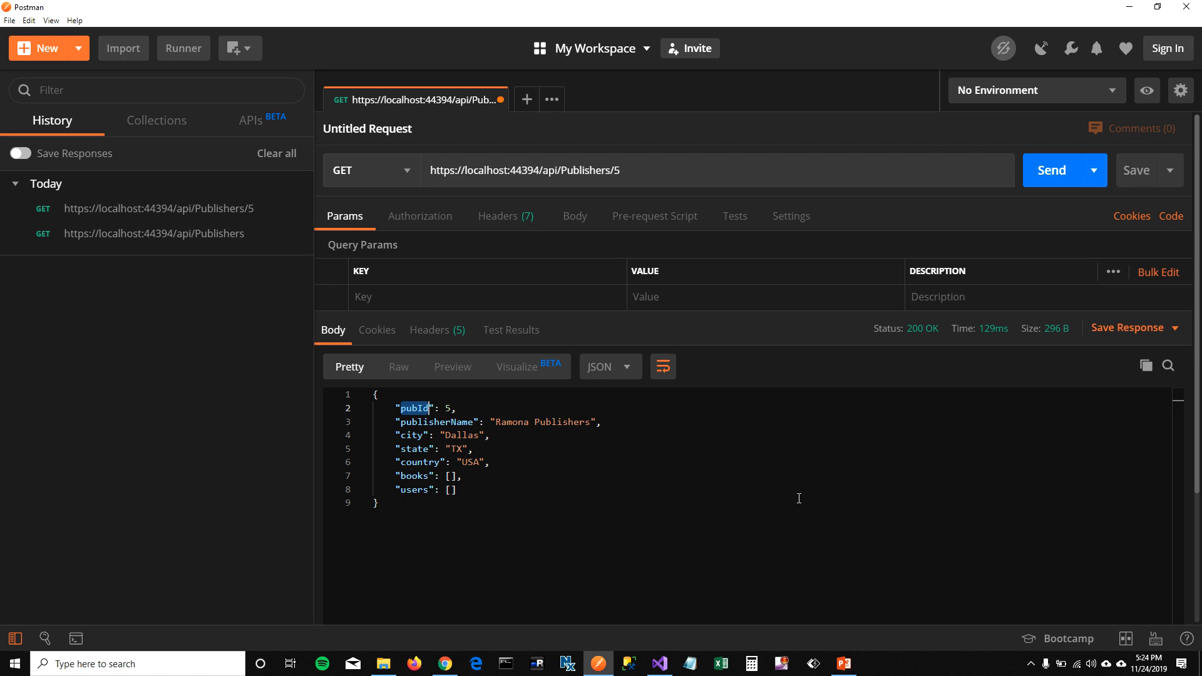
mouse_move(456, 534)
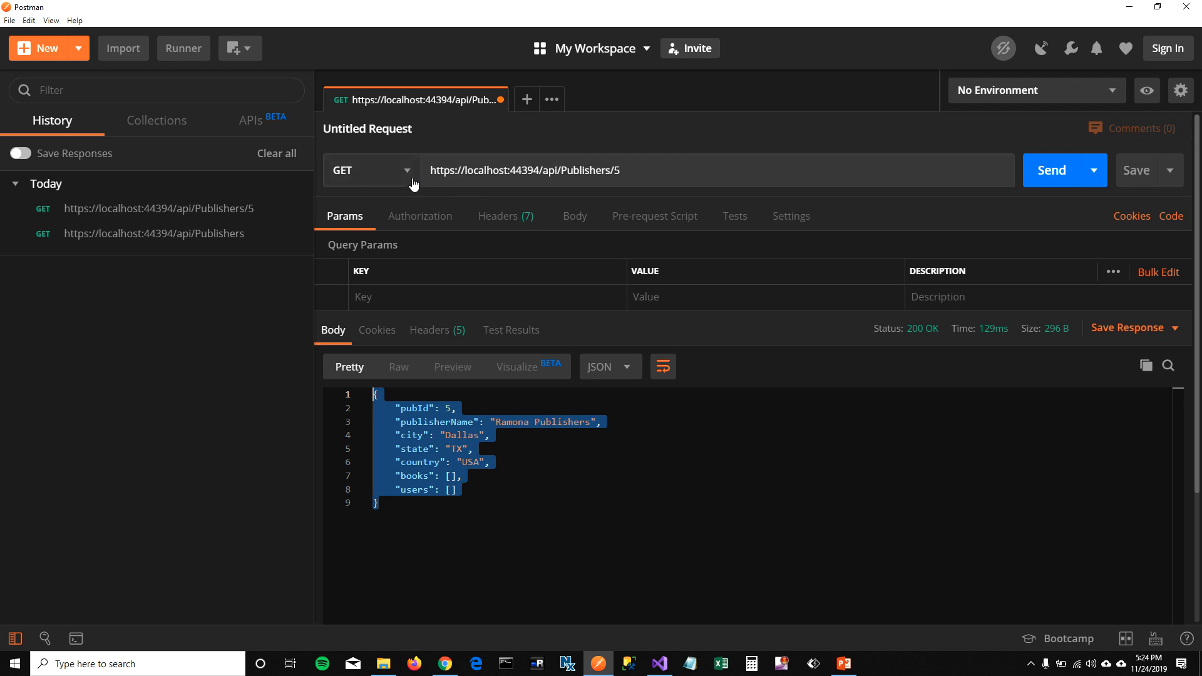
- Make the request a POST to api/Publishers with the Ramona Publishers JSON pasted as a raw JSON body
click(371, 170)
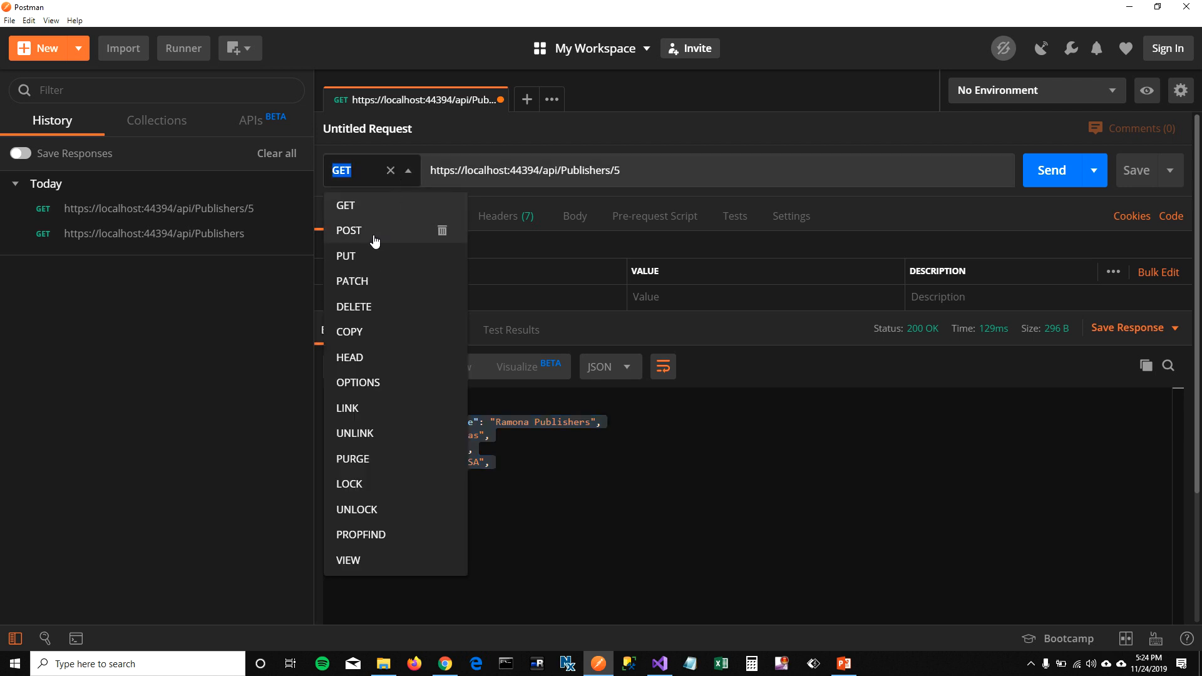
click(350, 230)
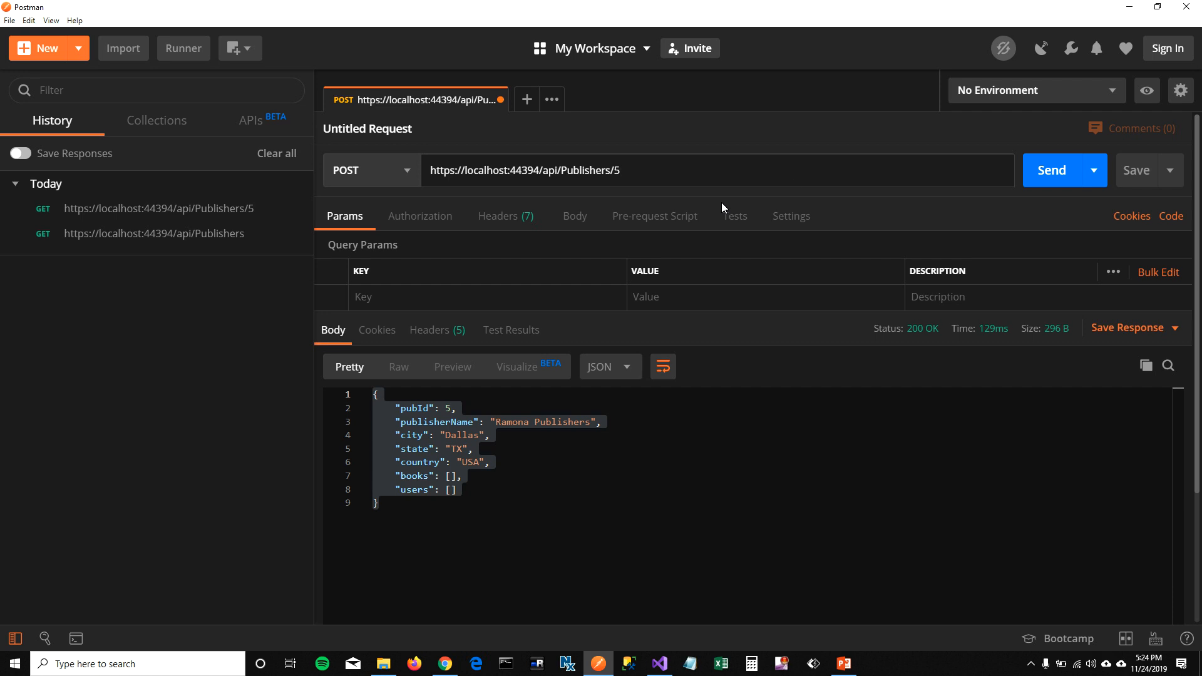
key(Backspace)
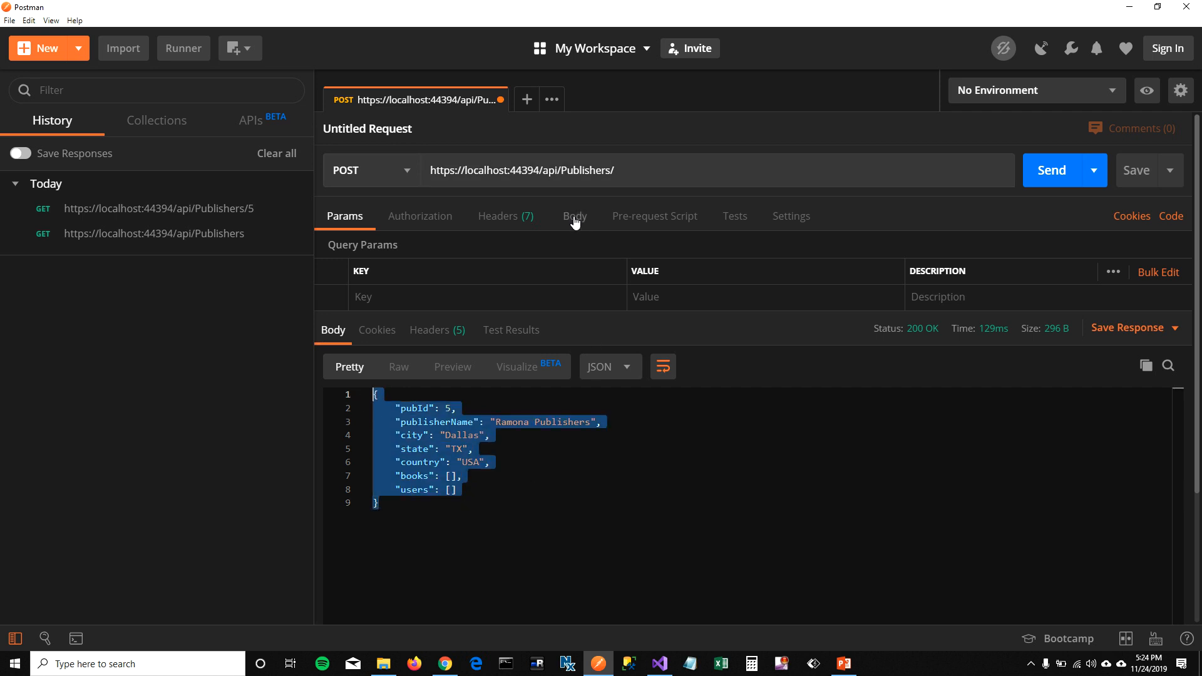
click(574, 215)
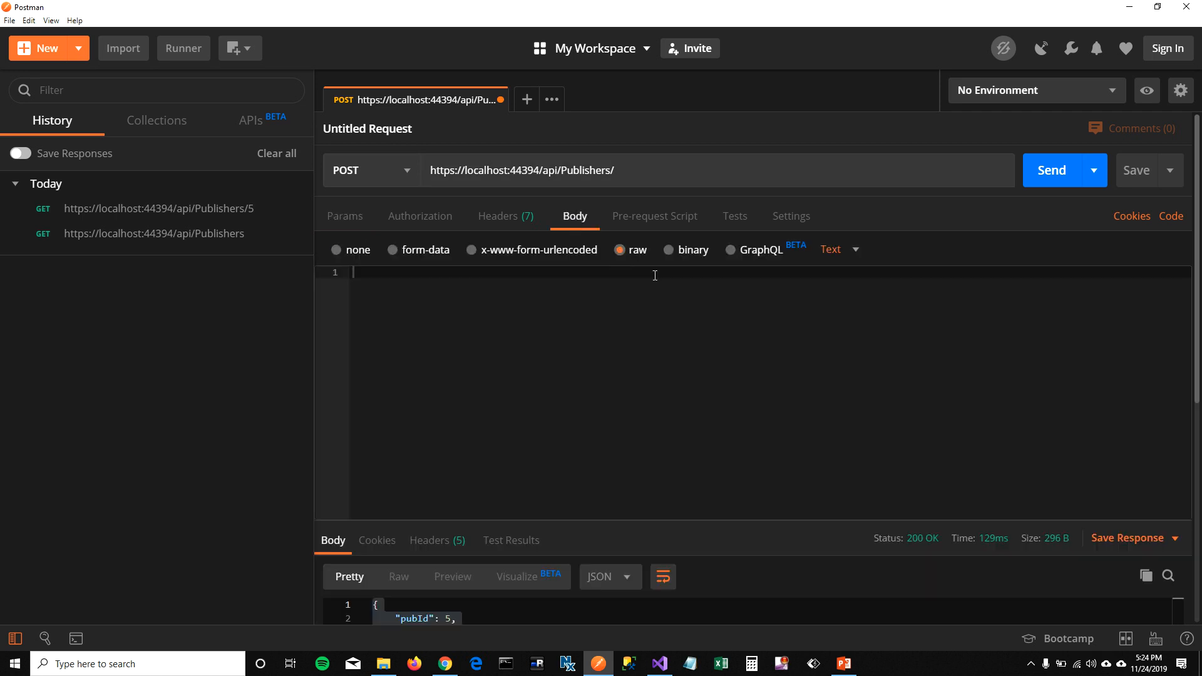
text({"pubId": 5, "publisherName": "Ramona Publishers", "city": "Dallas", "state": "TX", "country": "USA", "books": [], "users": []})
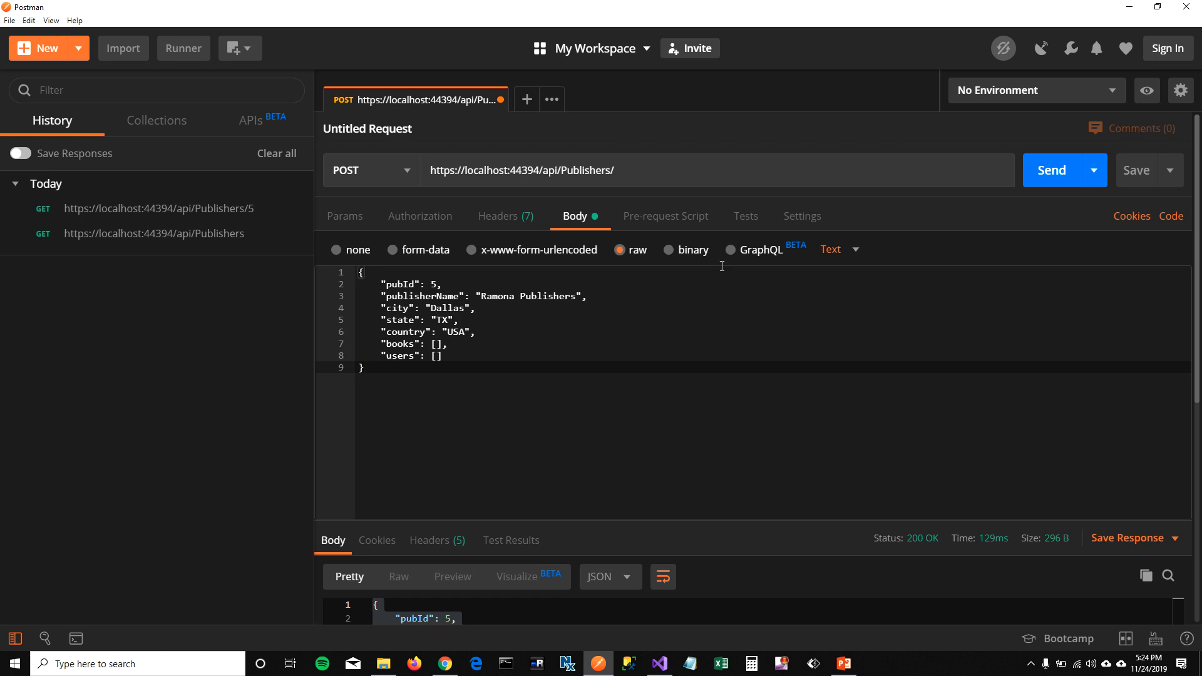
click(835, 249)
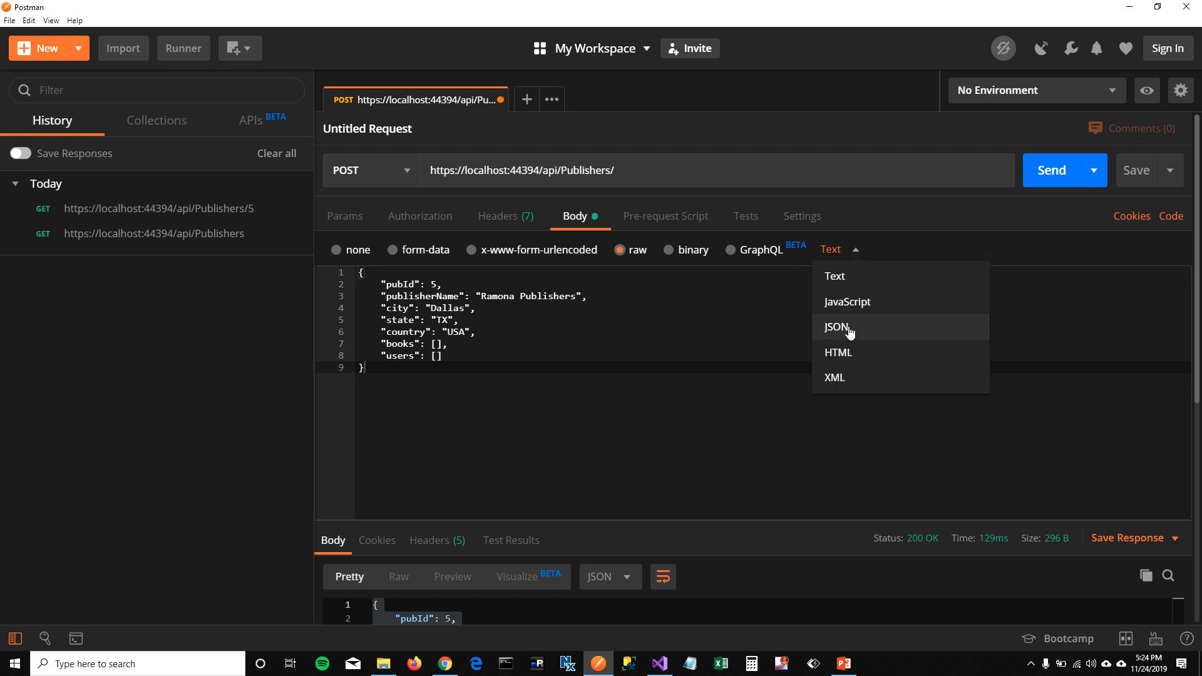
click(834, 327)
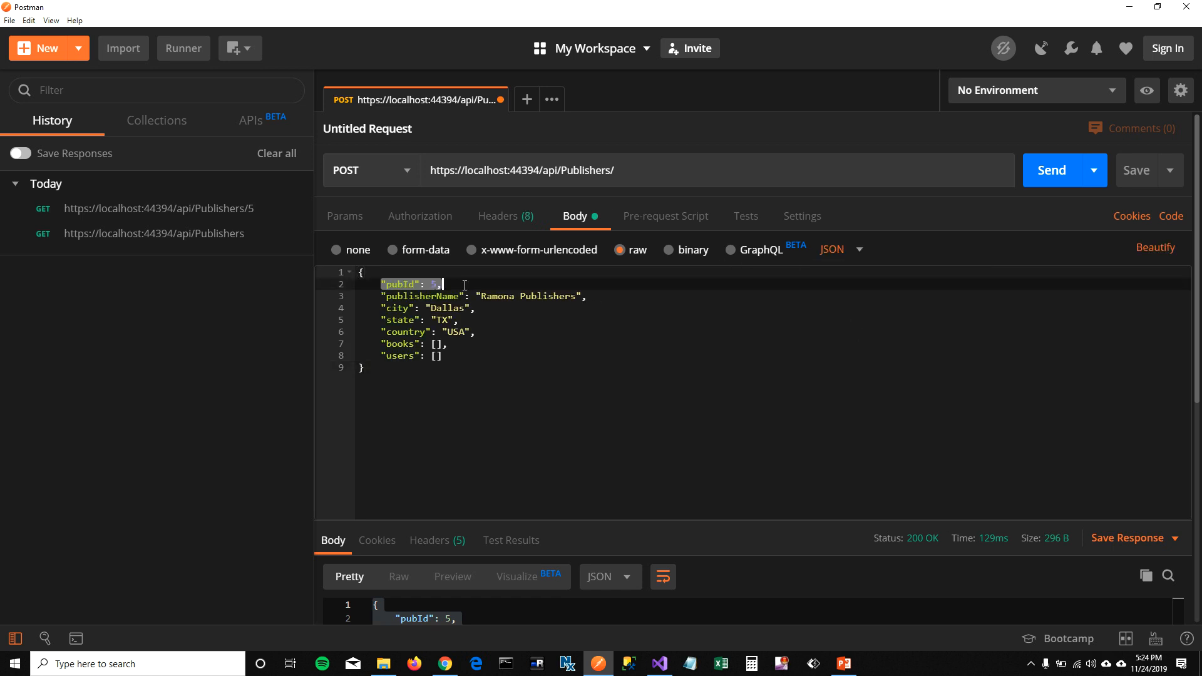
mouse_move(603, 308)
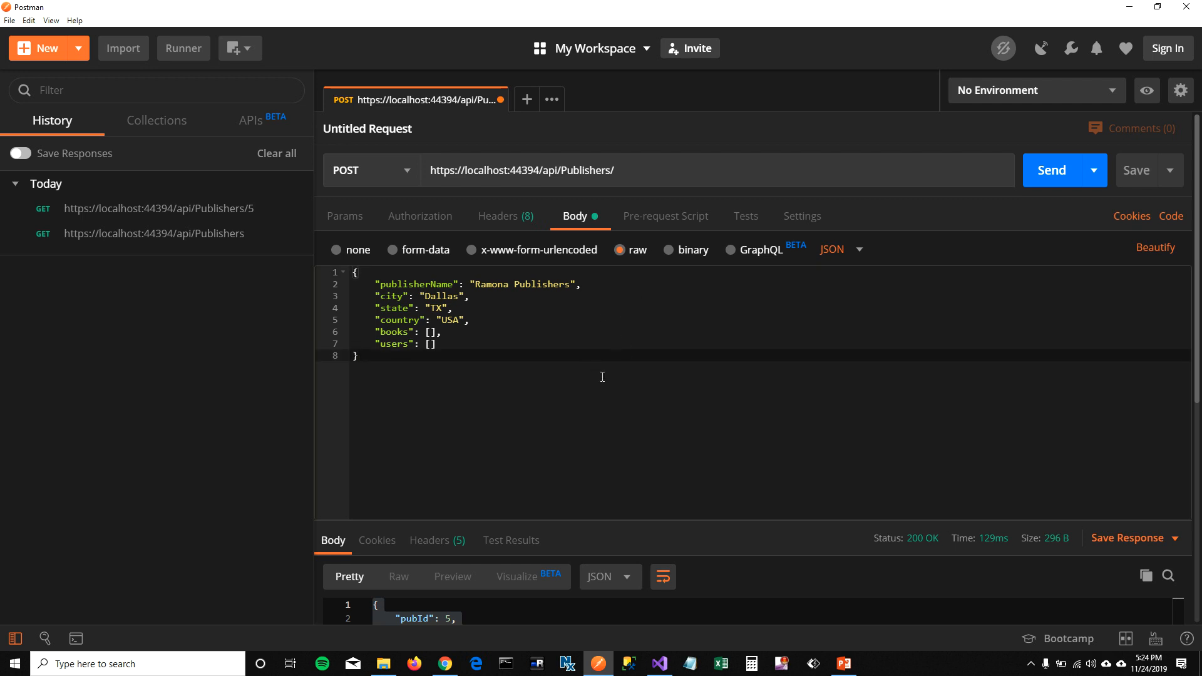
mouse_move(476, 284)
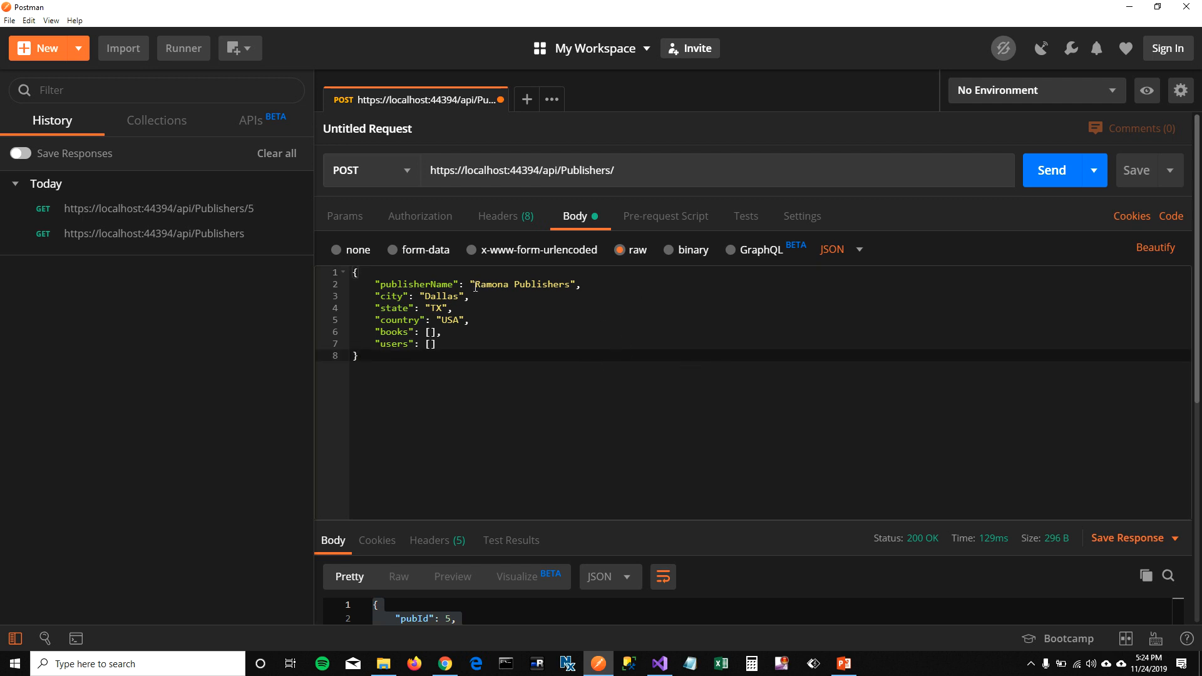
- Rename the body's publisher to Egmont Books, send it and get 201 Created with pubId 12
double_click(521, 285)
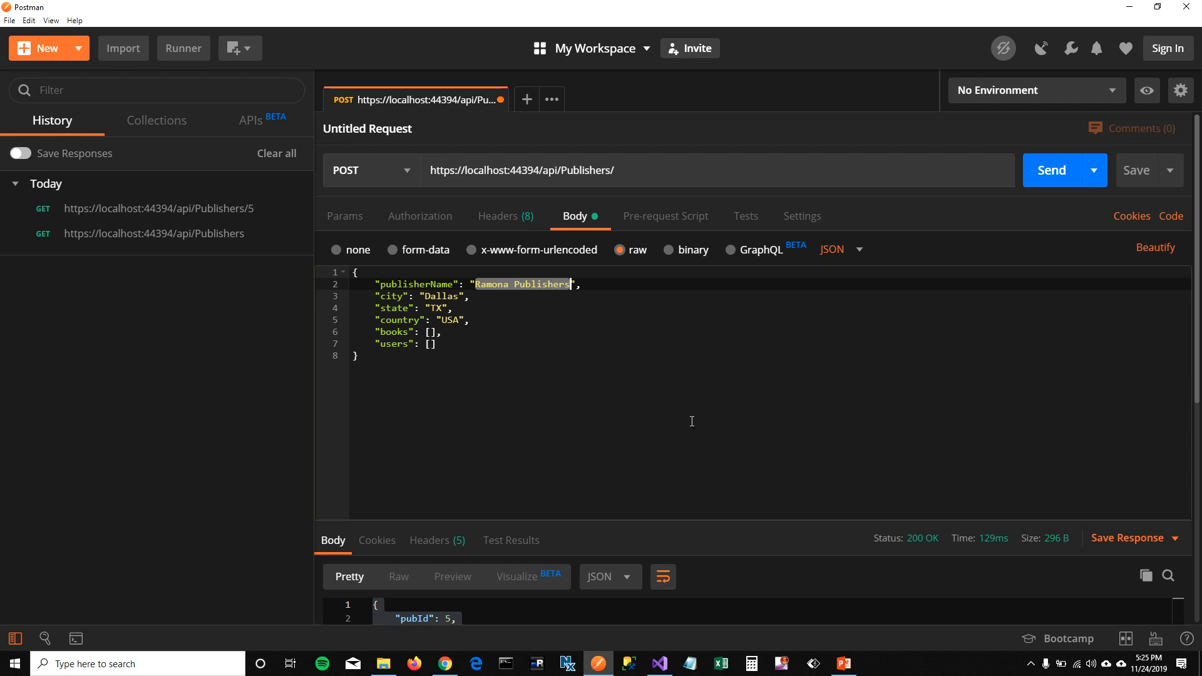
text(Egmont)
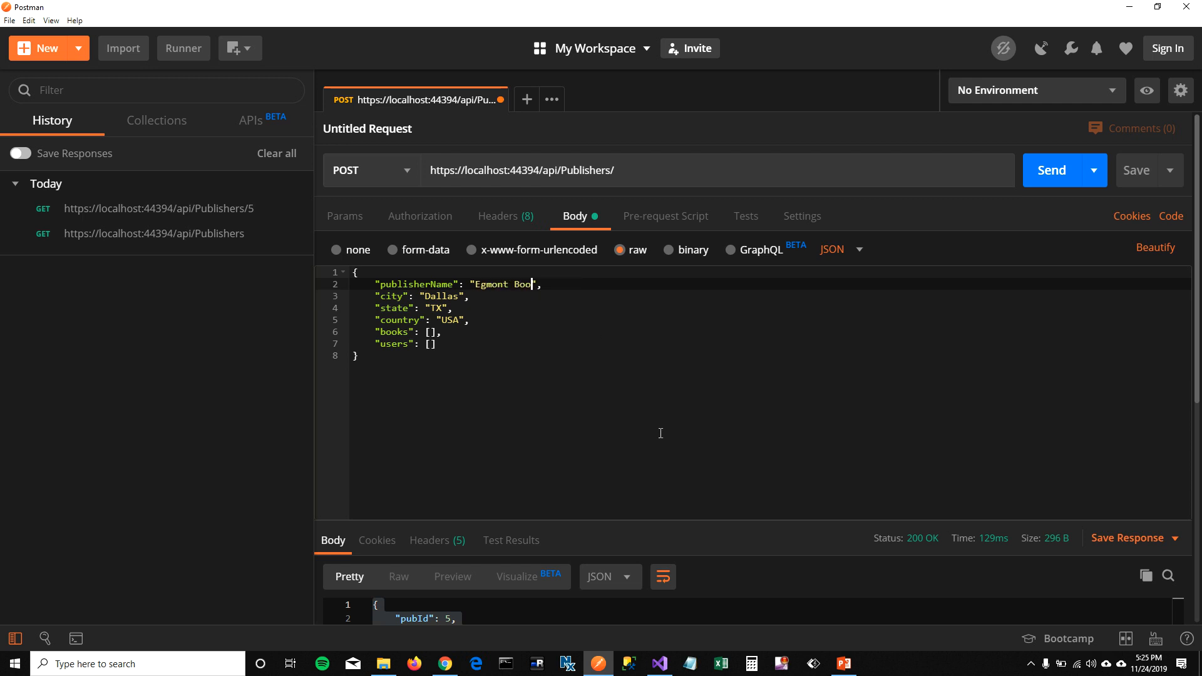
text(ks)
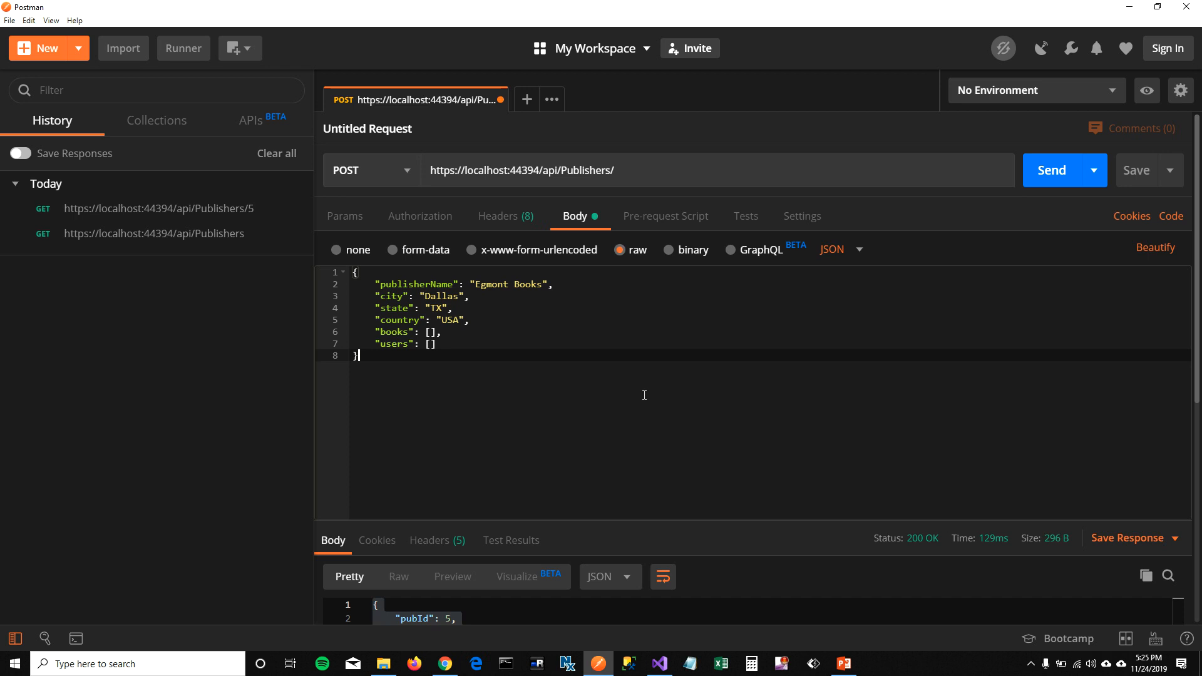
click(1051, 171)
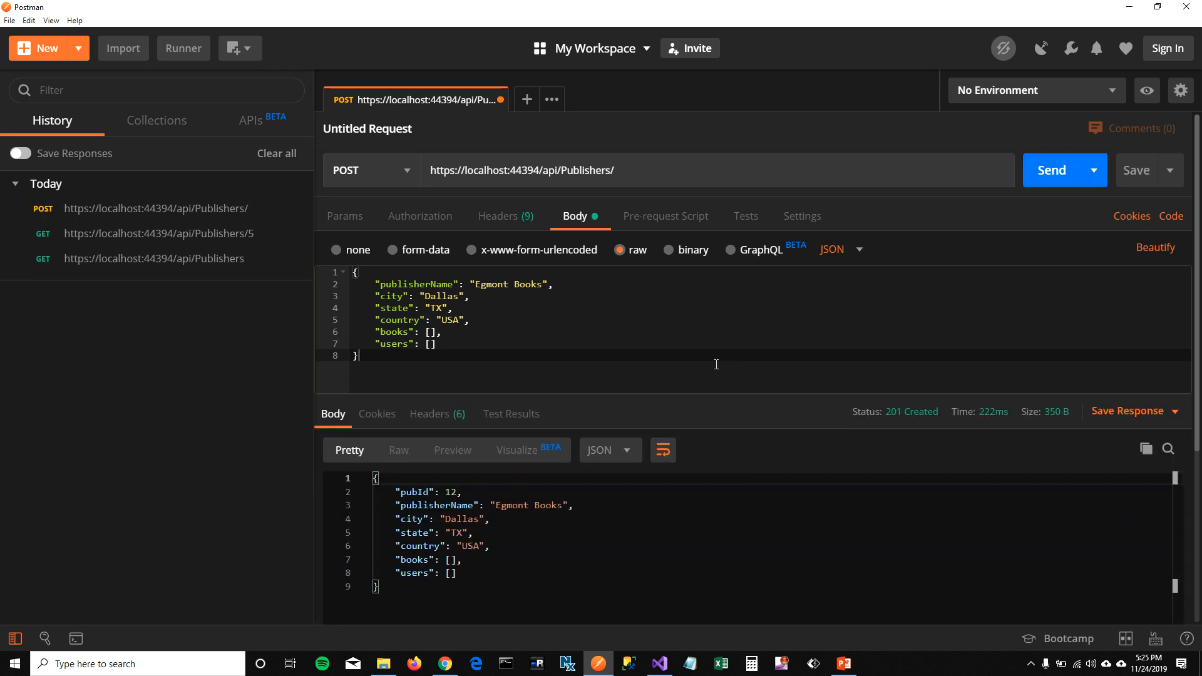
drag(372, 485, 460, 579)
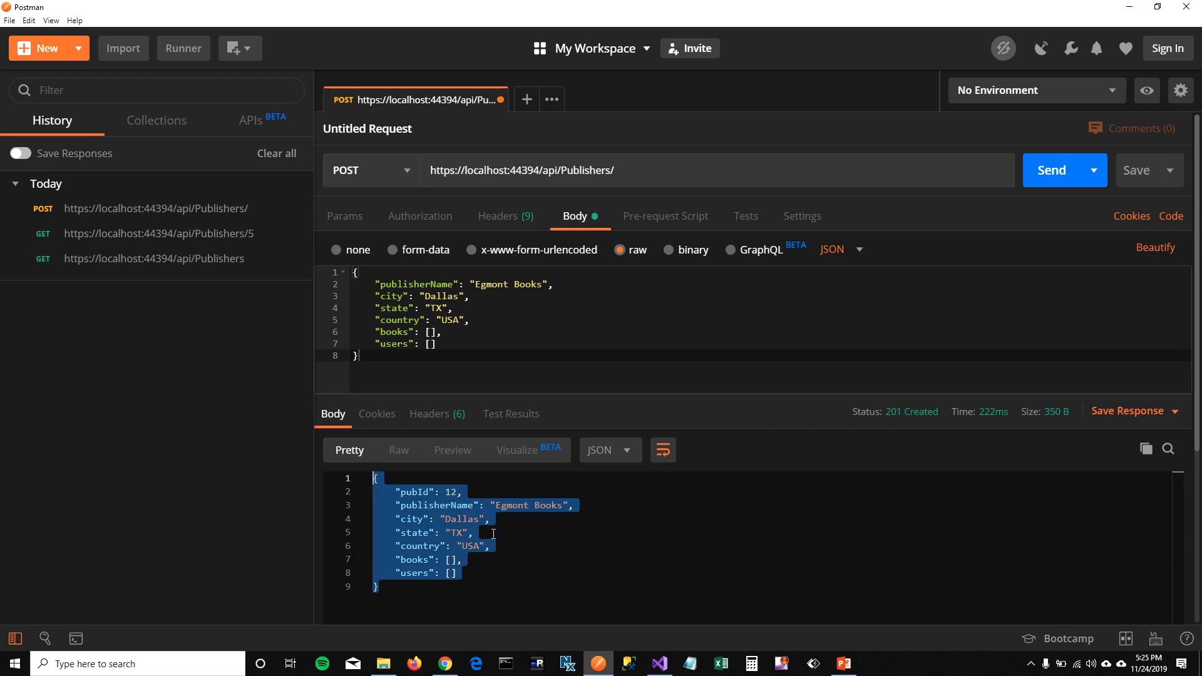
double_click(412, 491)
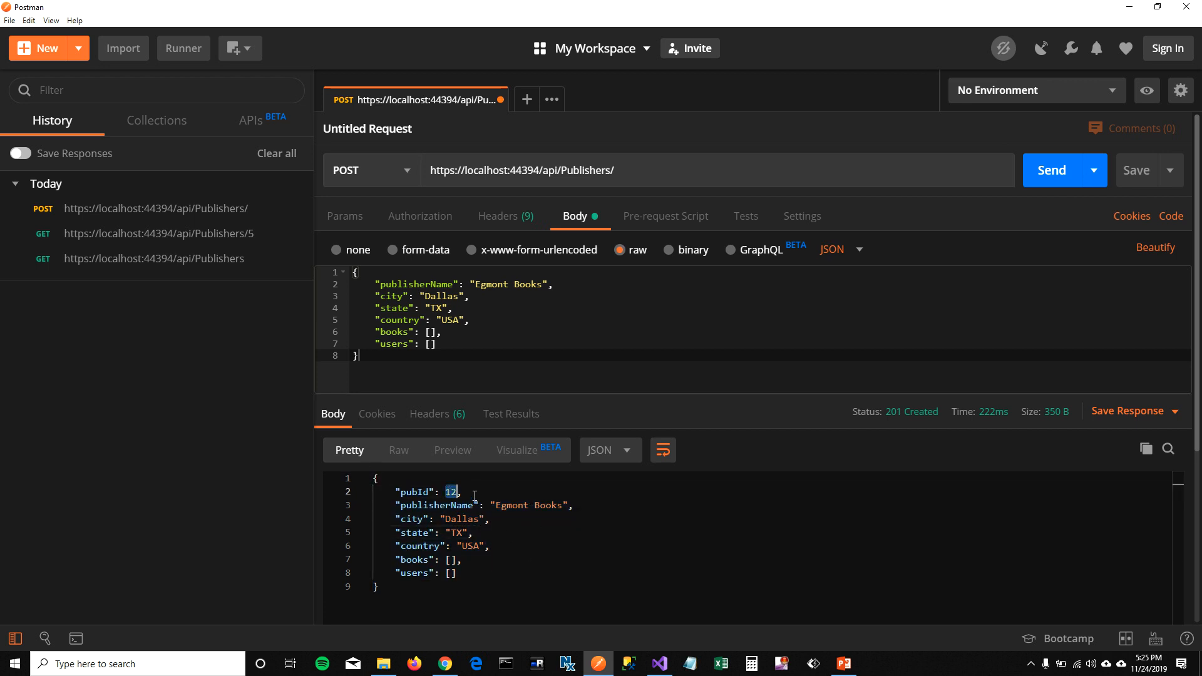
click(657, 664)
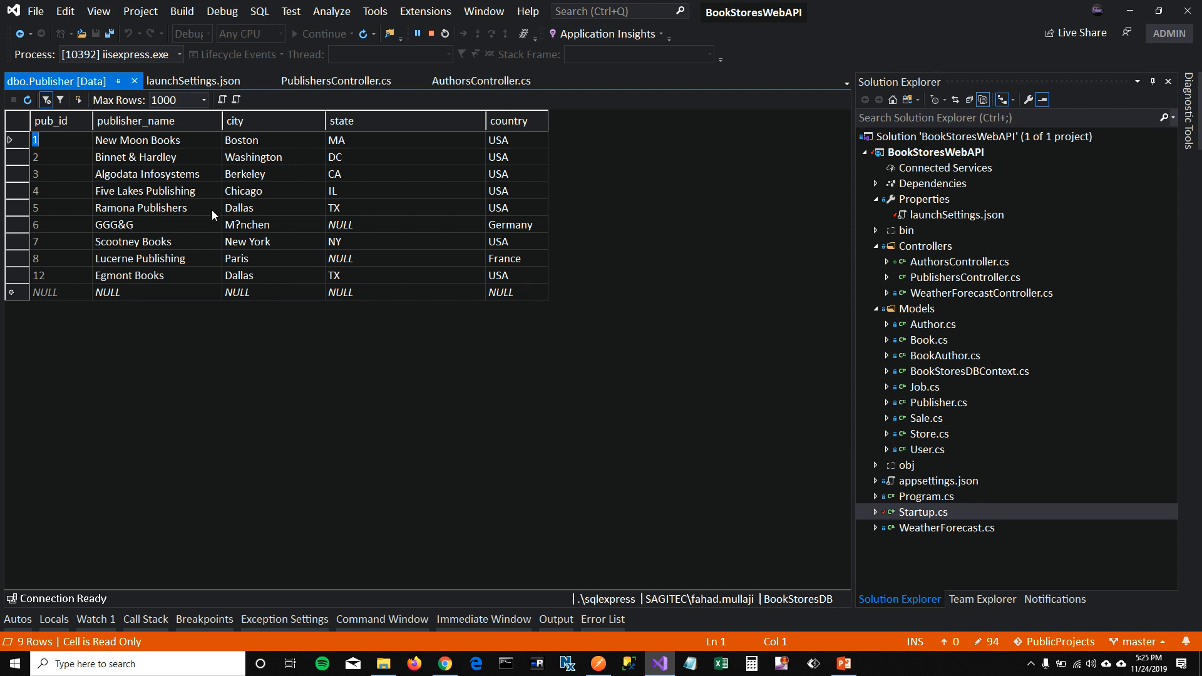
mouse_move(432, 485)
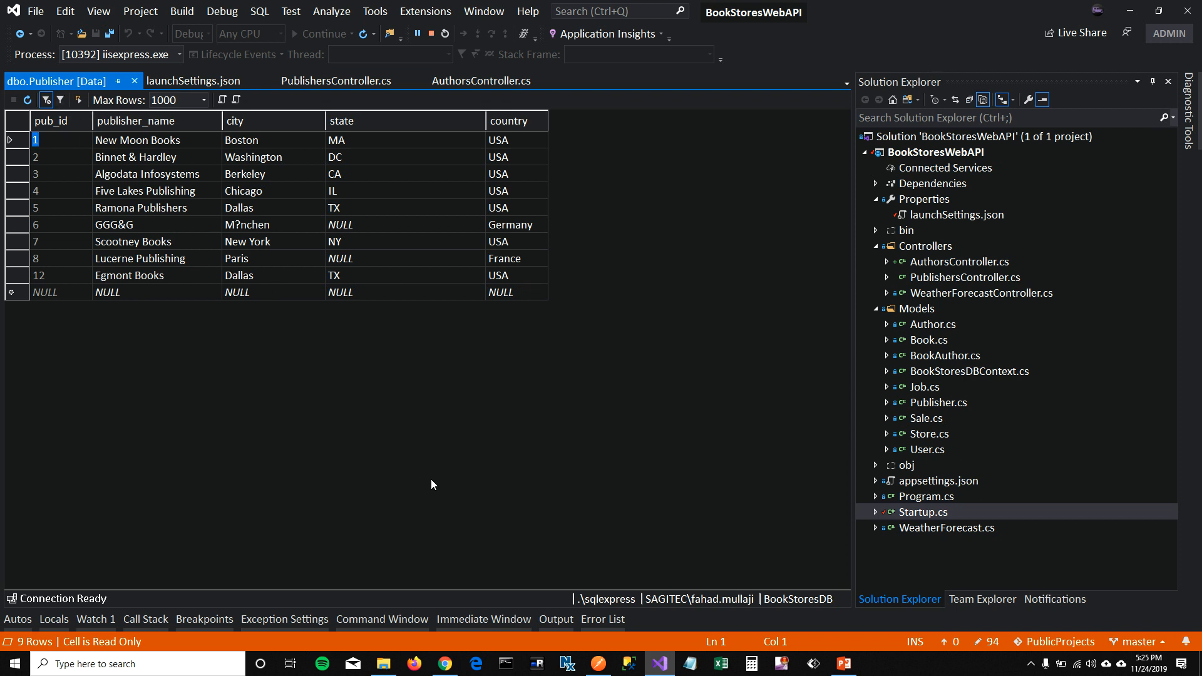
mouse_move(245, 290)
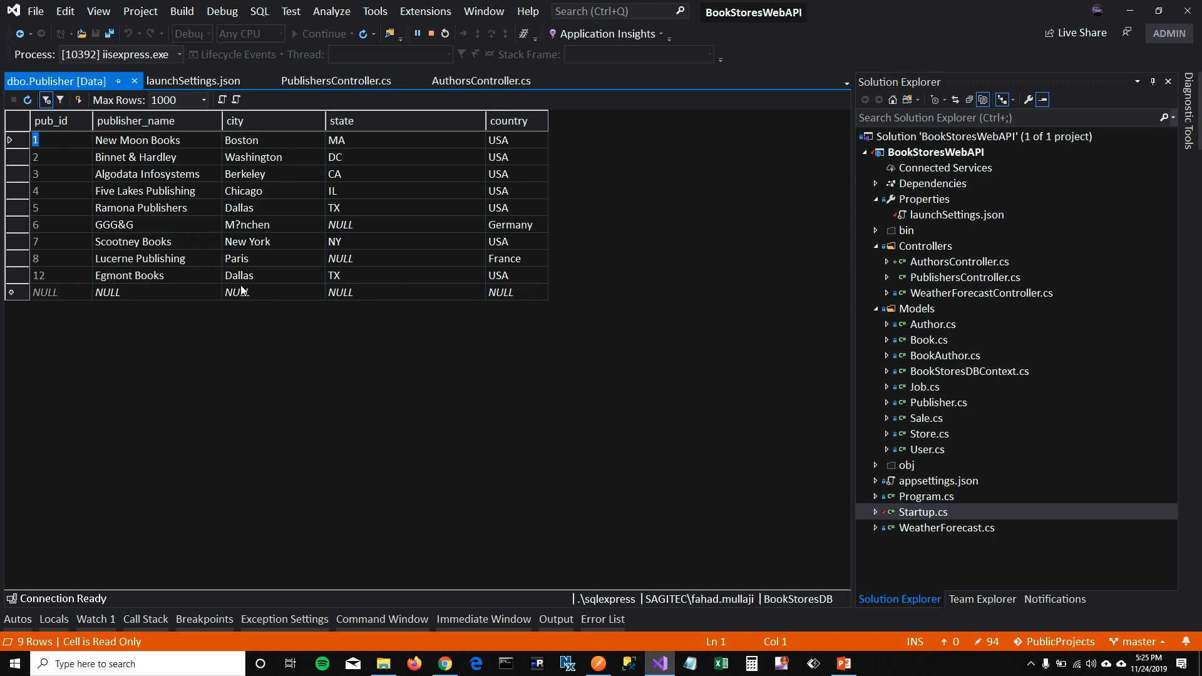
- Refresh the dbo.Publisher data to confirm Egmont Books appears as pub_id 12
click(239, 276)
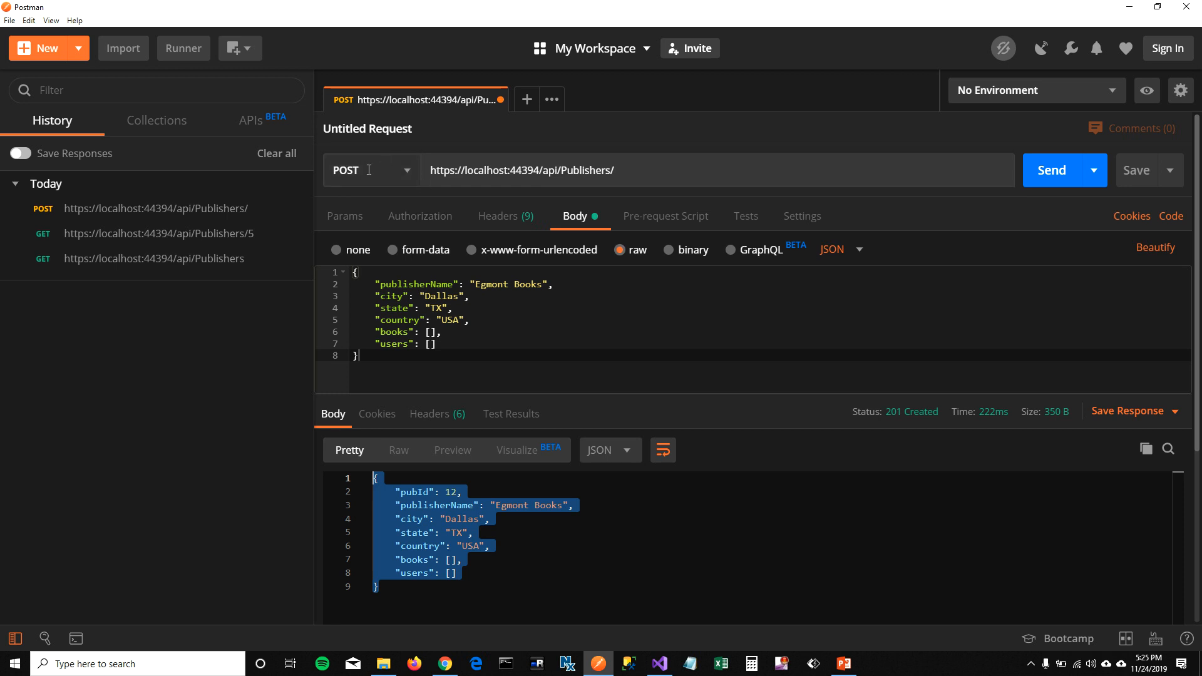
- Send PUT api/Publishers/12 with "pubId": 12 and city Boston, getting 204 No Content
click(371, 170)
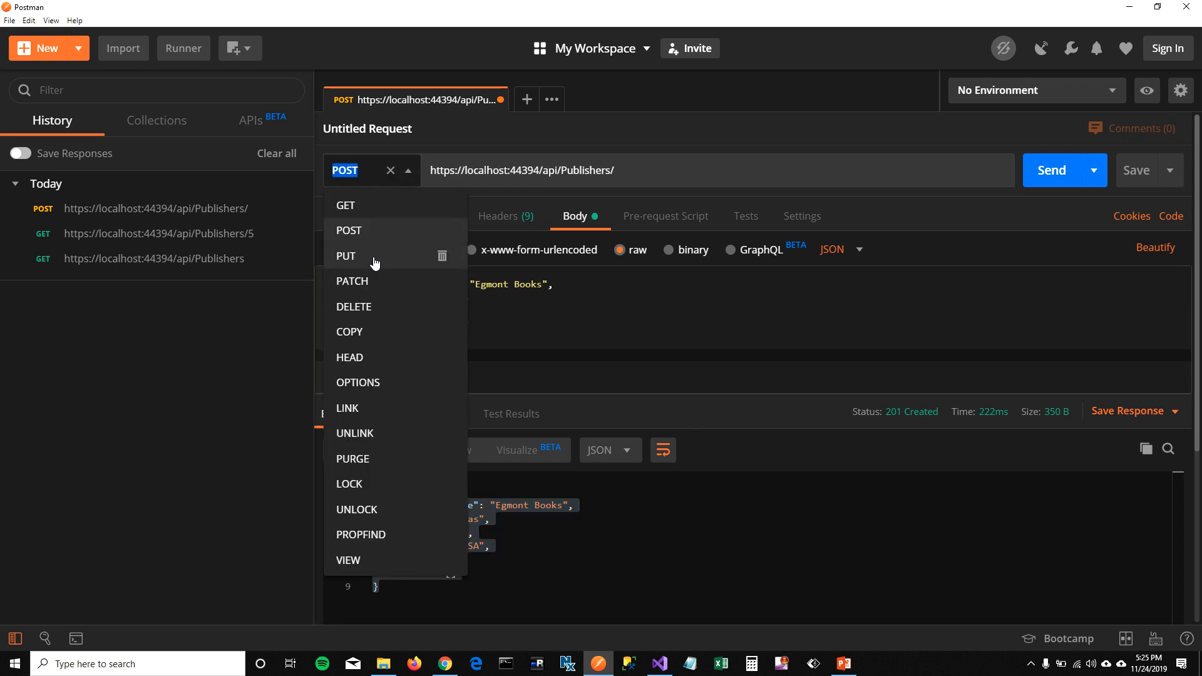
click(346, 255)
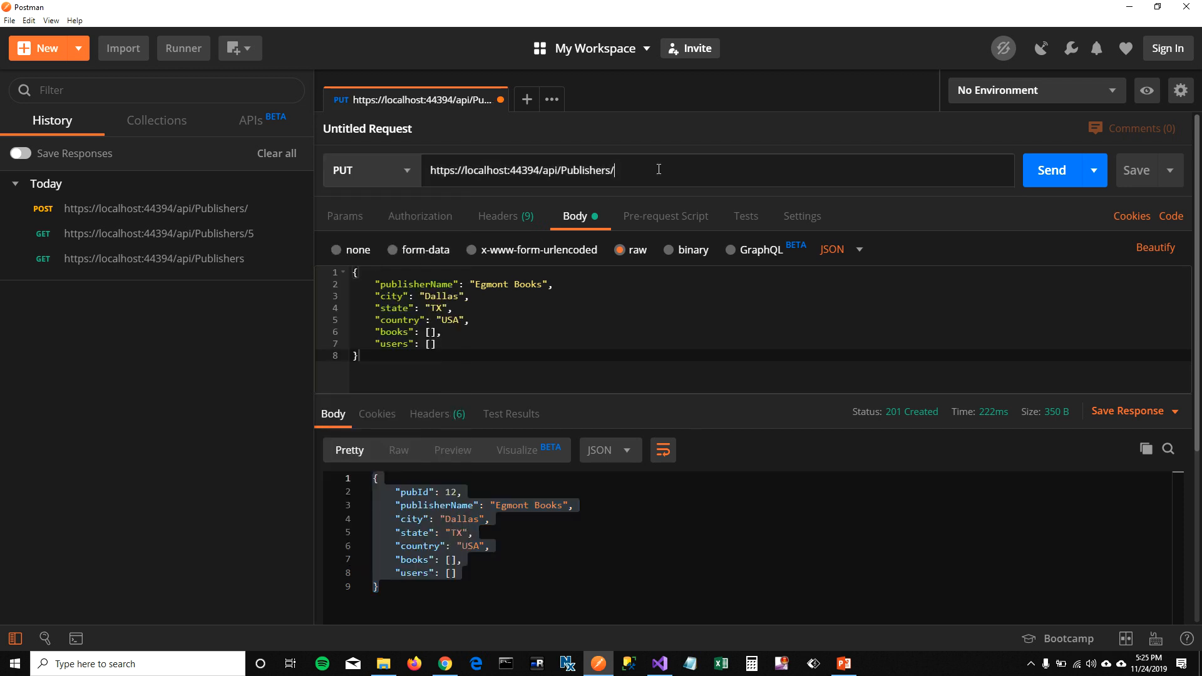
text(12)
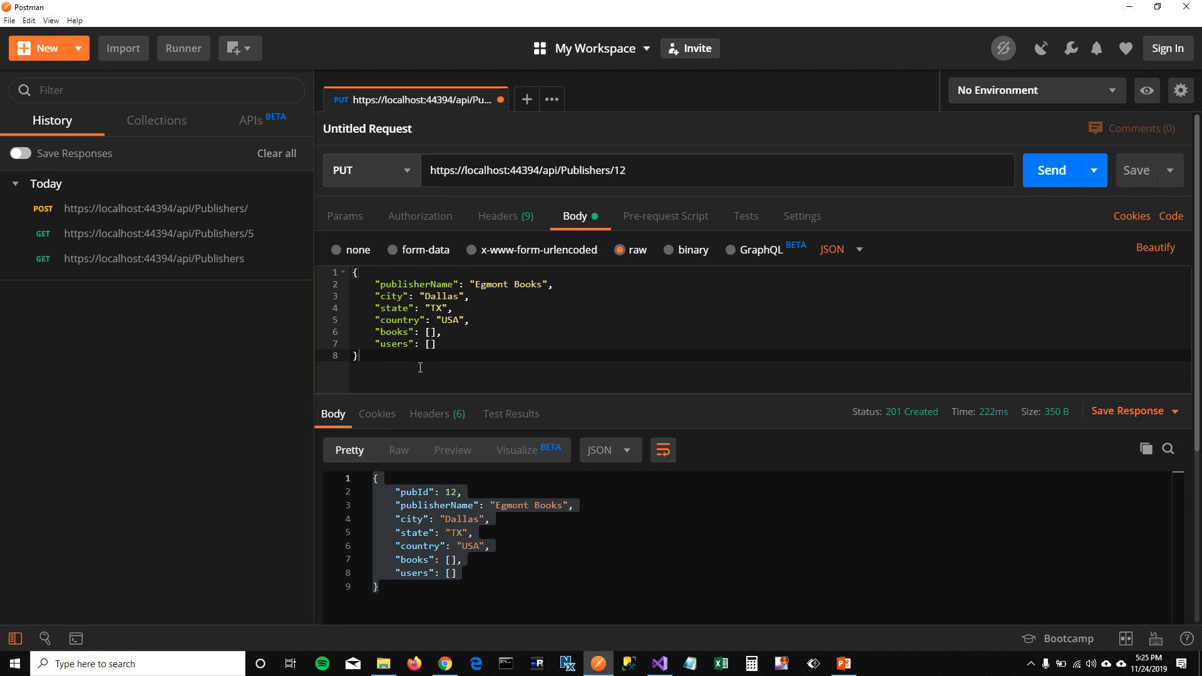
text("pubId": 12,)
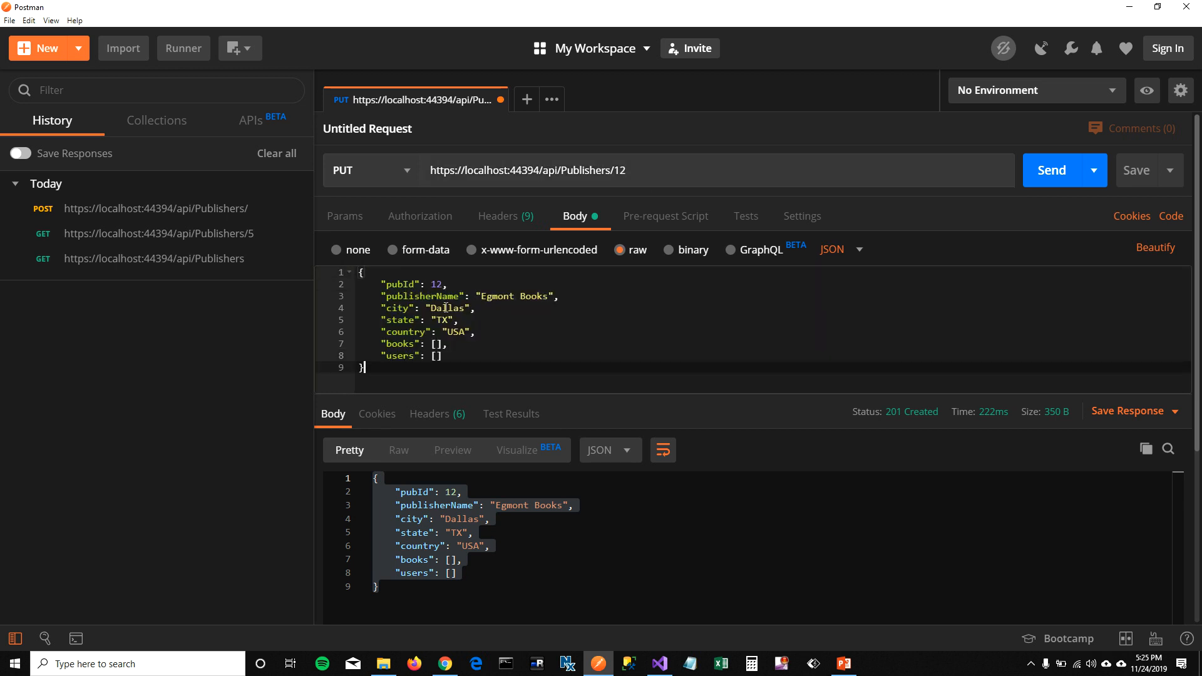
text(B)
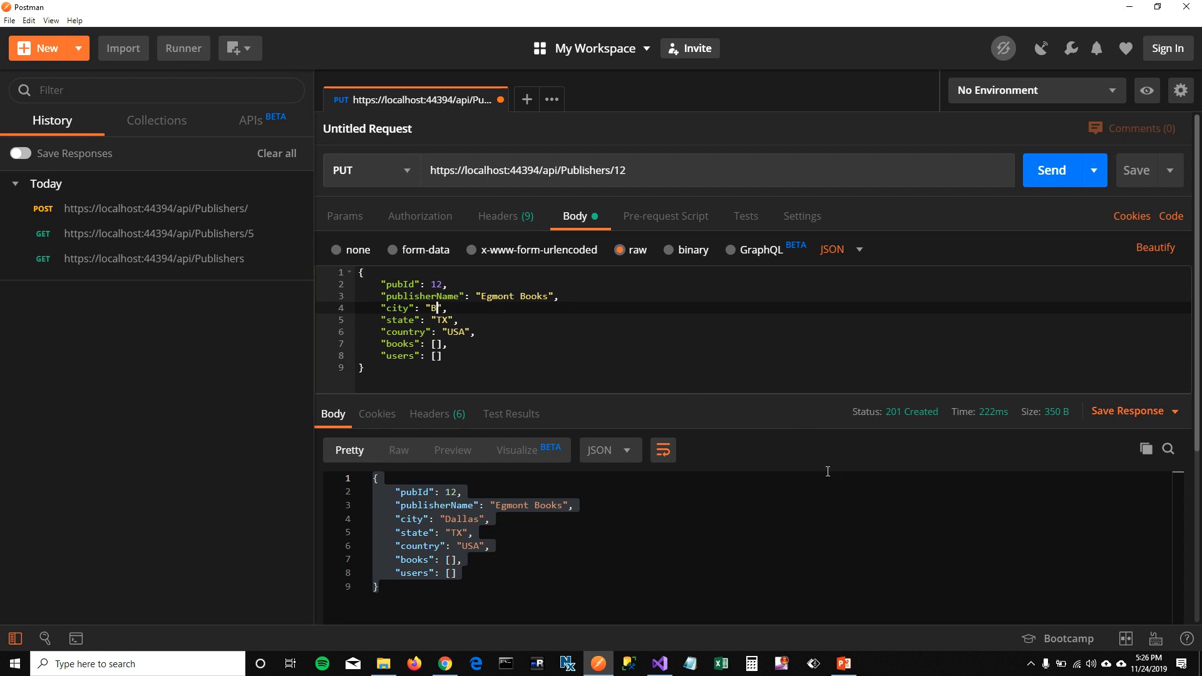
text(o)
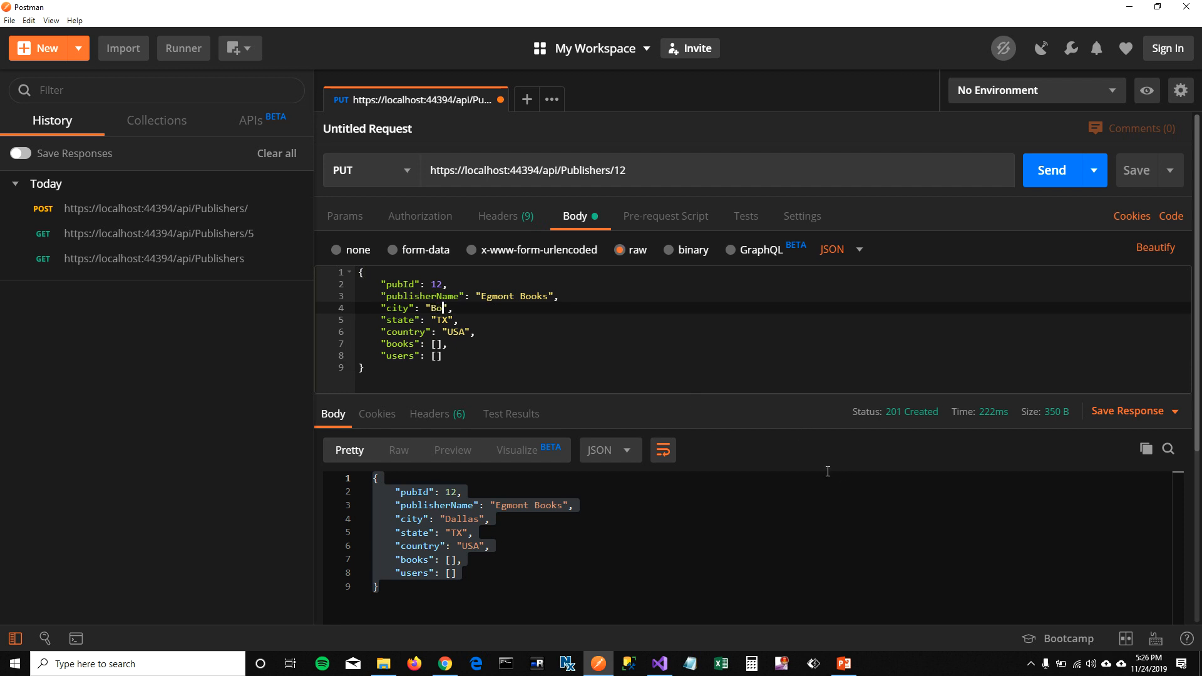
text(ston)
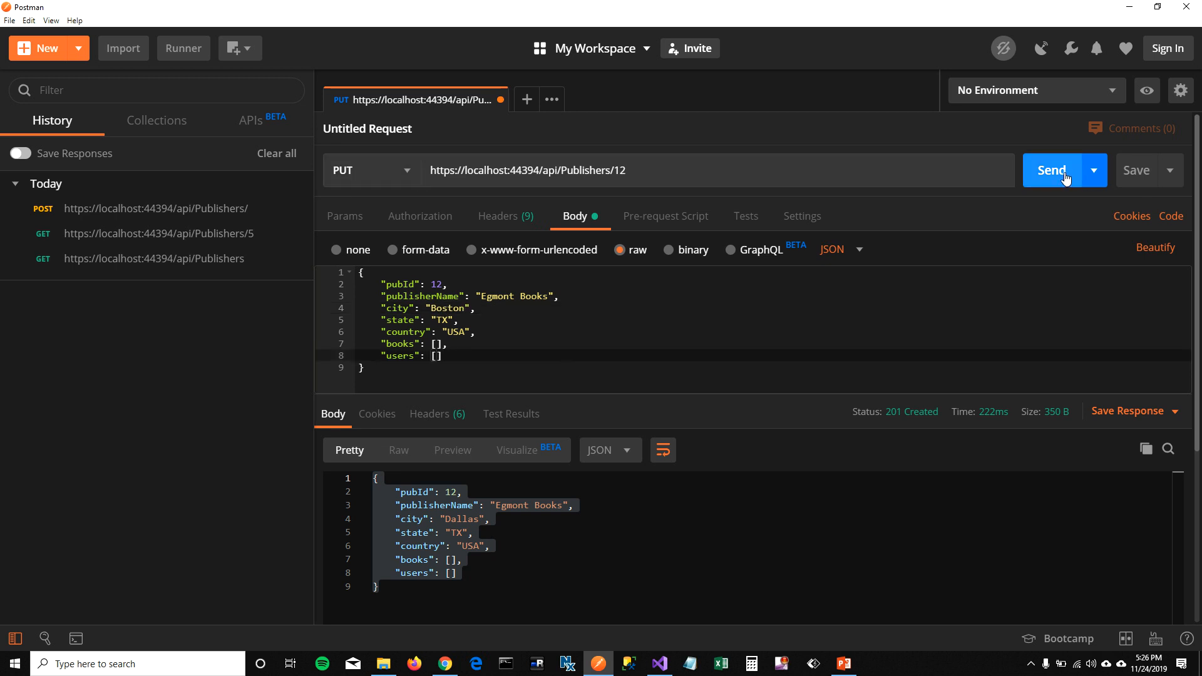
click(1051, 170)
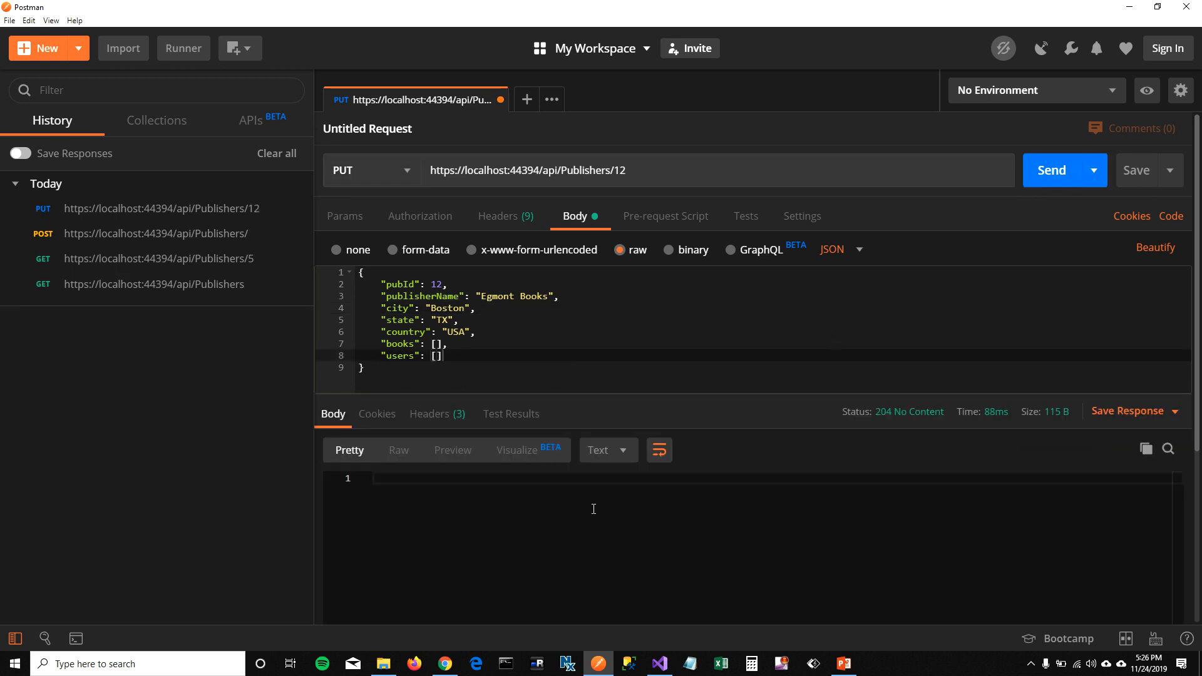
click(658, 664)
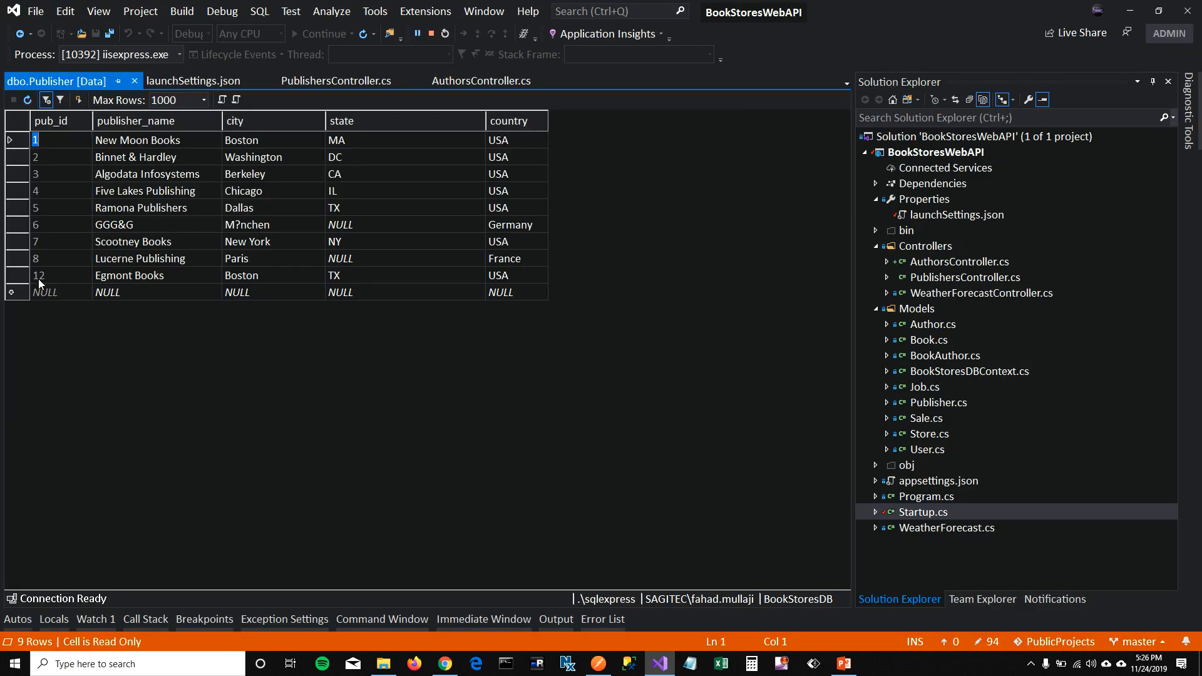
mouse_move(129, 278)
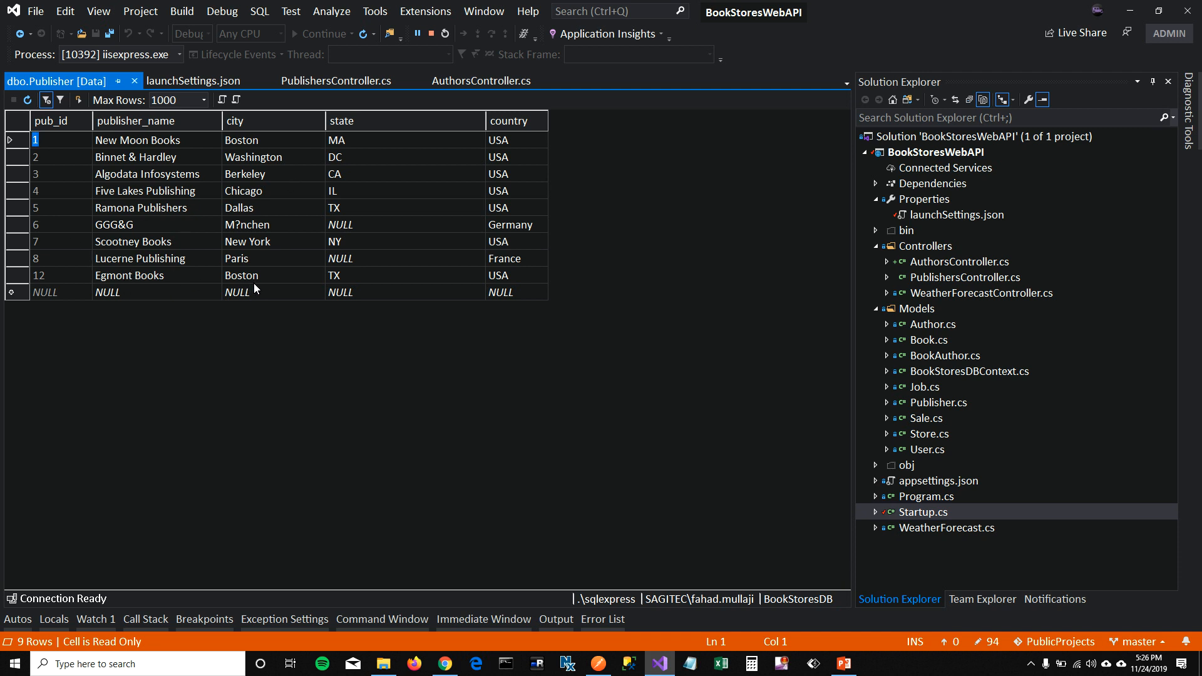
mouse_move(257, 287)
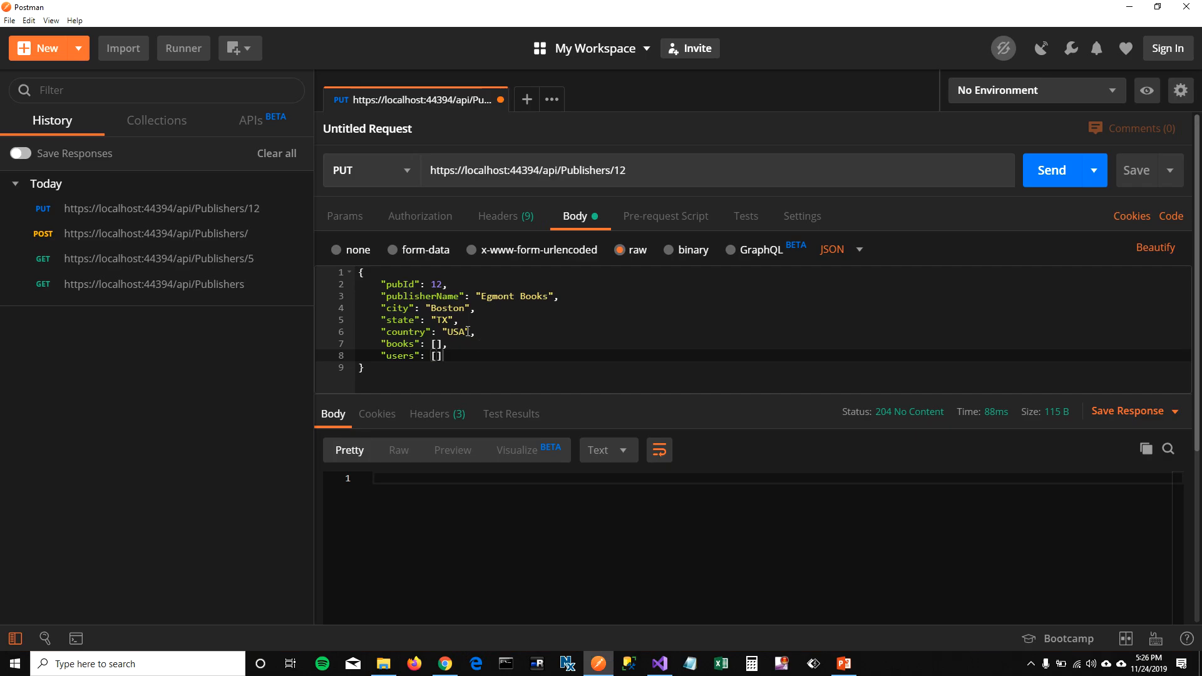
mouse_move(399, 207)
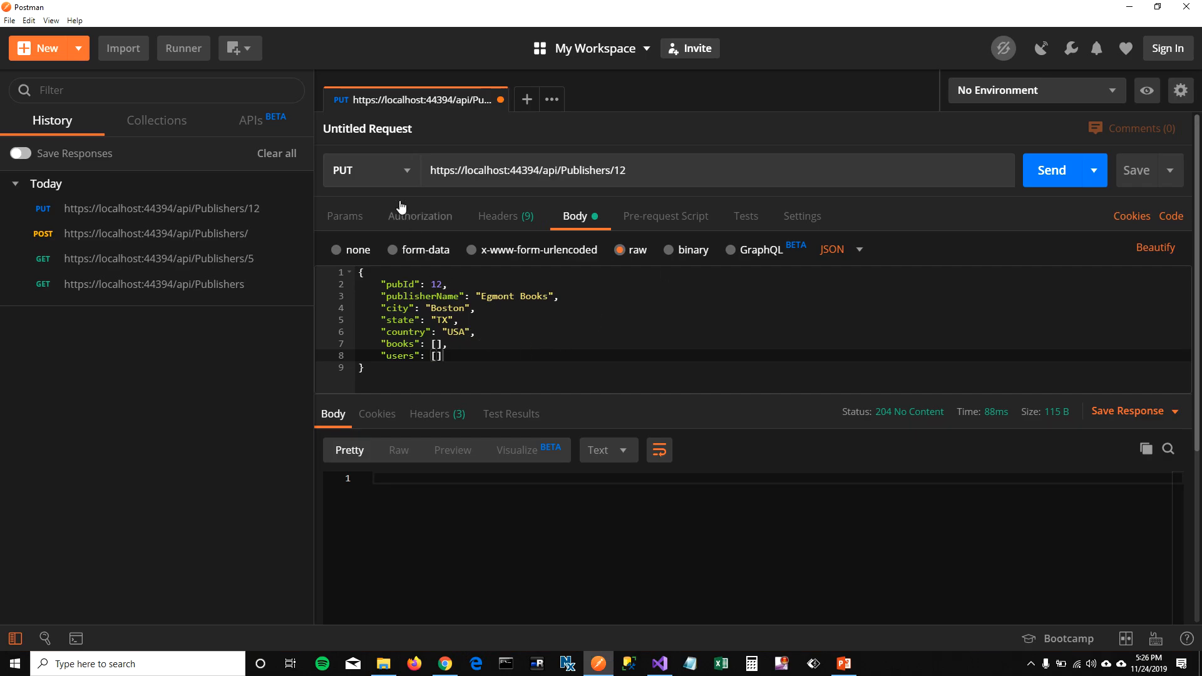
- Send DELETE api/Publishers/12, returning the removed Egmont Books record with 200 OK
click(368, 171)
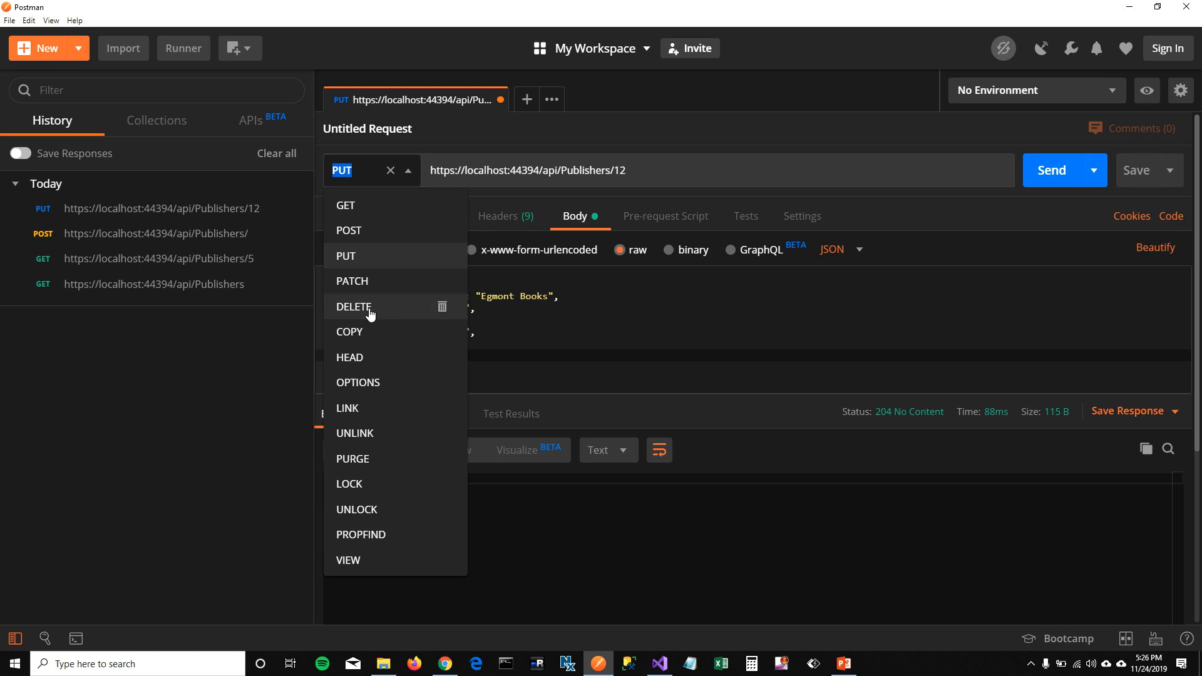
click(353, 307)
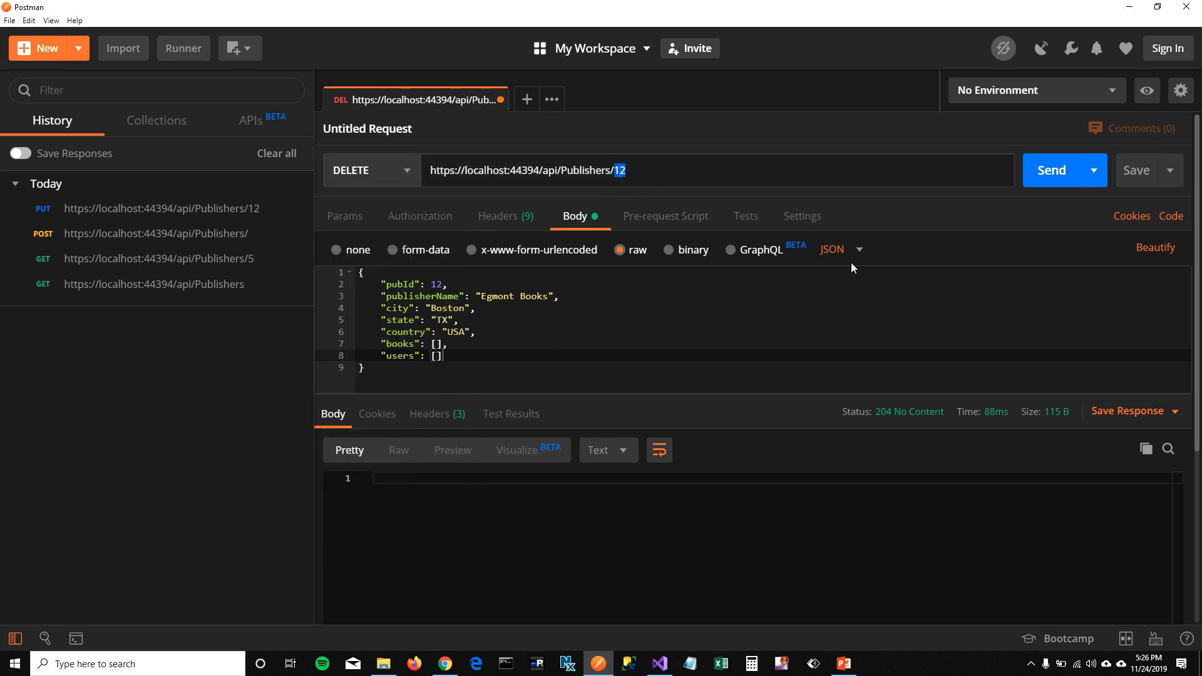
click(1051, 171)
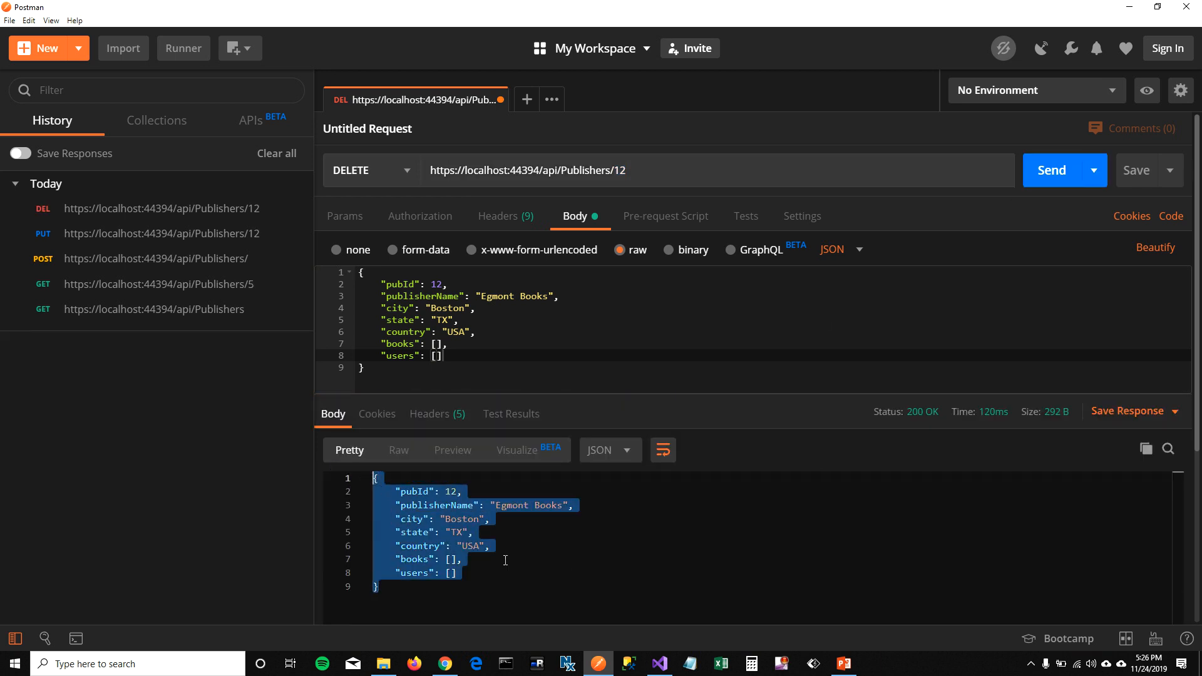
click(658, 663)
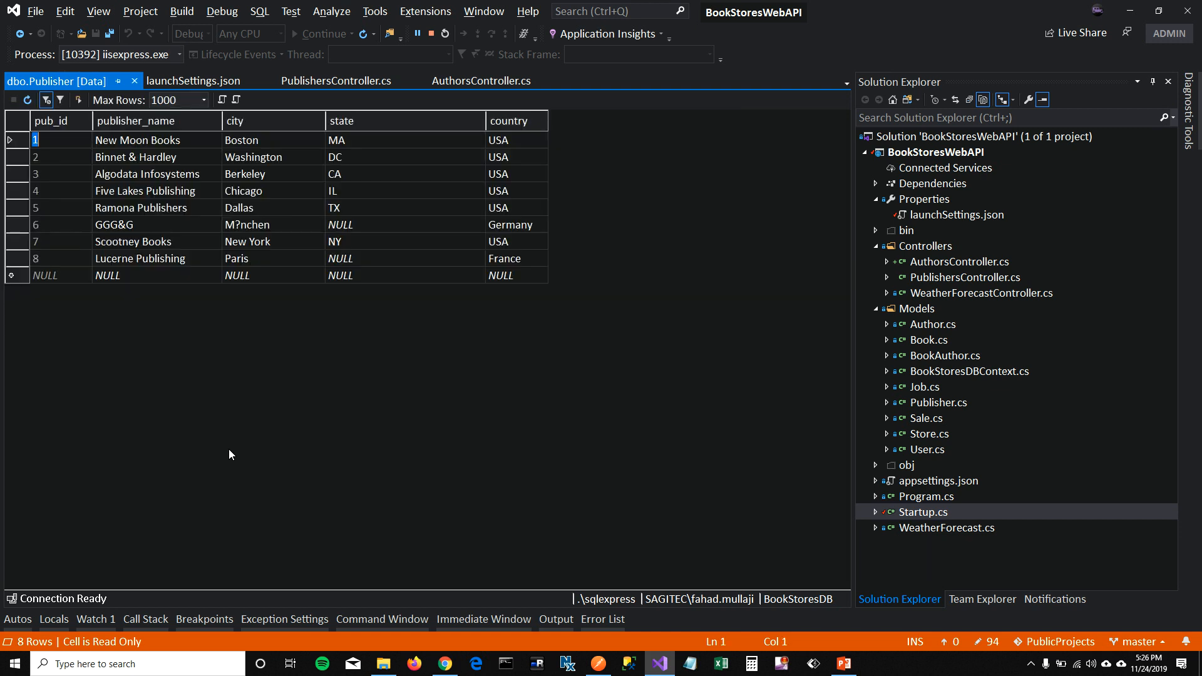
mouse_move(709, 298)
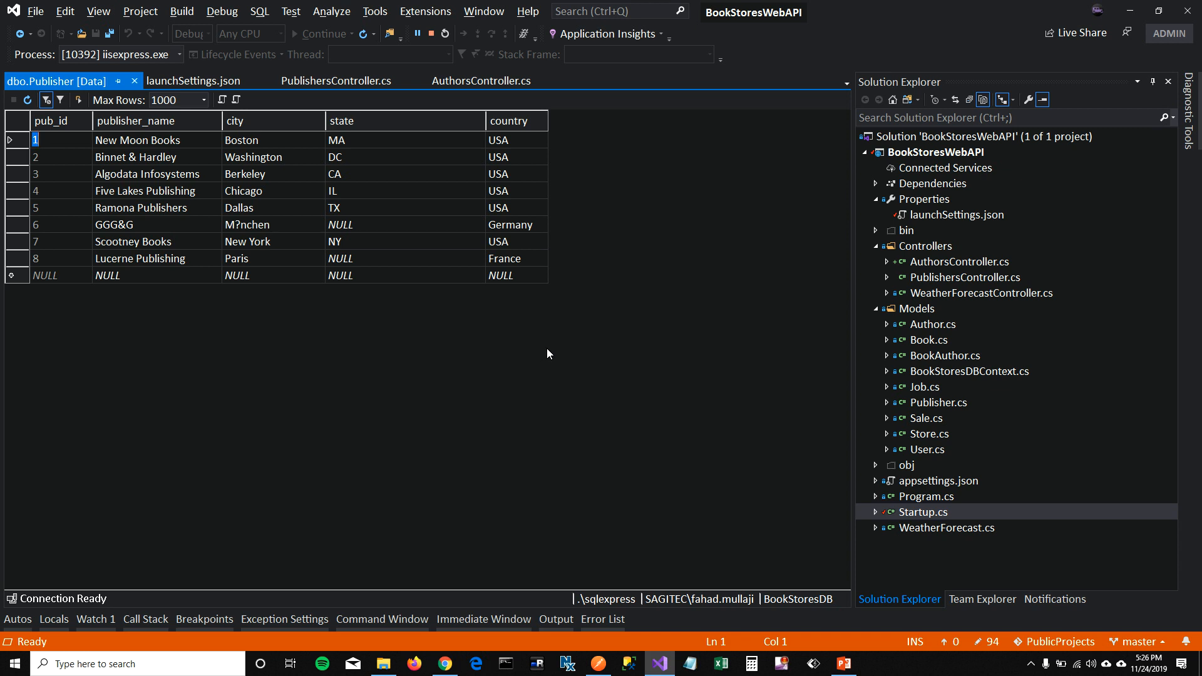
mouse_move(535, 360)
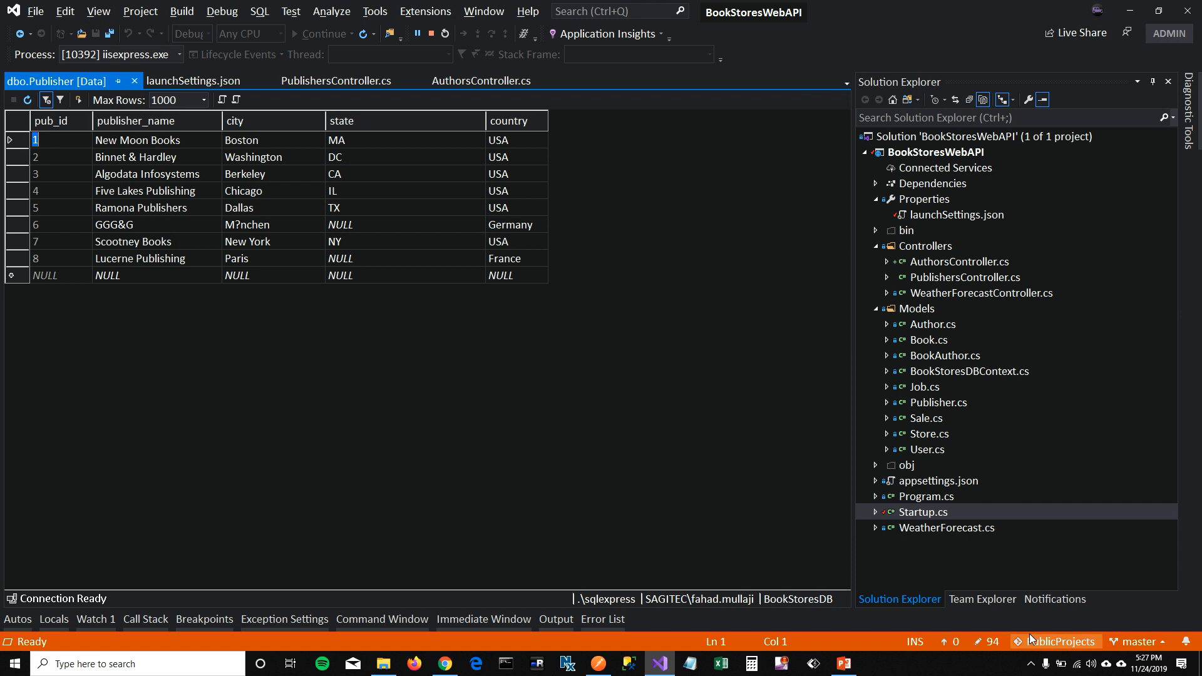
- Show slide 3, the closing contact slide with Twitter, Facebook and Curious Drive links
click(842, 664)
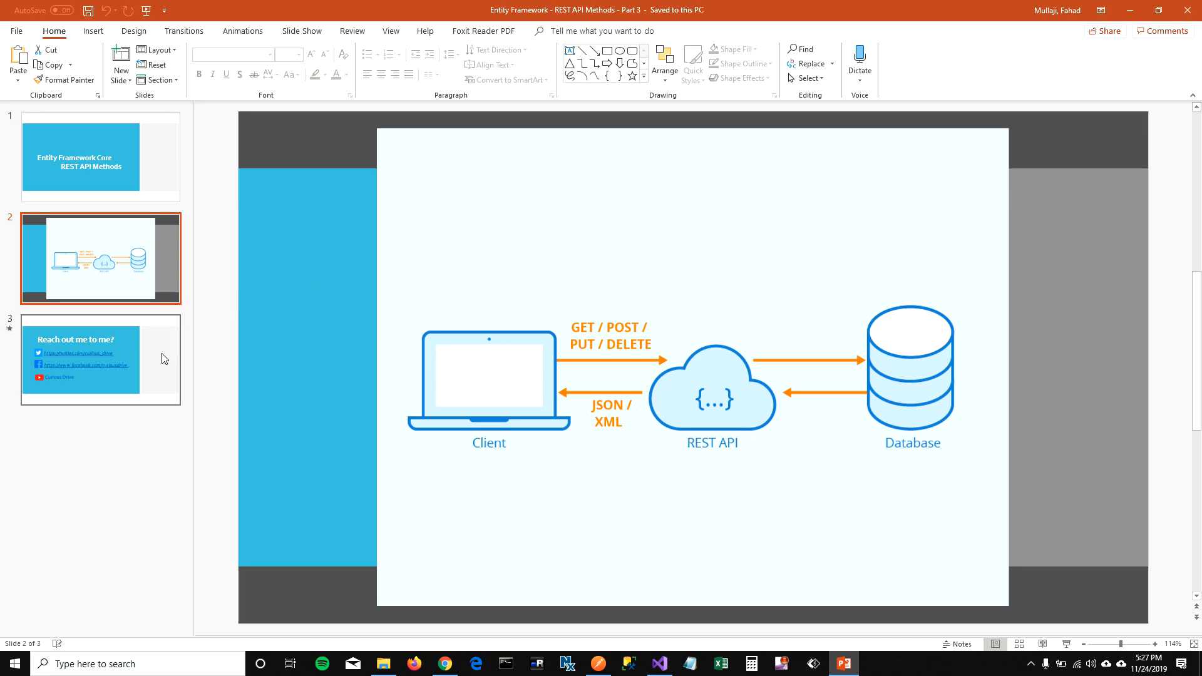
click(100, 360)
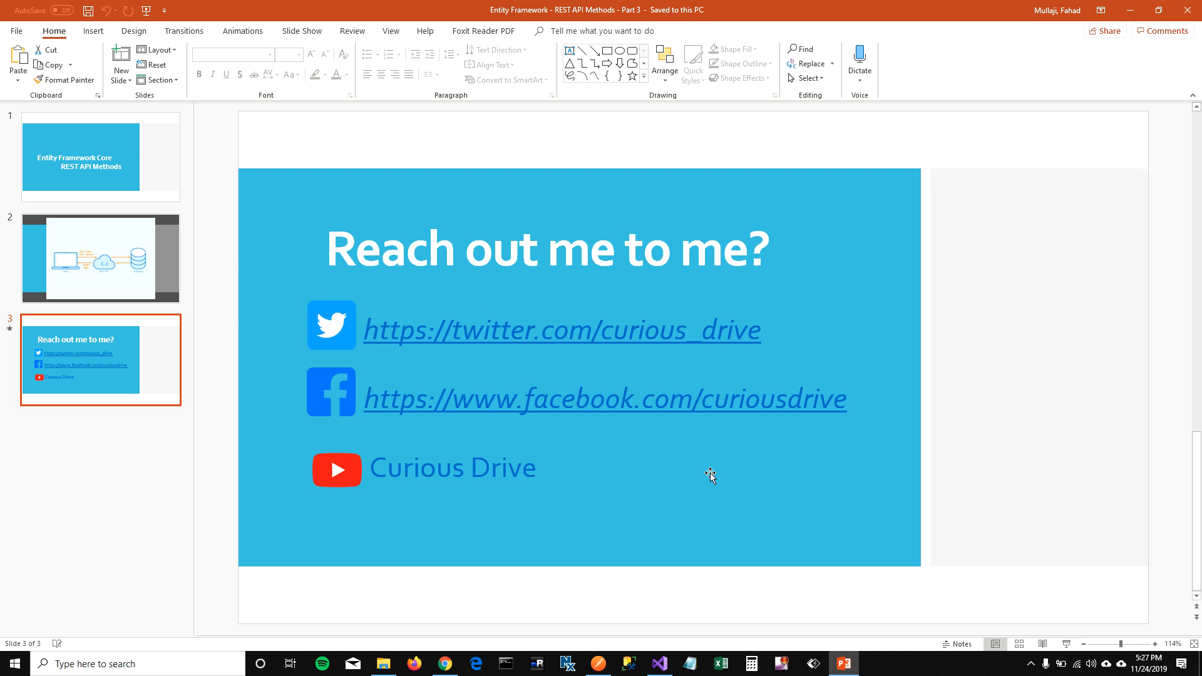
mouse_move(705, 477)
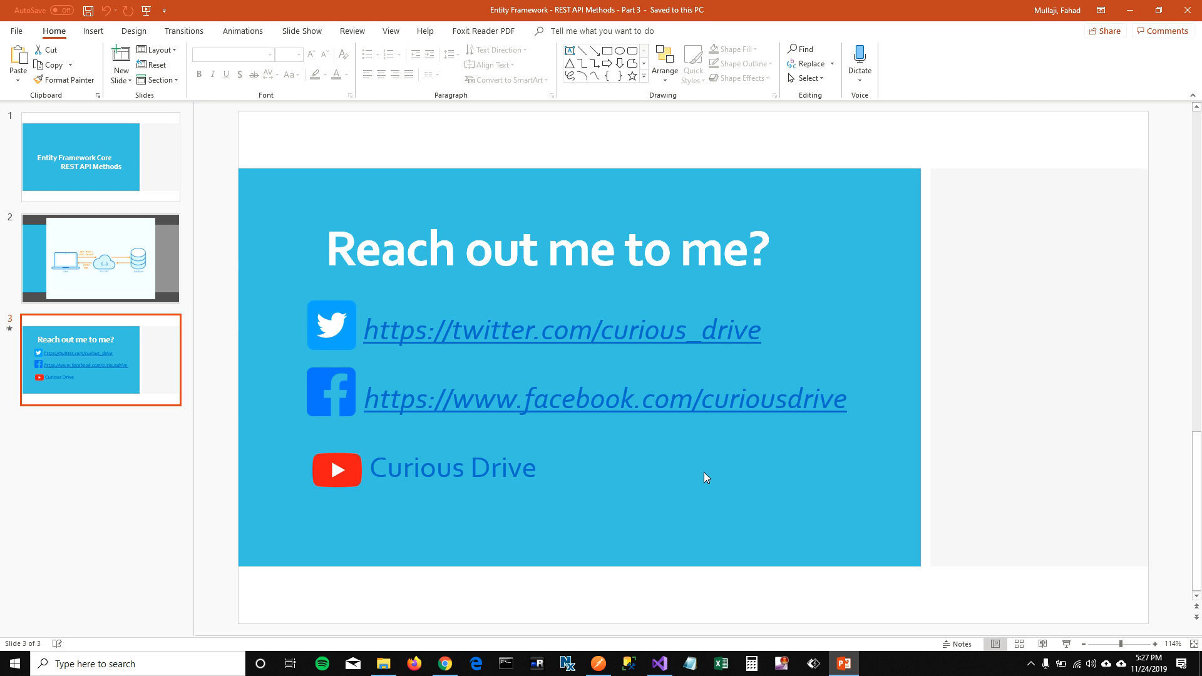